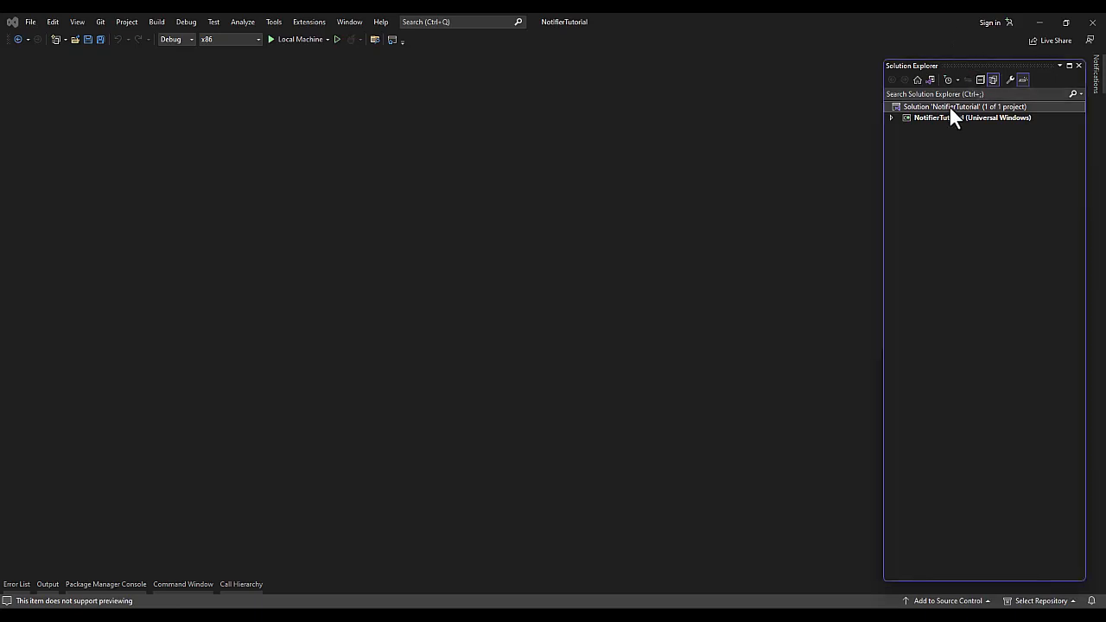
mouse_move(974, 153)
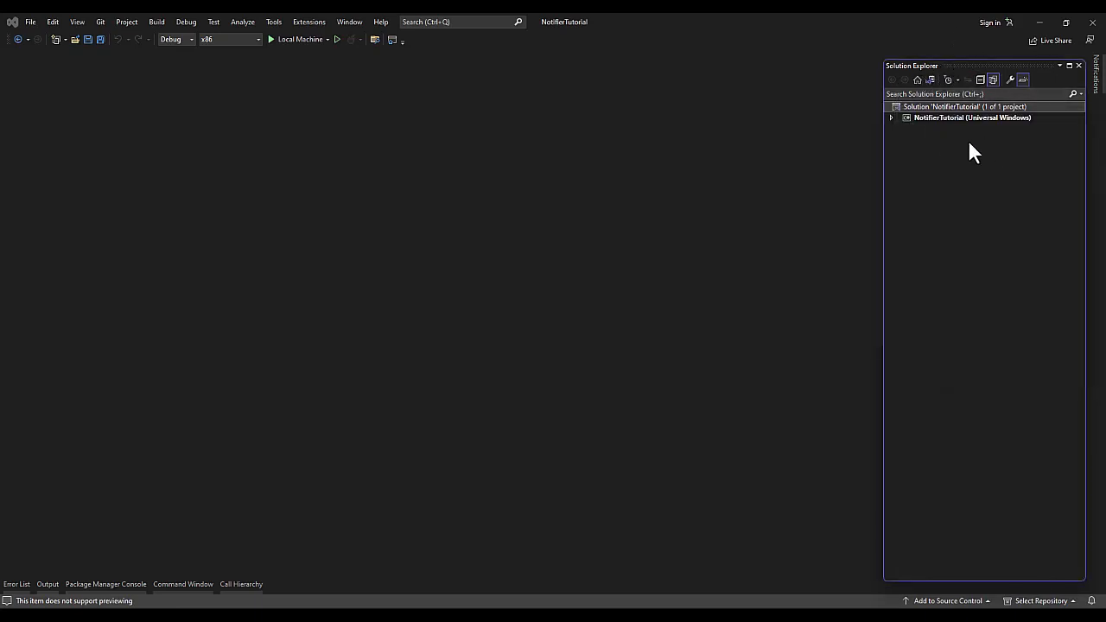
Step: Add a WPF Application project named NTWpf, targeting .NET 6.0, to the NotifierTutorial solution
right_click(963, 106)
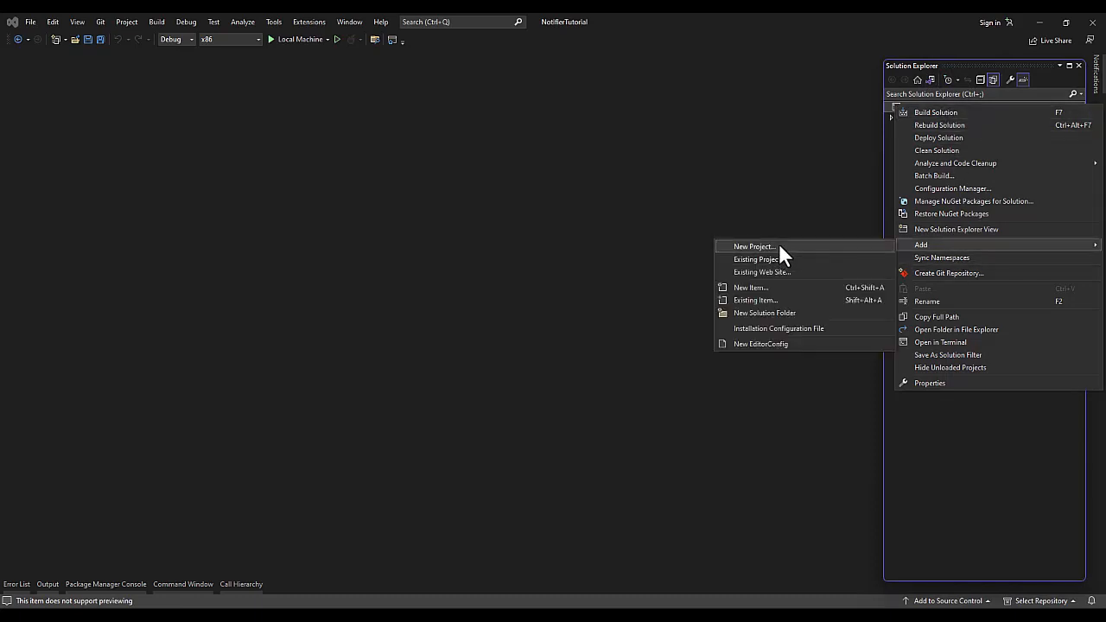
click(753, 246)
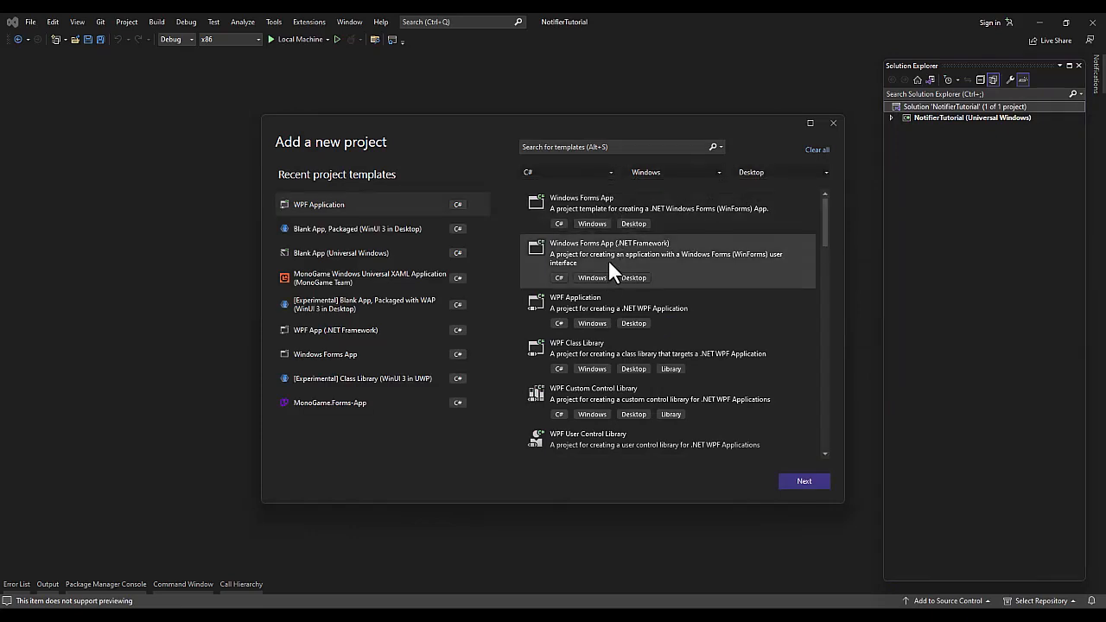
mouse_move(760, 372)
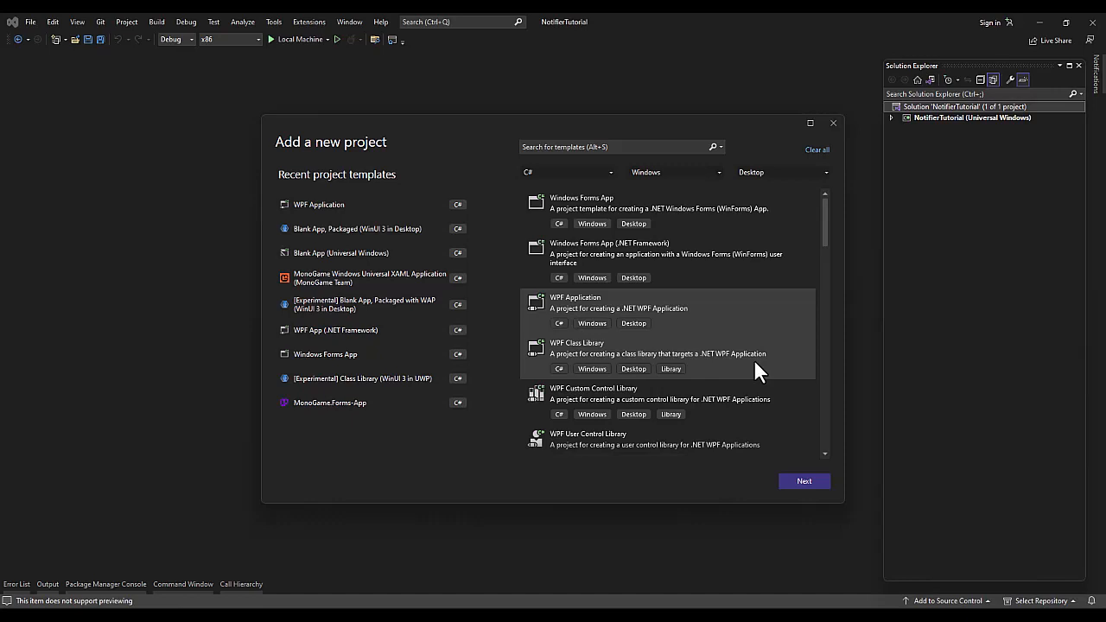
click(803, 481)
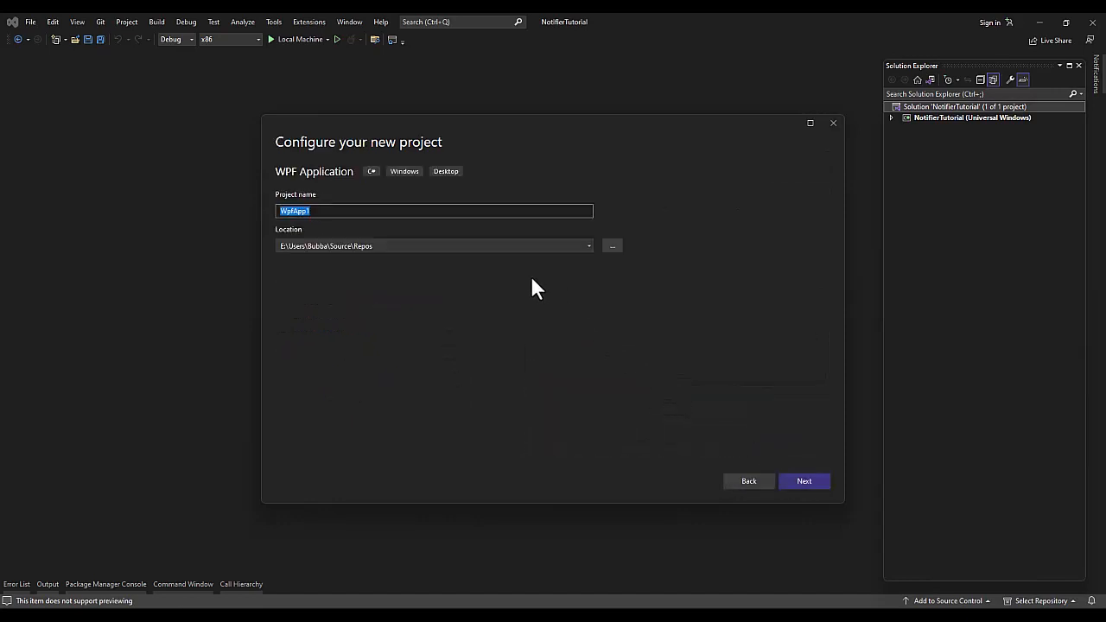
text(NT)
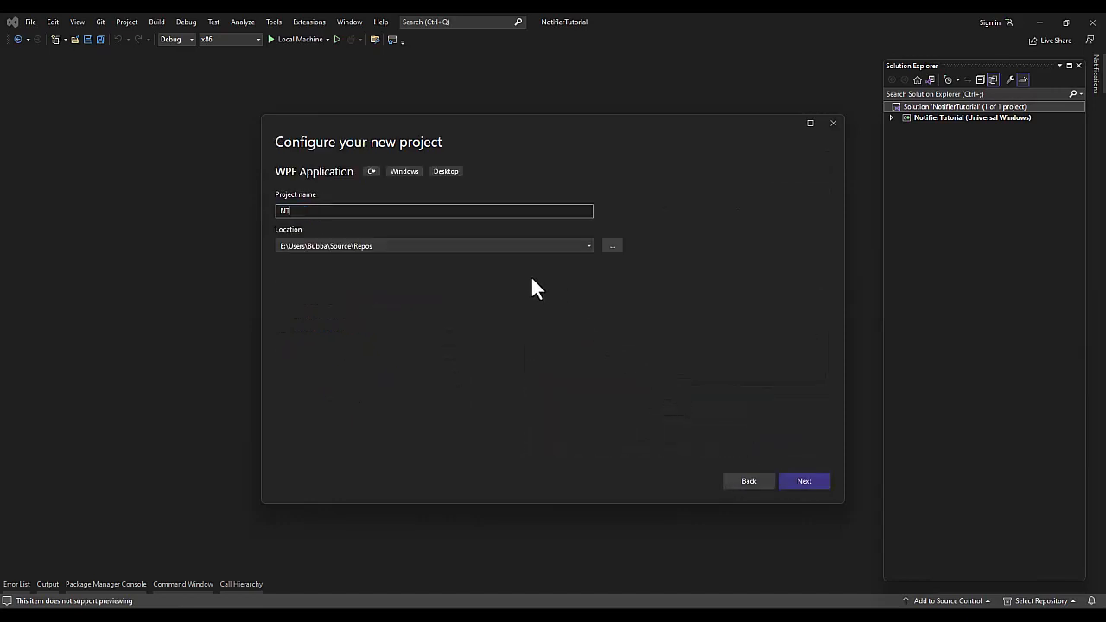
text(W)
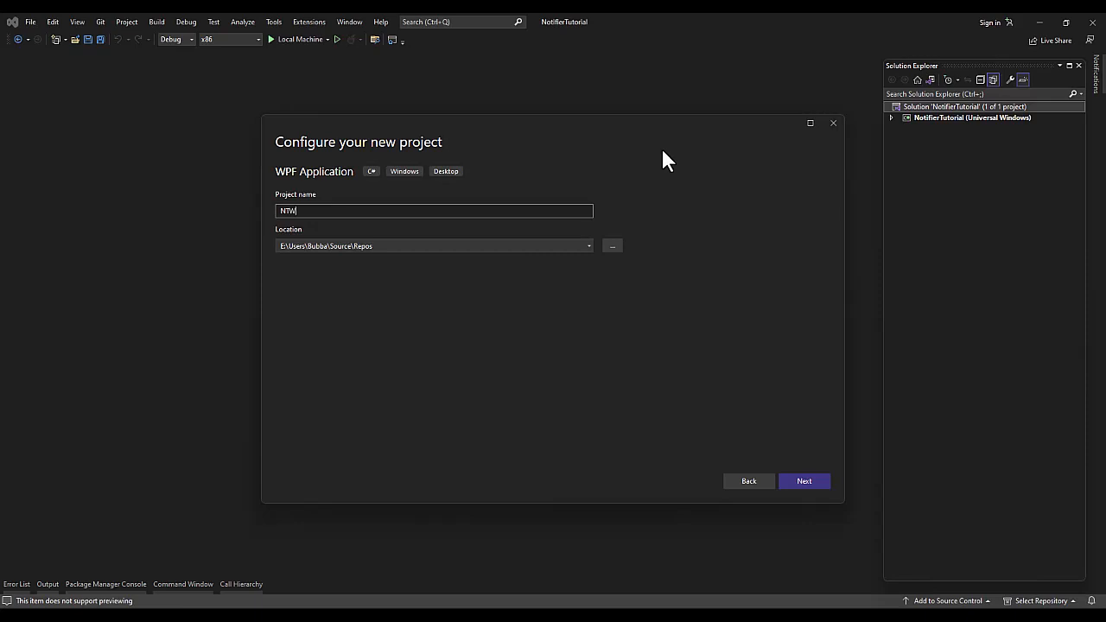
text(pf)
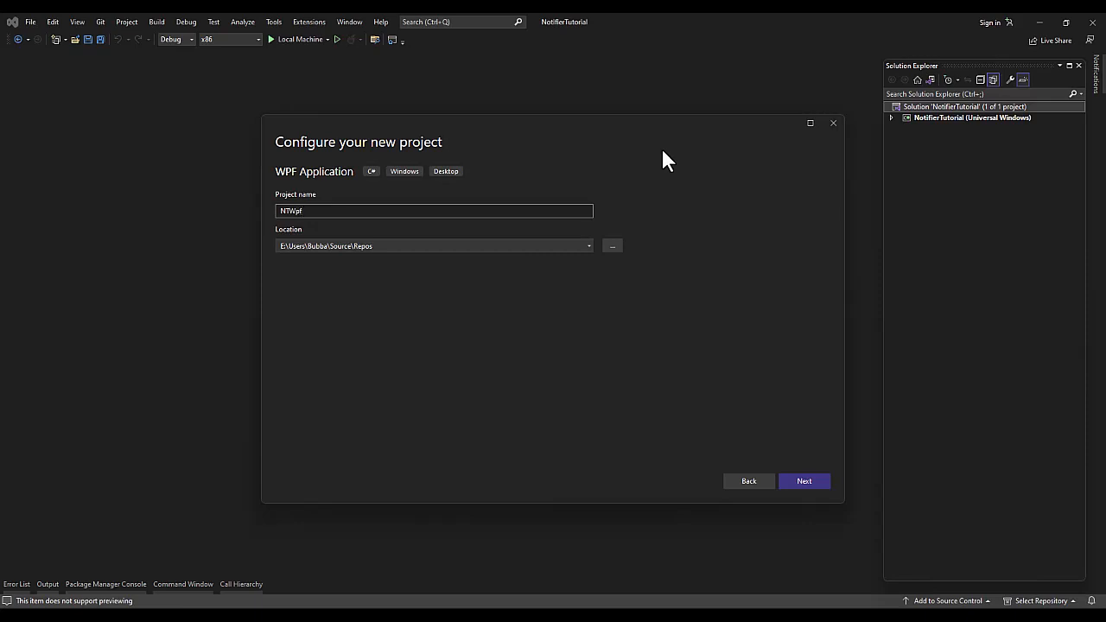
click(802, 481)
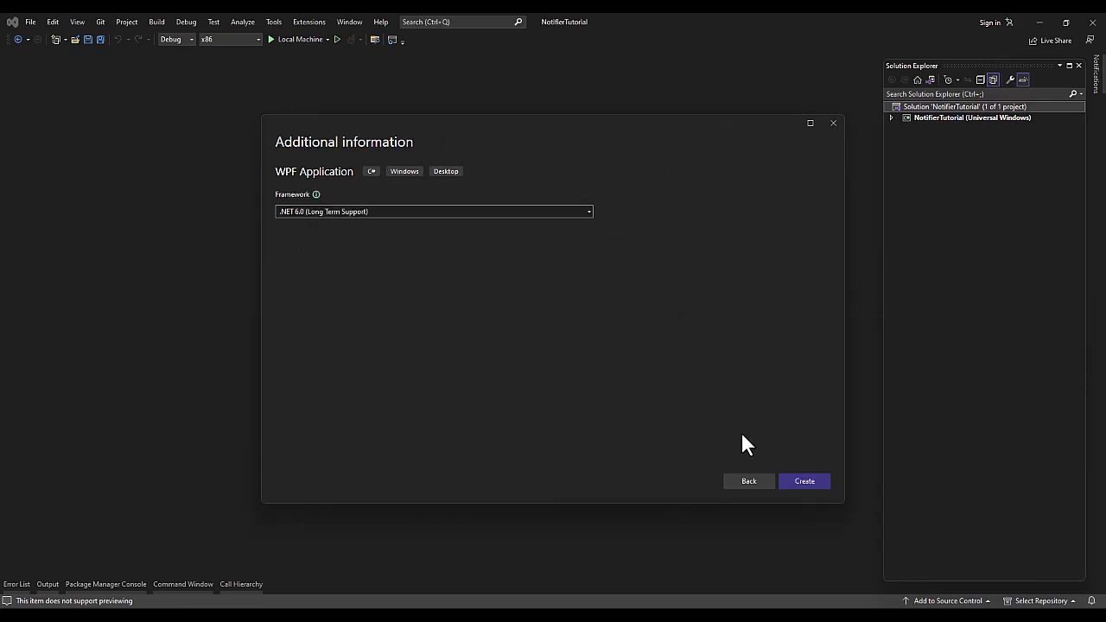
click(804, 482)
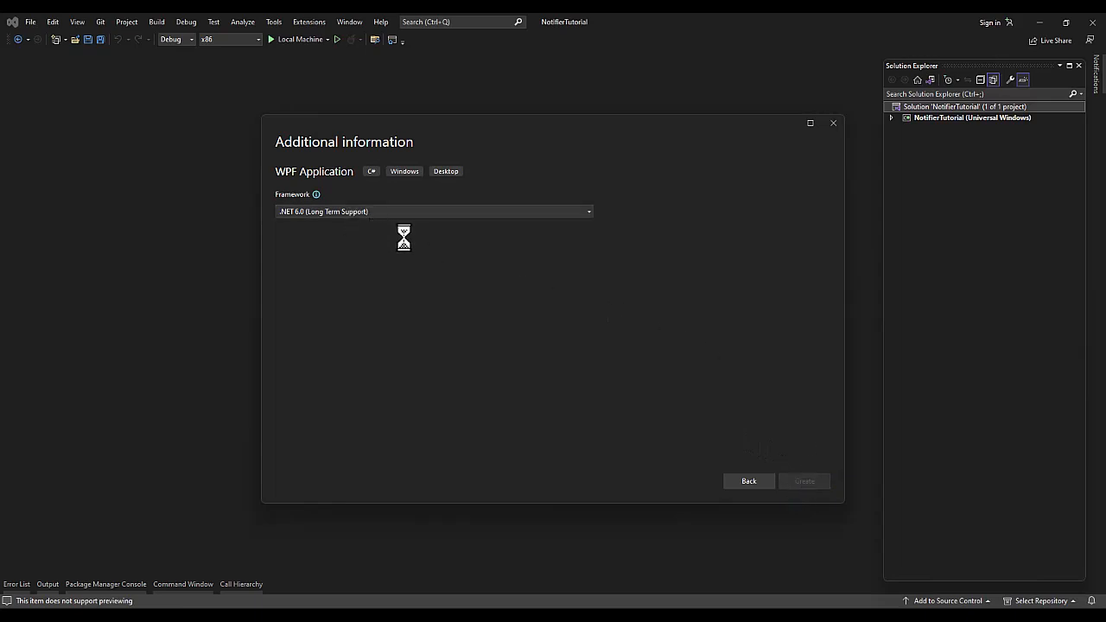
click(803, 481)
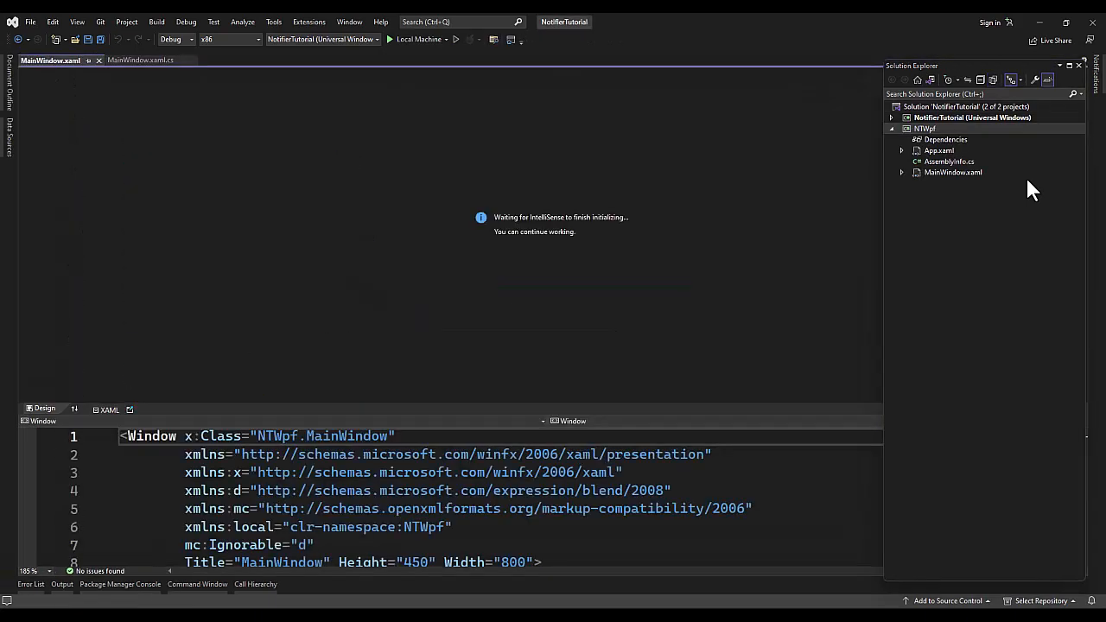
mouse_move(577, 83)
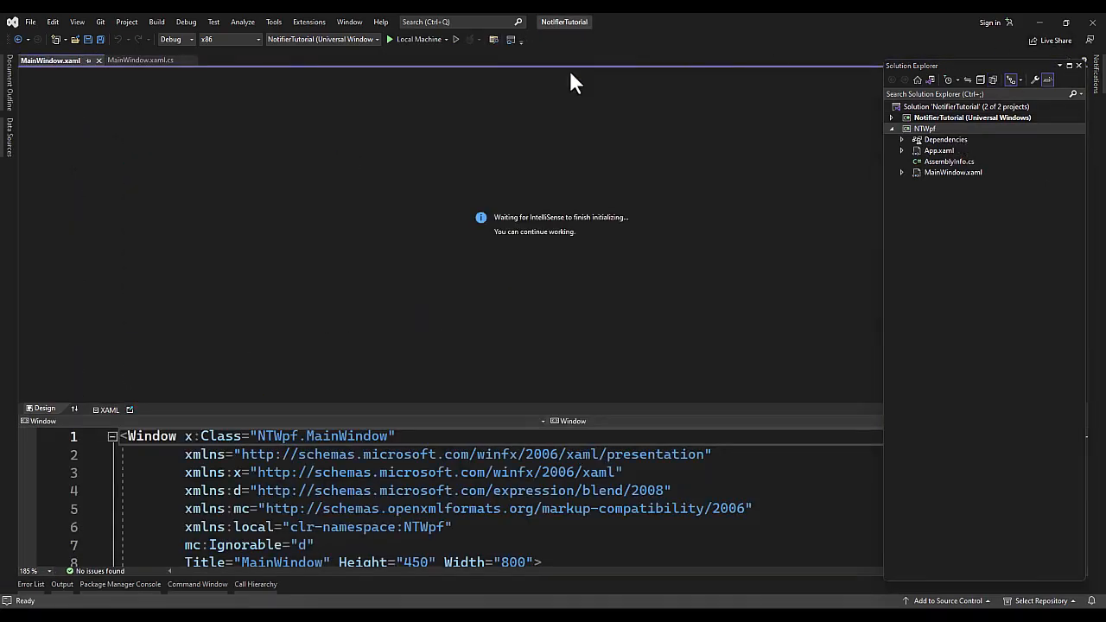
Step: Add a new class file named Notifier to the NTWpf project
click(139, 60)
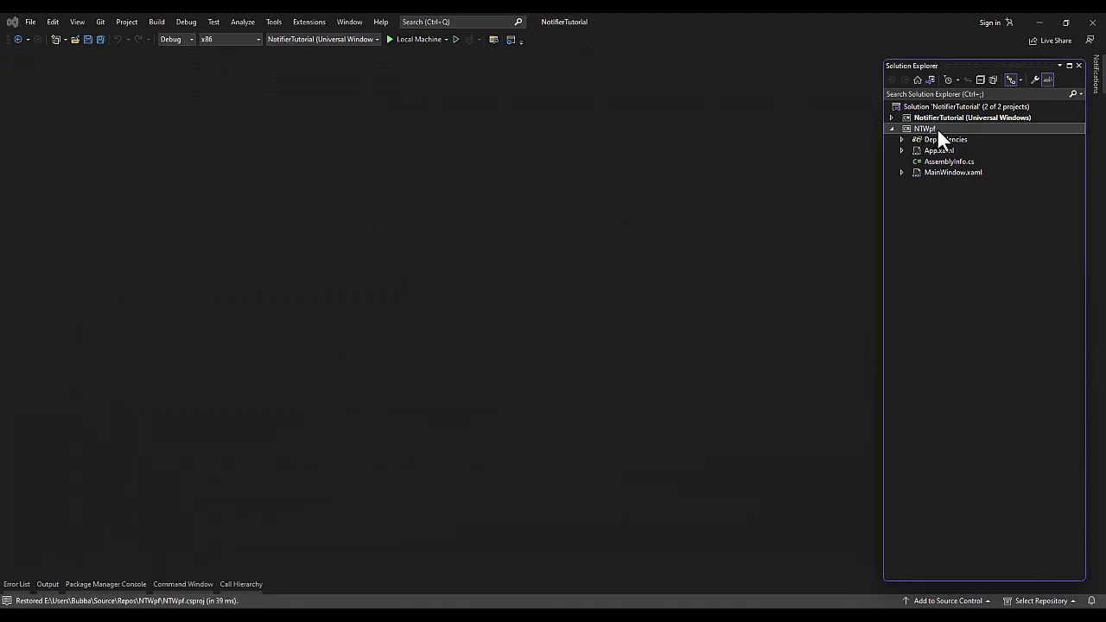
right_click(925, 129)
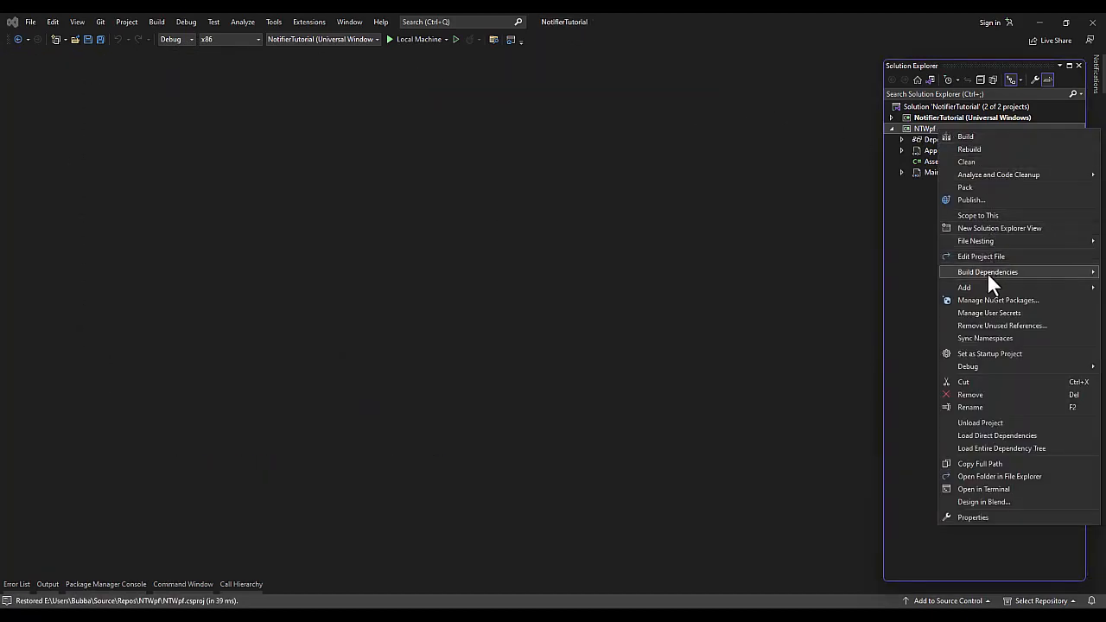
click(964, 287)
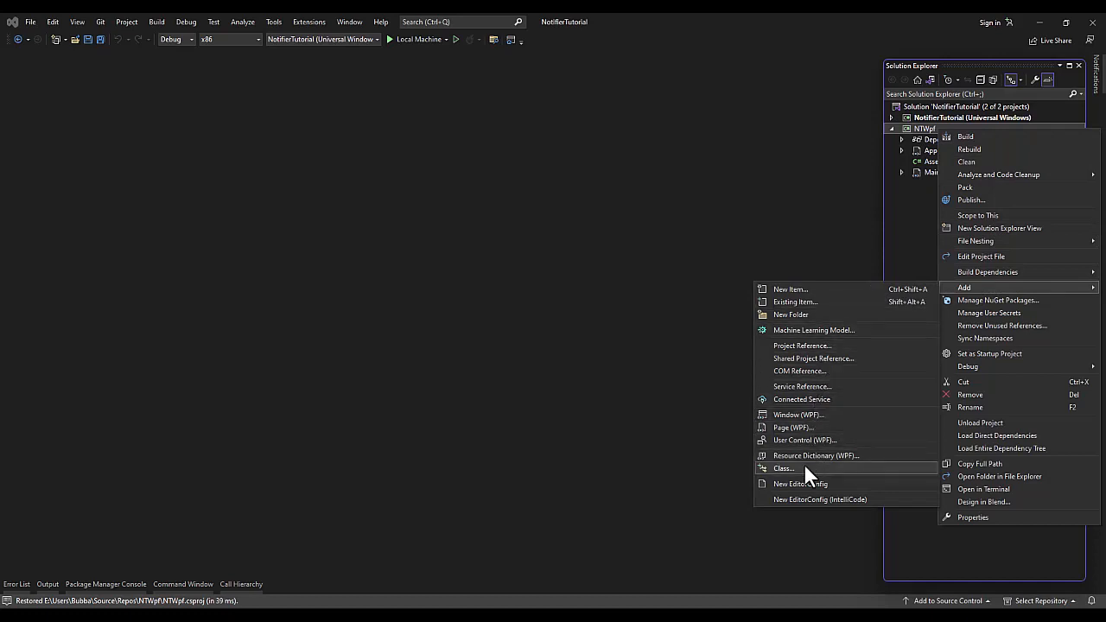
click(783, 468)
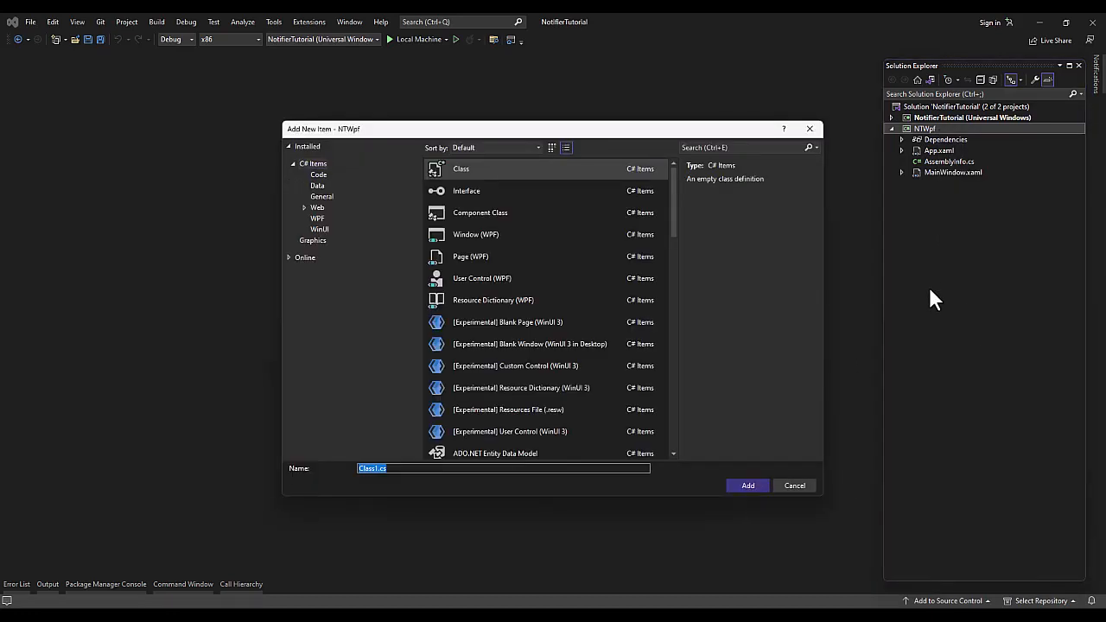
text(Notifier)
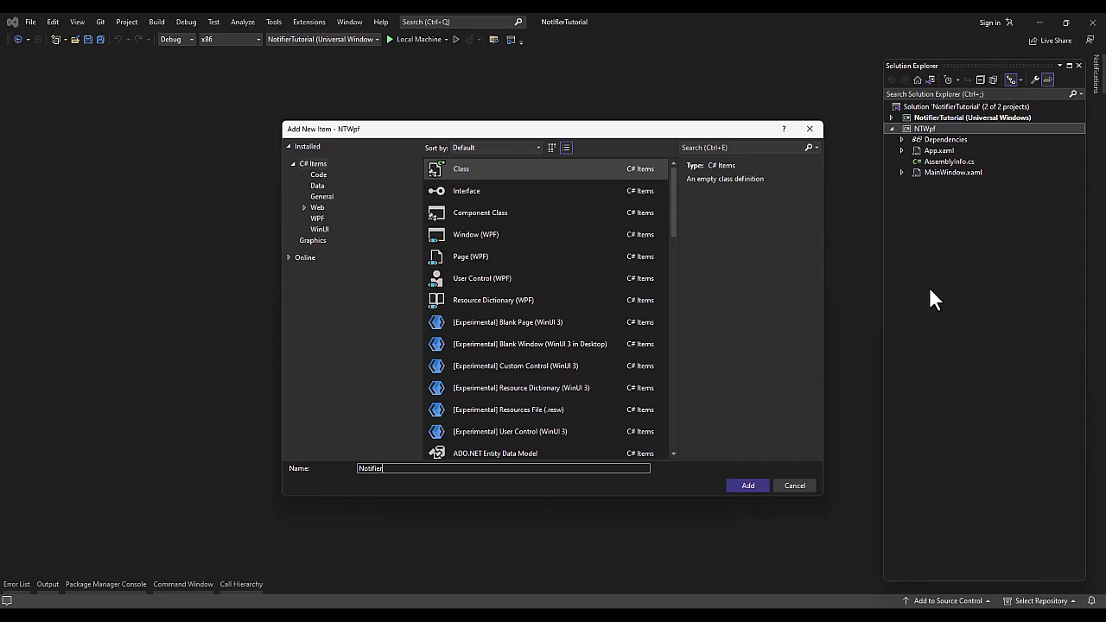
click(746, 484)
text(using Syst)
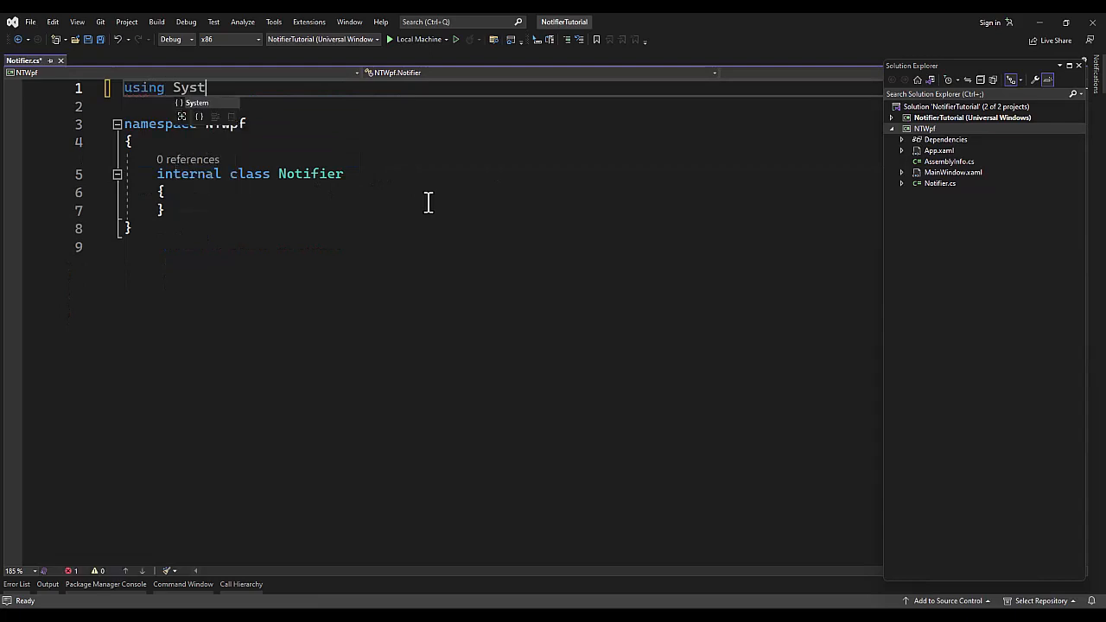
Step: Import System.ComponentModel and make Notifier implement INotifyPropertyChanged with a PropertyChanged event
text(.ComponentModel;)
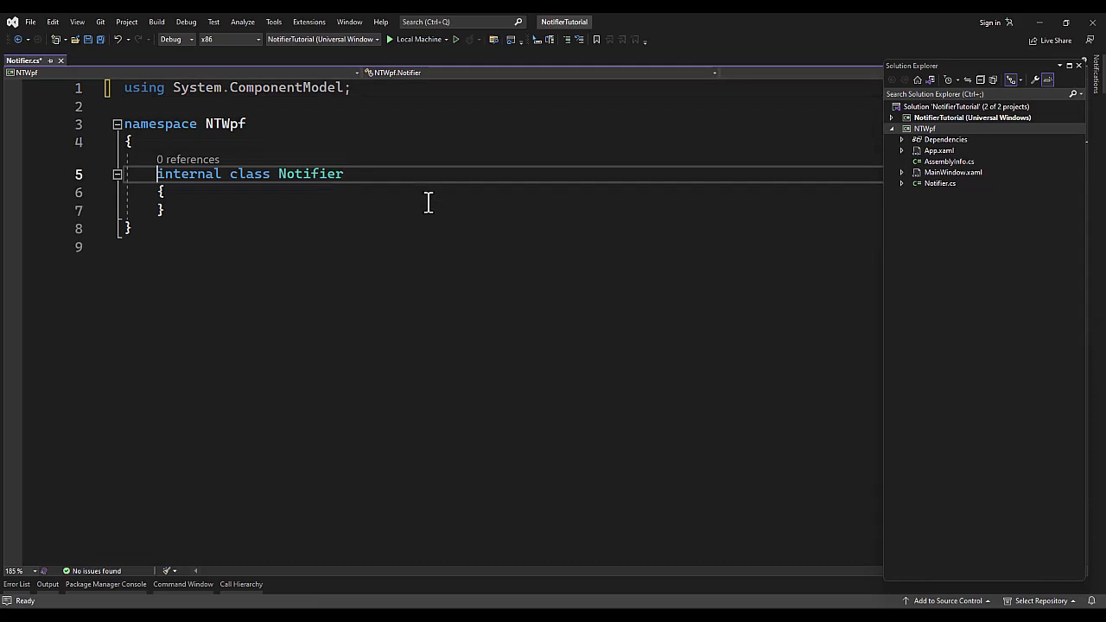
text(public)
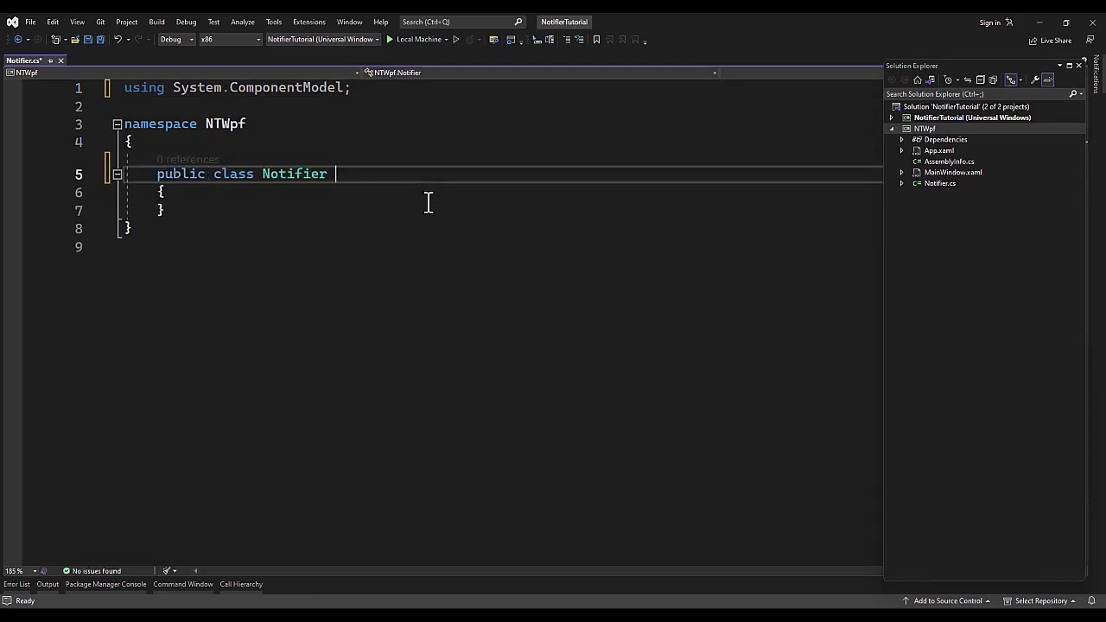
text(: INotifyPropertyChanged)
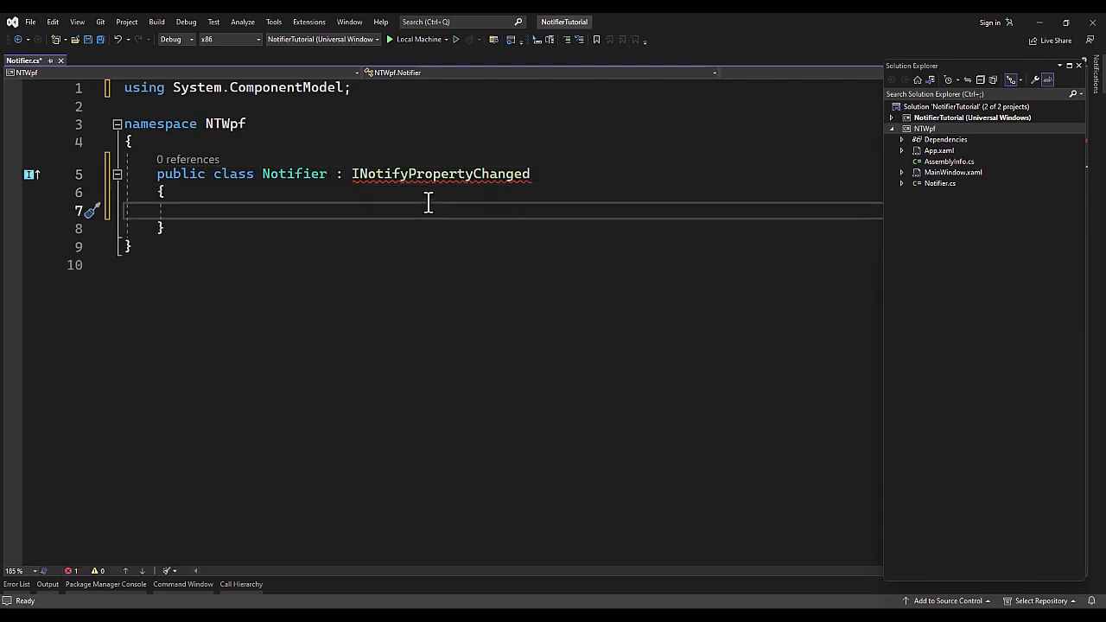
text(public)
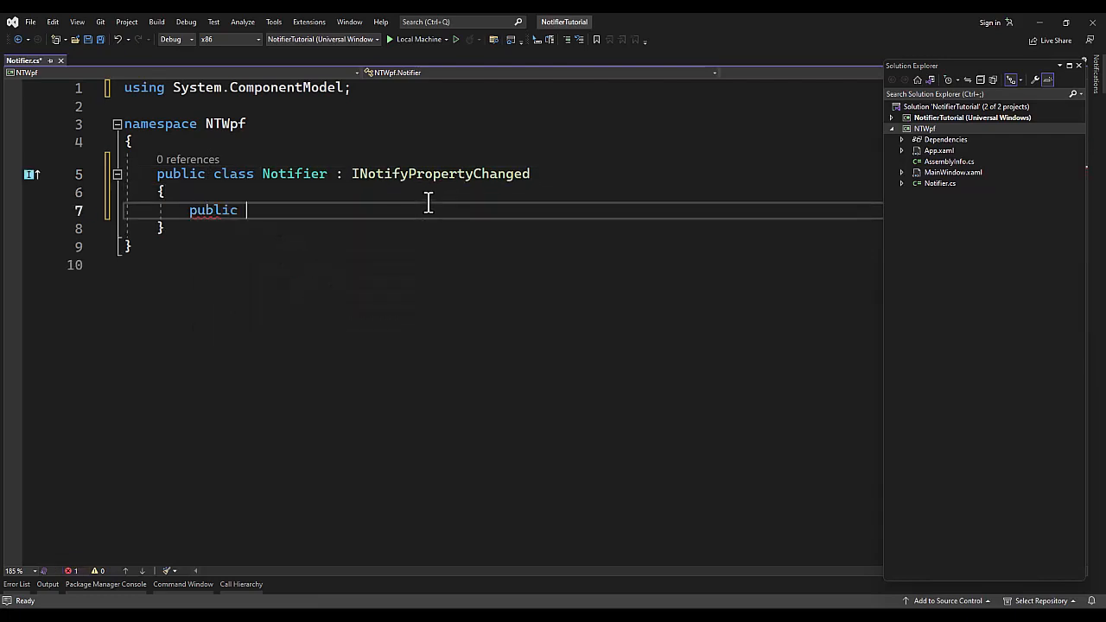
text(event)
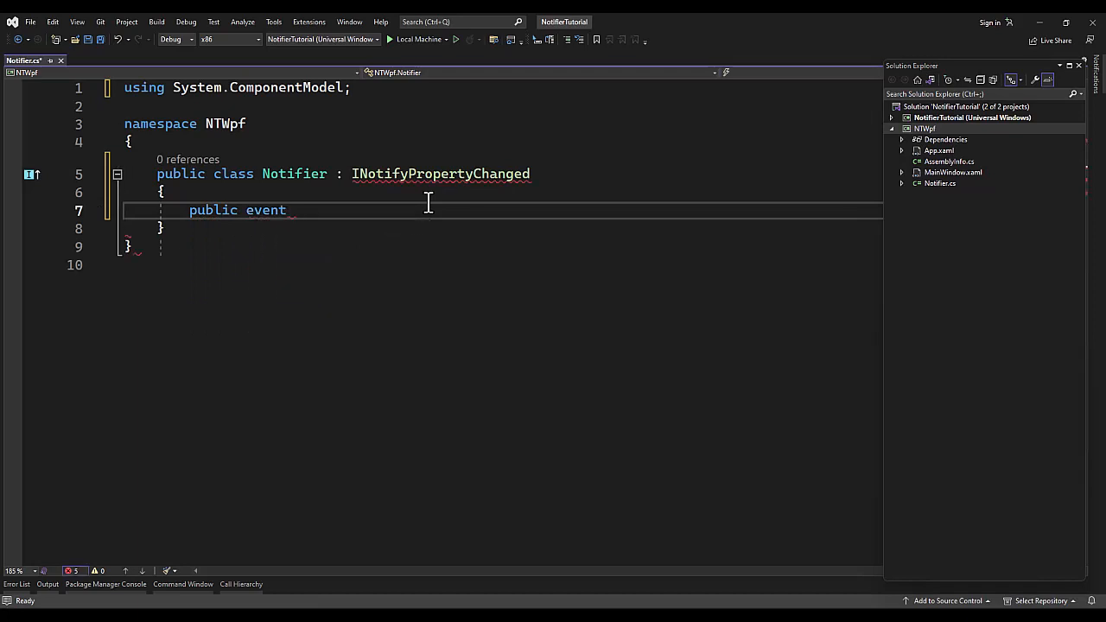
text(PropertyChangedEventHandler)
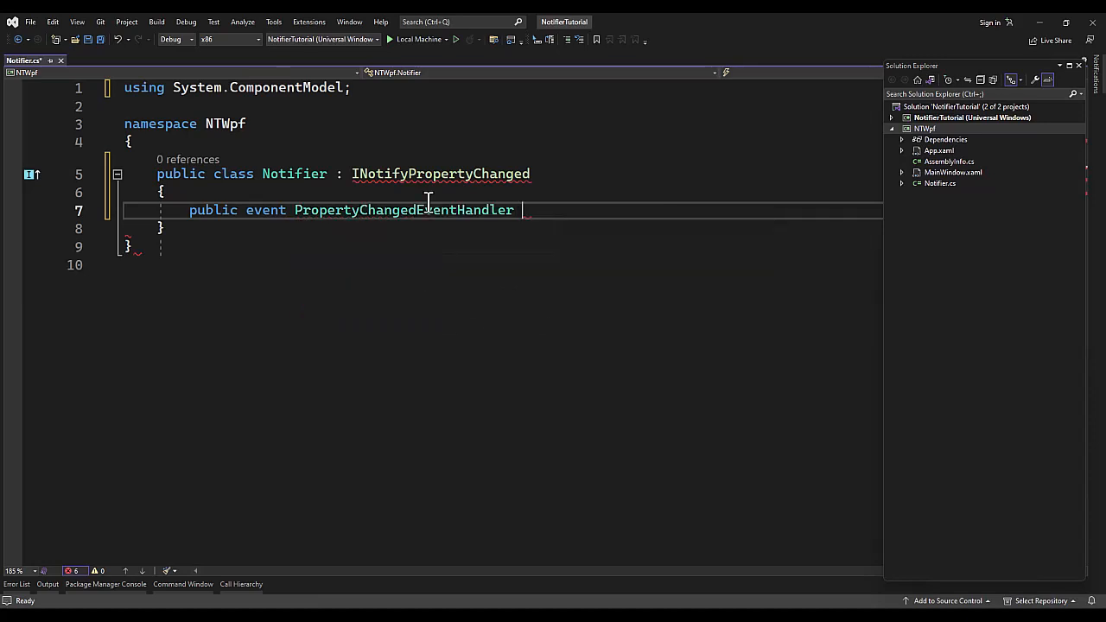
text(PropertyC)
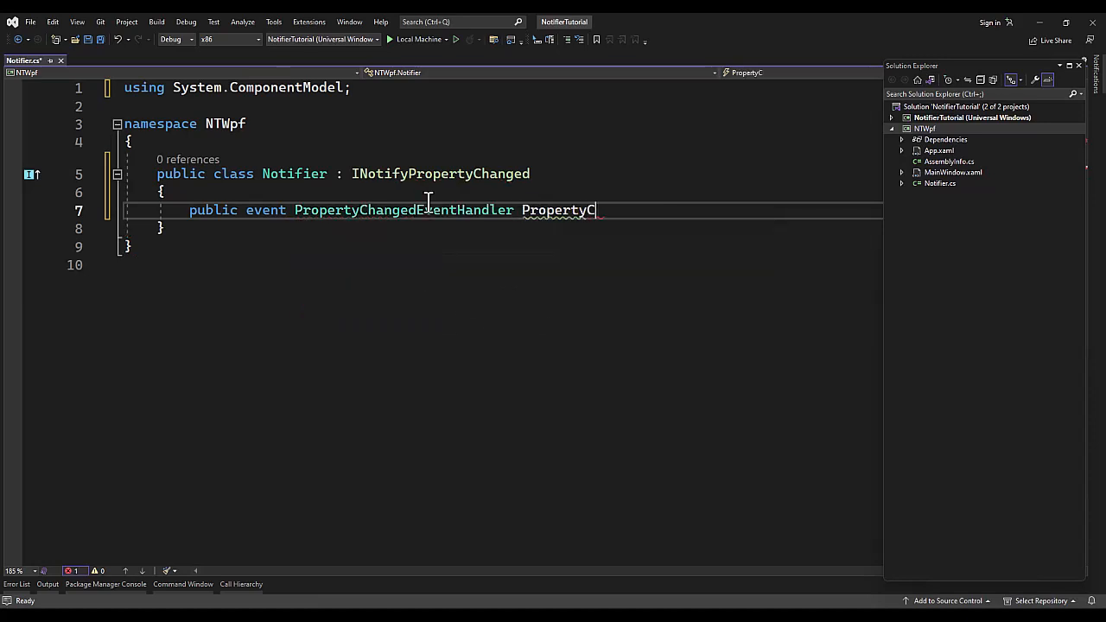
text(hanged;)
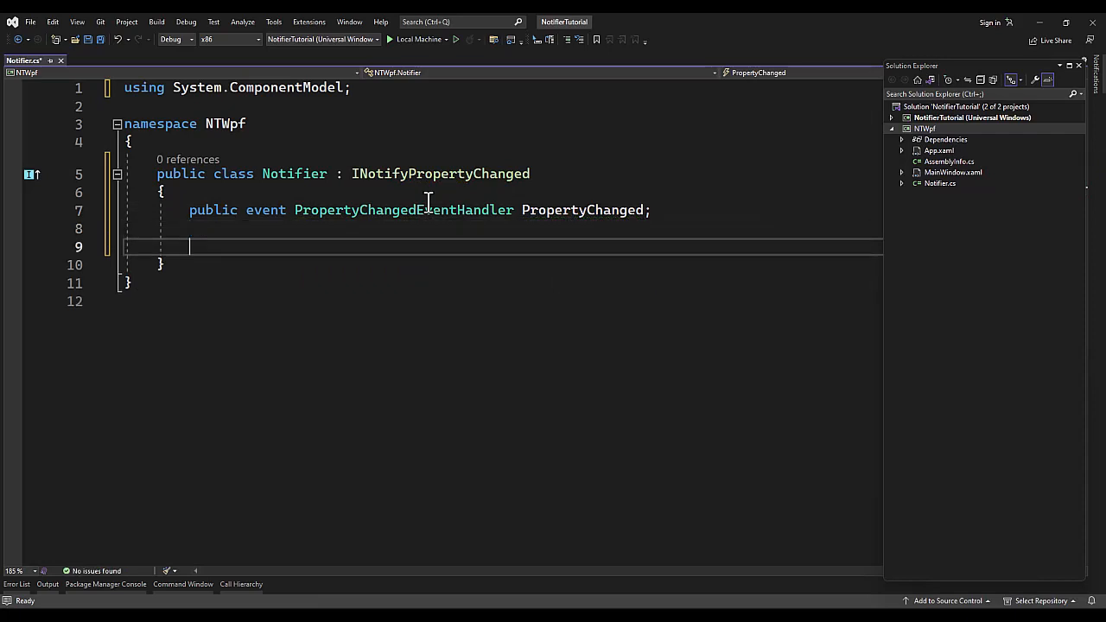
Step: Write protected virtual OnPropertyChanged invoking PropertyChanged with new PropertyChangedEventArgs(propertyName)
text(protechte)
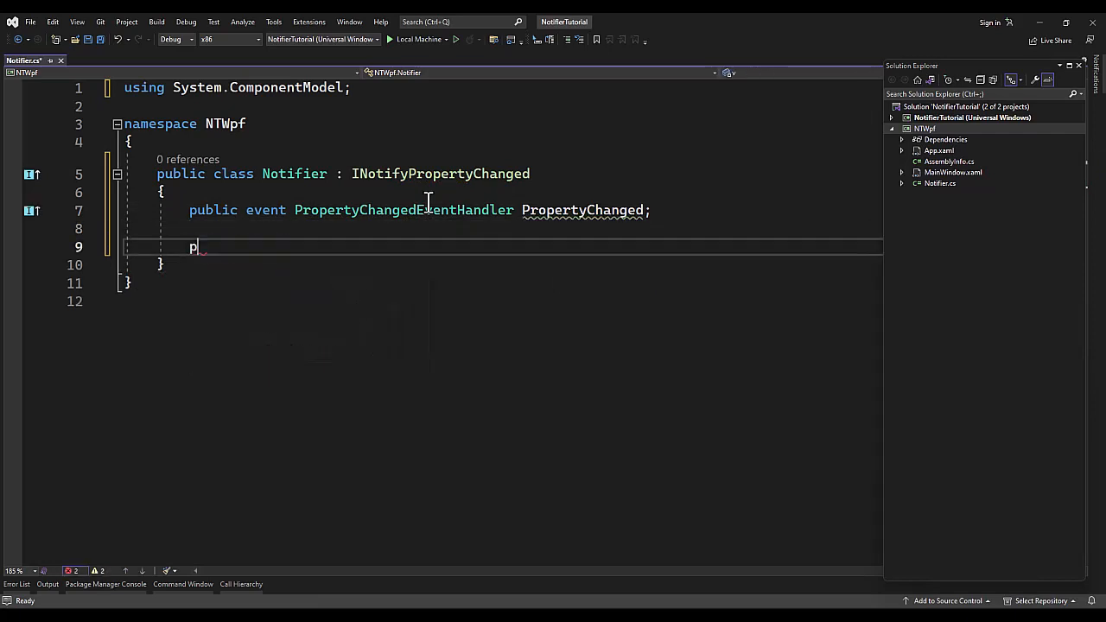
text(rotected virtual void OnP)
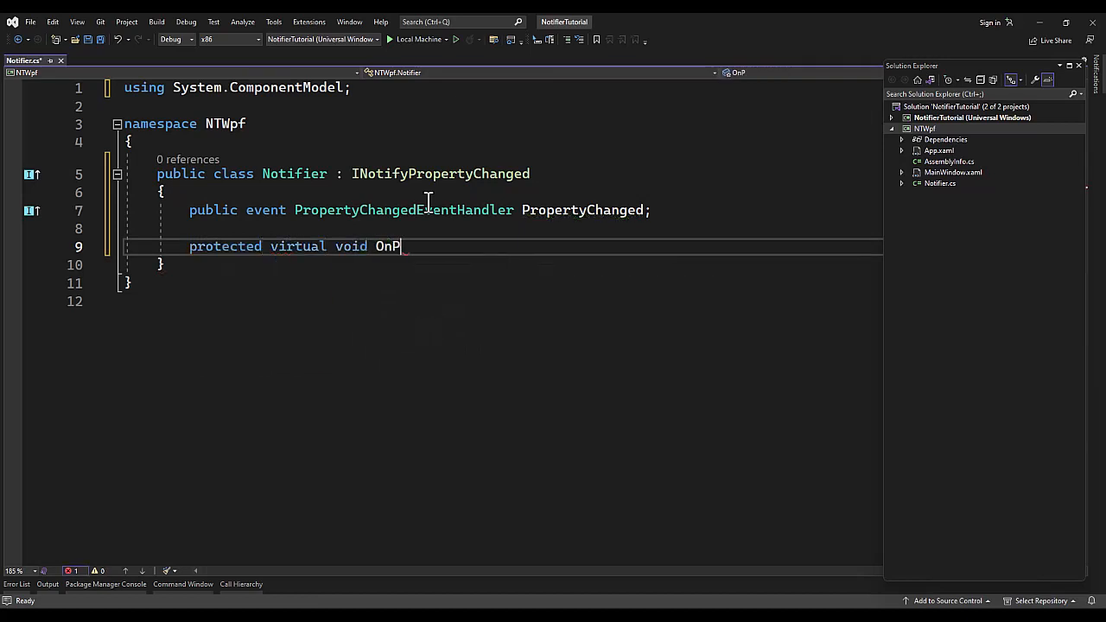
text(ropertyChanged)
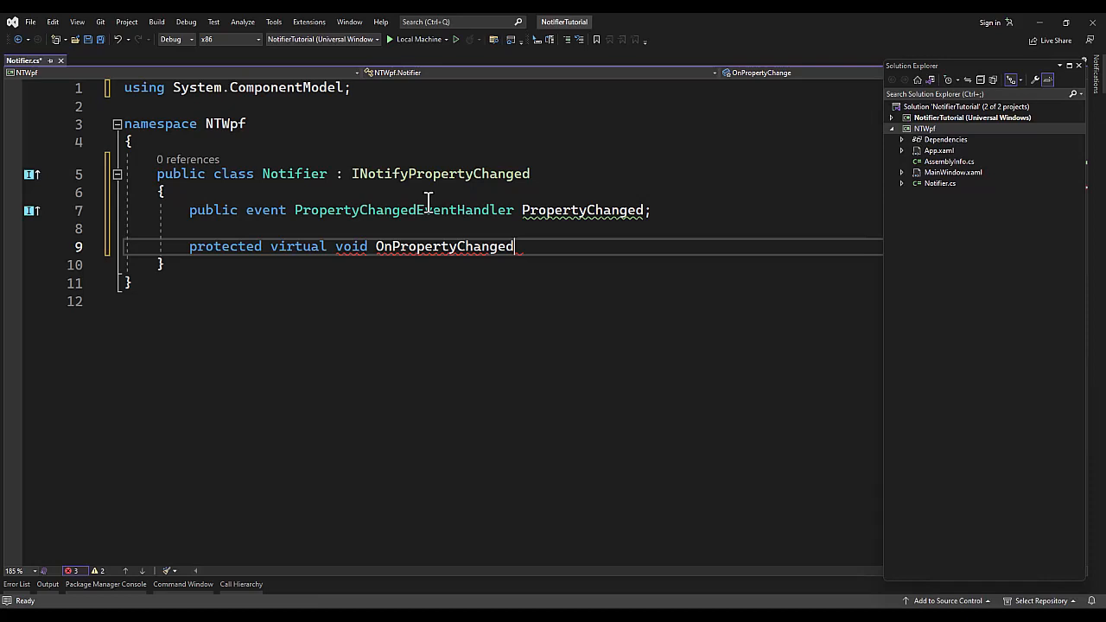
text((string propertyName)
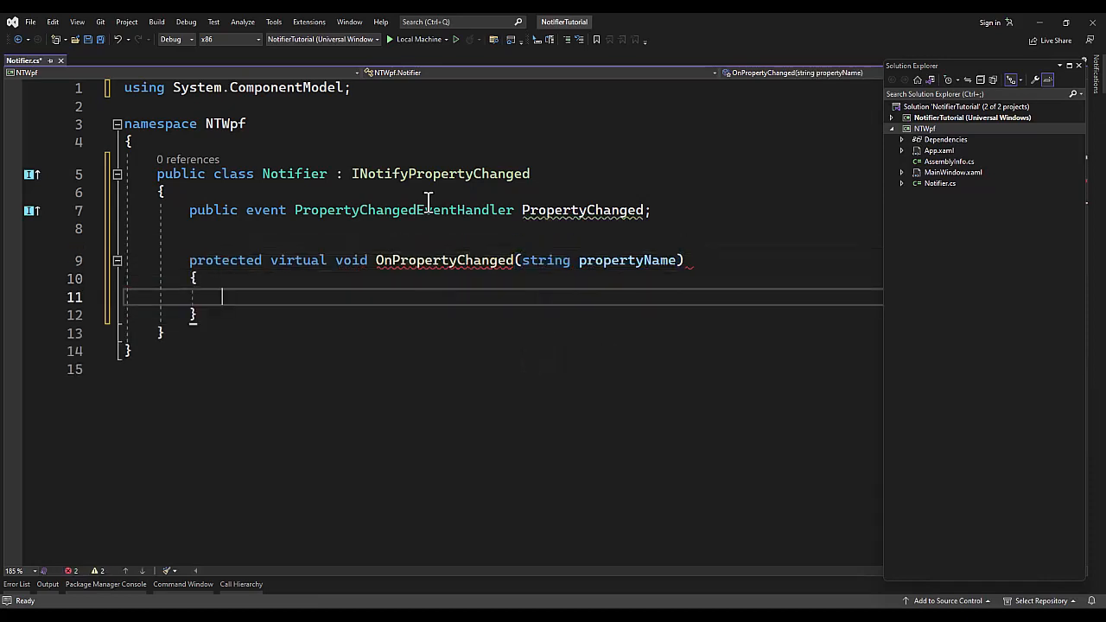
text(PropertyChanged?)
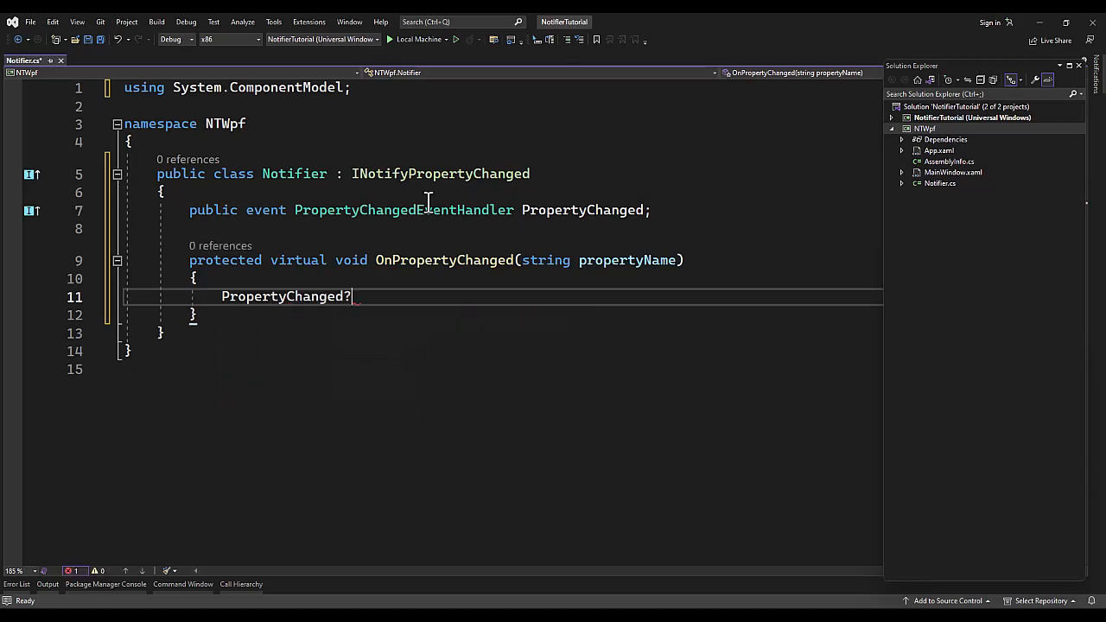
text(.Invoke(this, new PropertyChangedEventArgs(propertyName));)
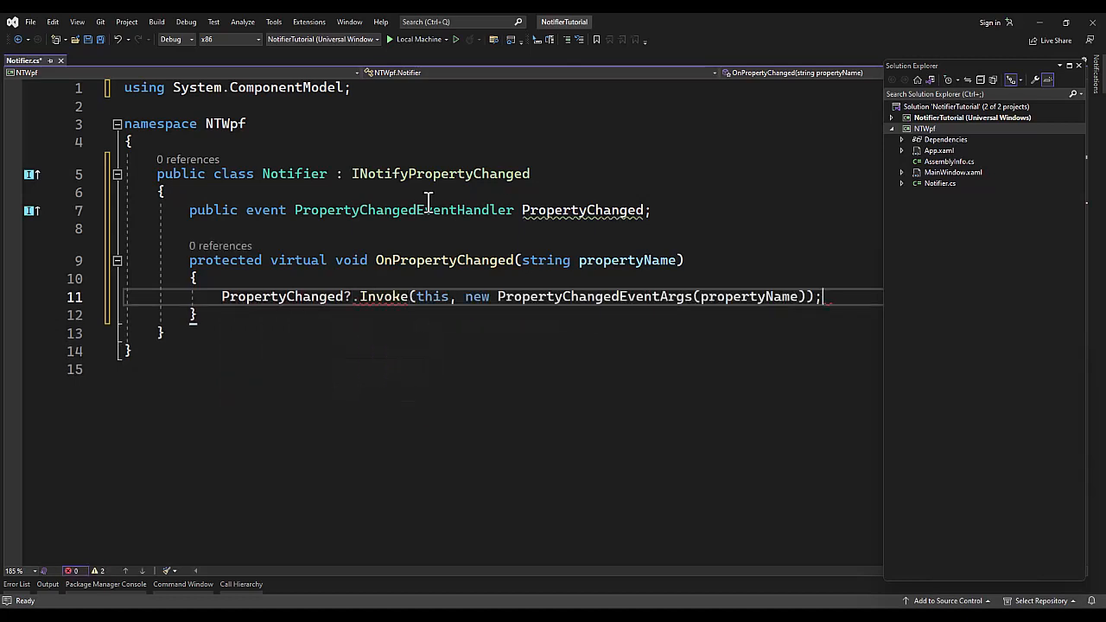
Step: Write OnPropertyChanged(string[] propertyNames) with a foreach calling OnPropertyChanged(propertyName) for each
text(protected virtual void OnPropertyChanging(string propertyName) {)
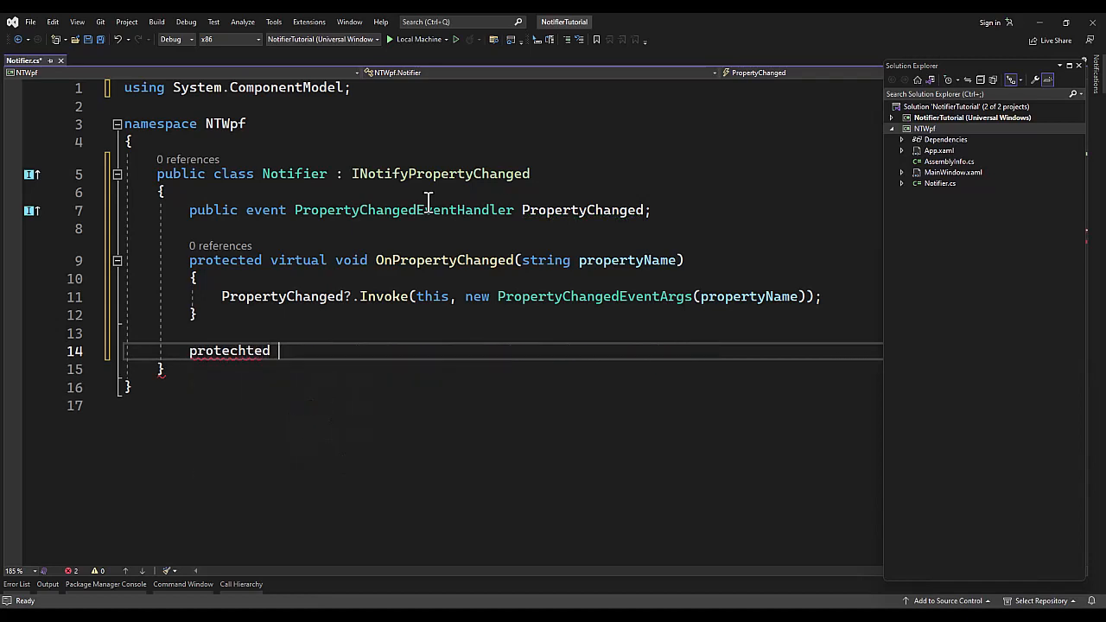
text(virtual void OnPropertyChanged(string[)
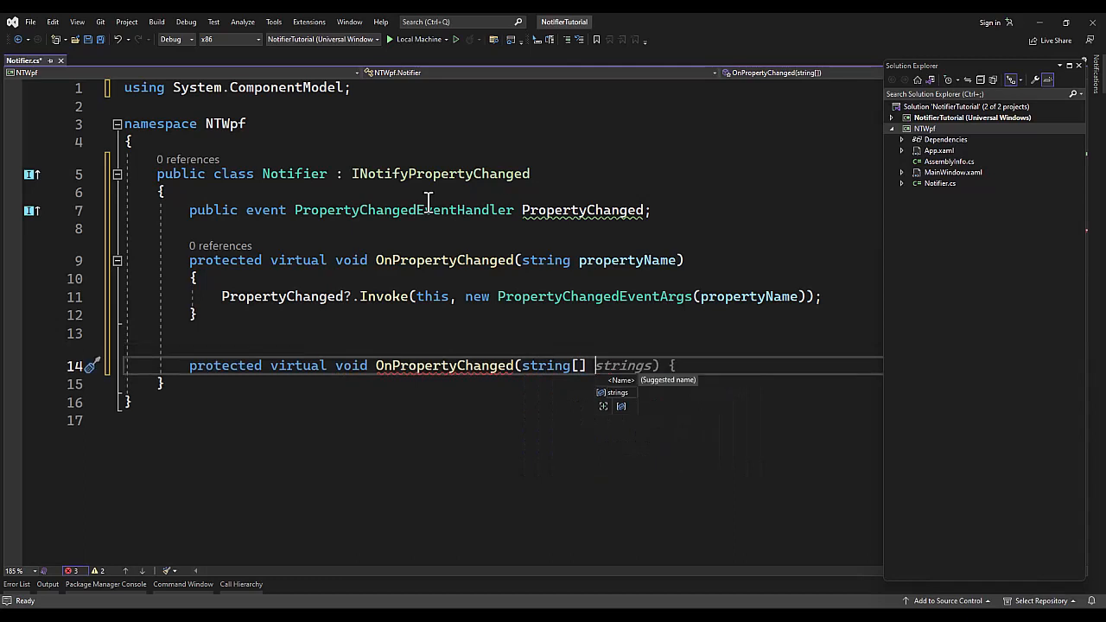
text(propertyNames)
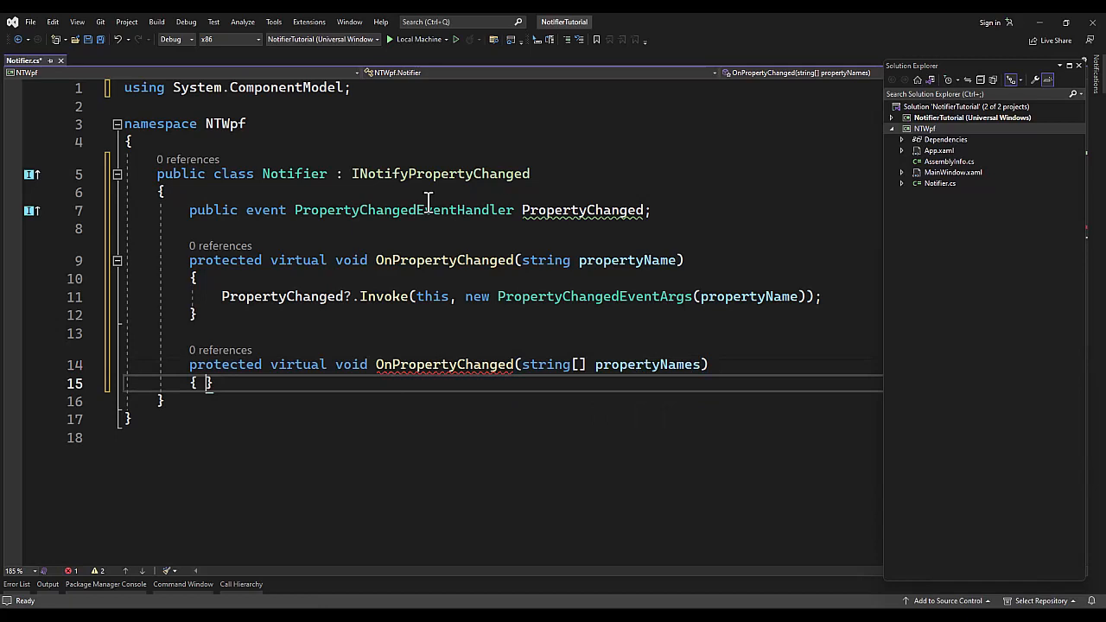
text(foreach(string propertyName in propertyNames)
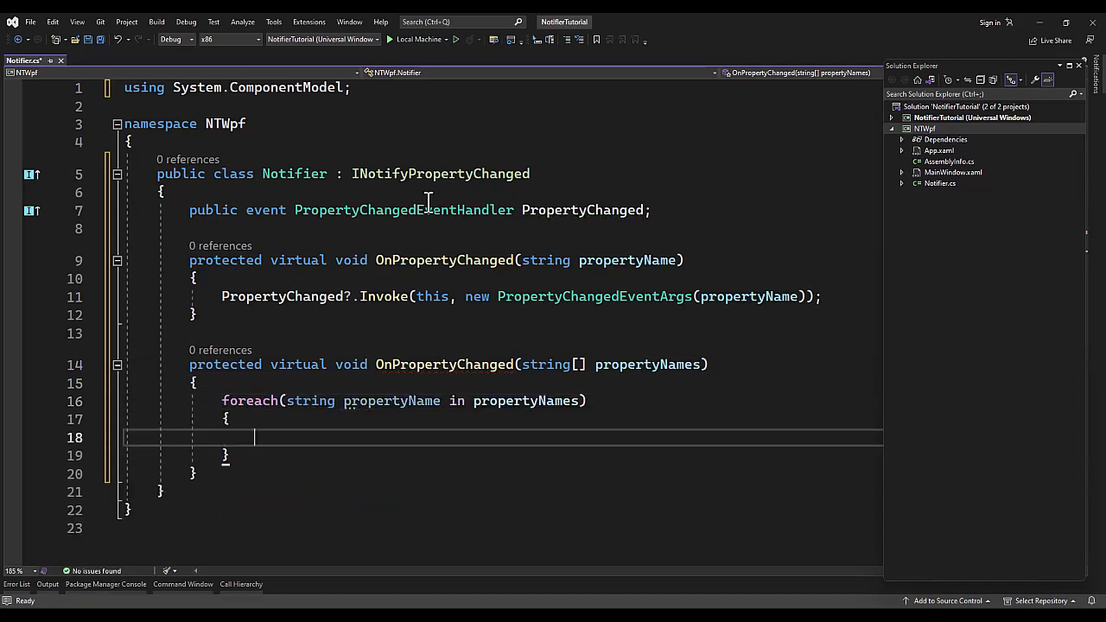
text(OnPropertyChanged(propertyName);)
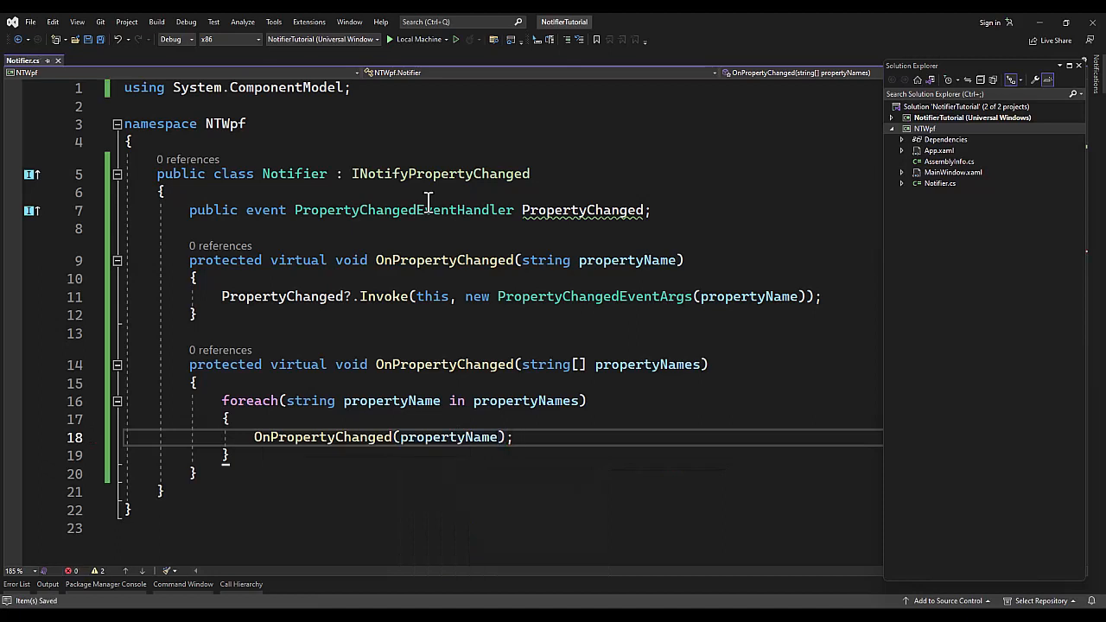
mouse_move(562, 210)
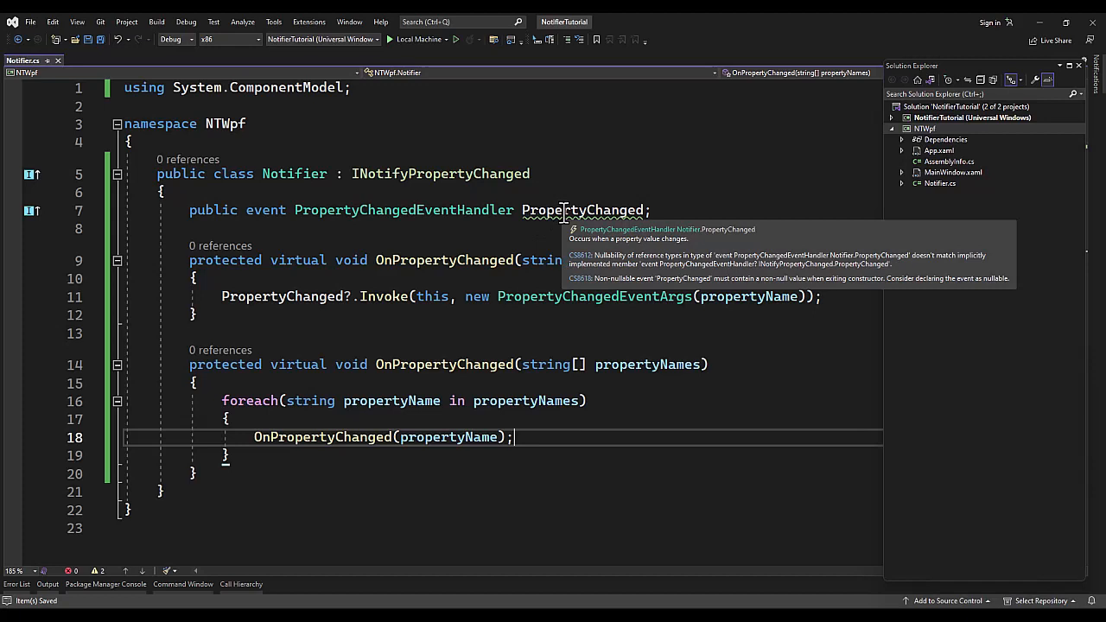
mouse_move(586, 266)
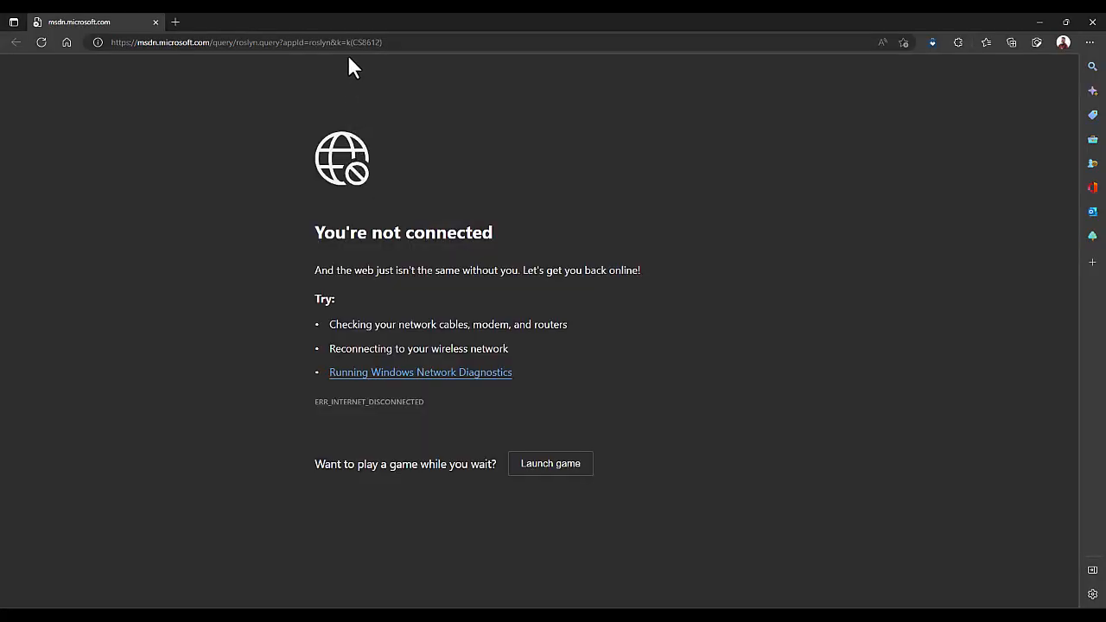
click(241, 41)
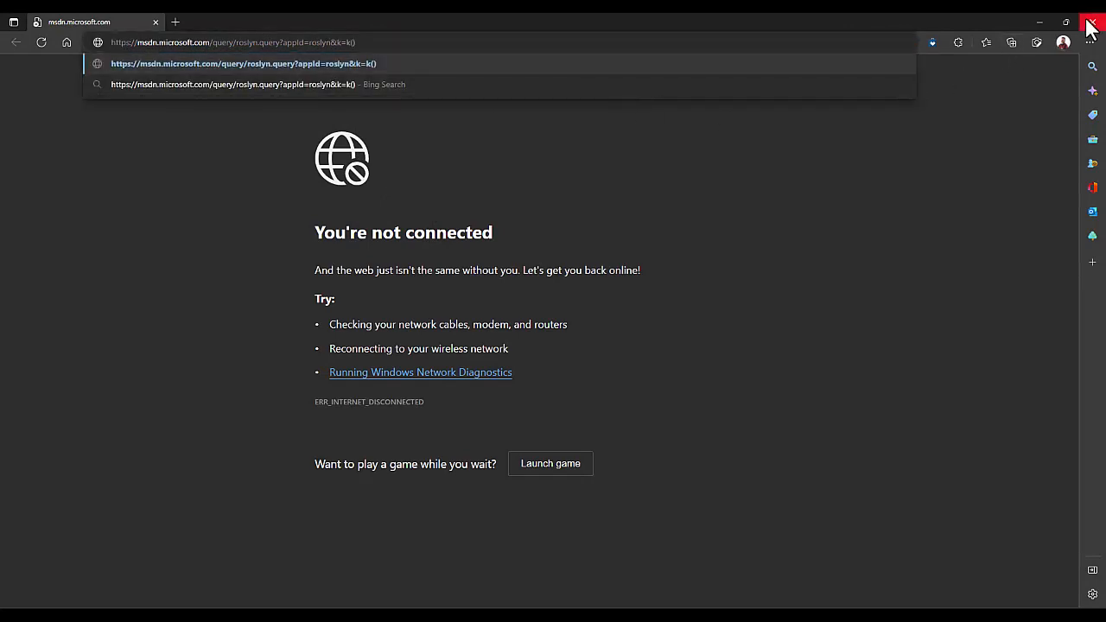
click(1092, 23)
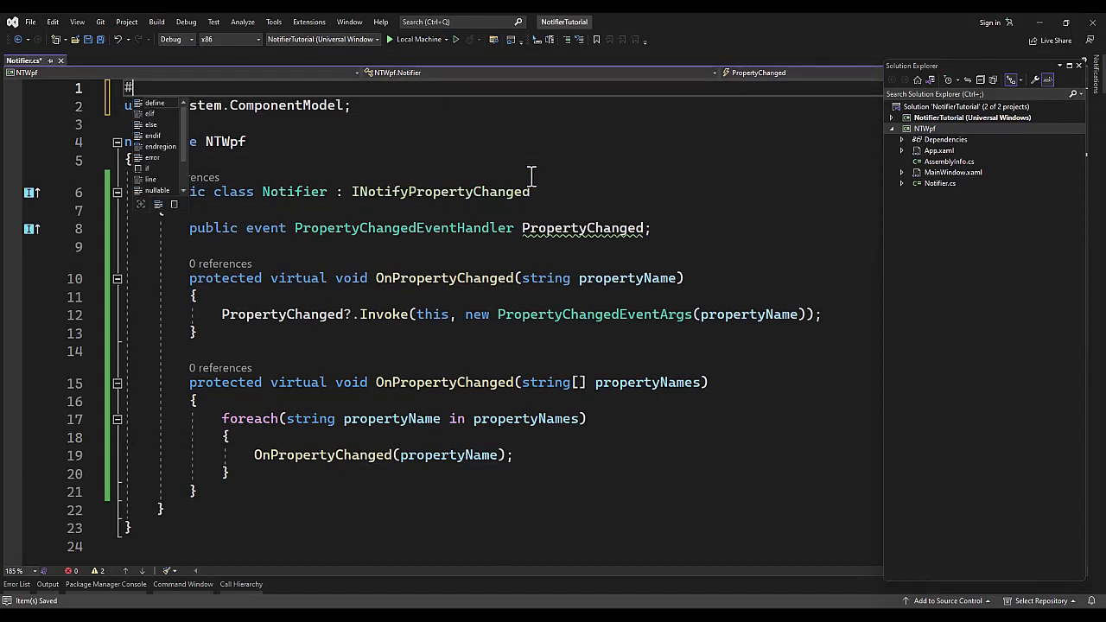
Step: Add '#pragma warning disable CS8612' and '#pragma warning disable CS8618' atop Notifier.cs
text(pragma)
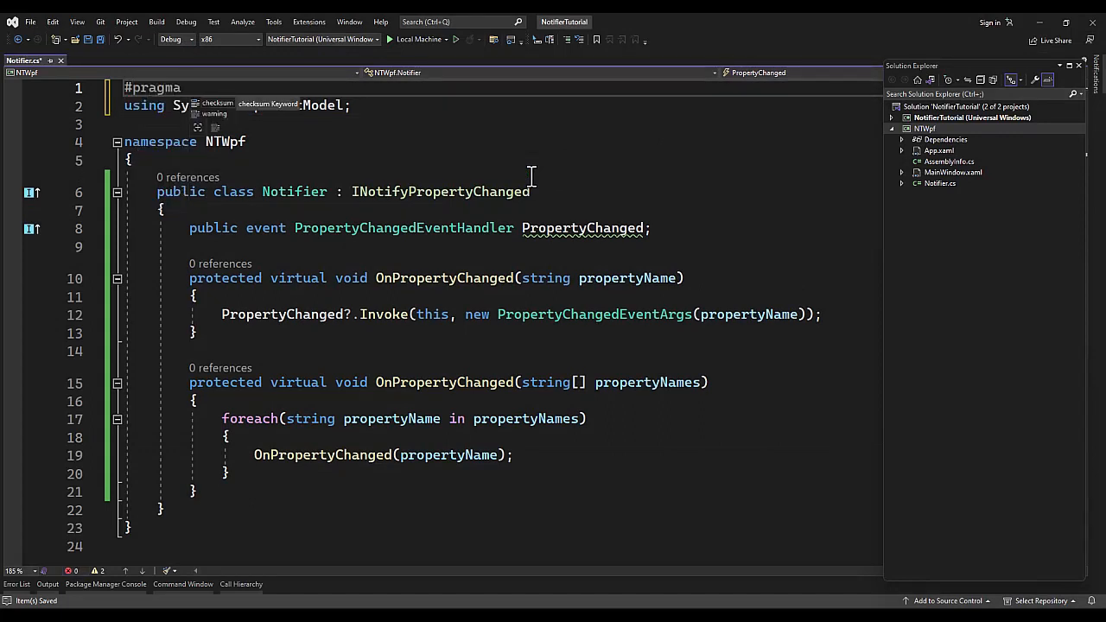
text(wa)
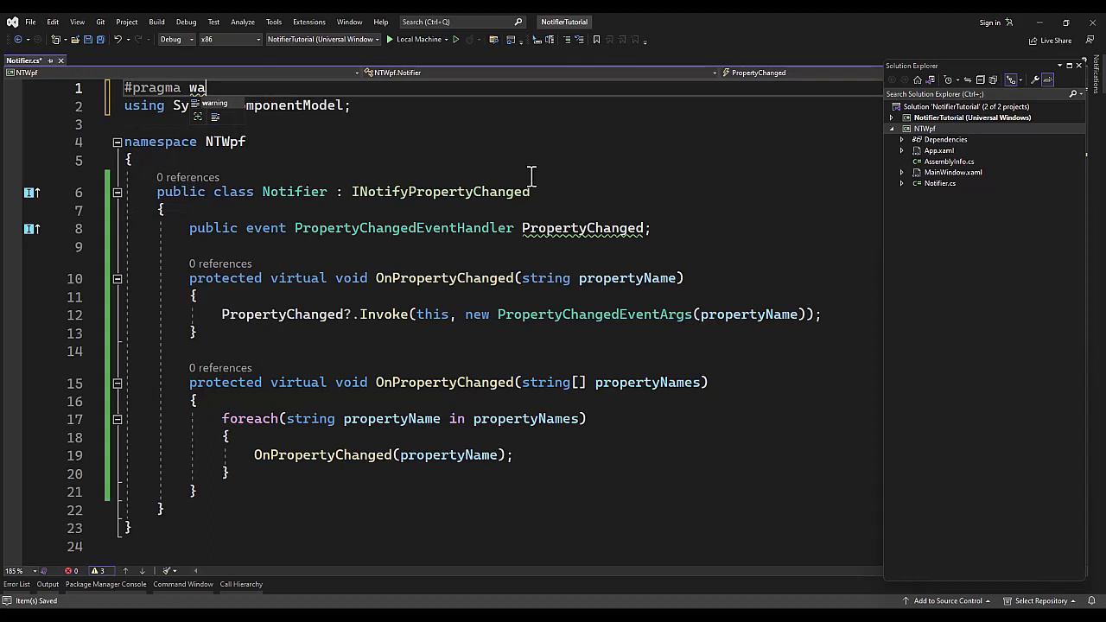
text(rning disable CS8612)
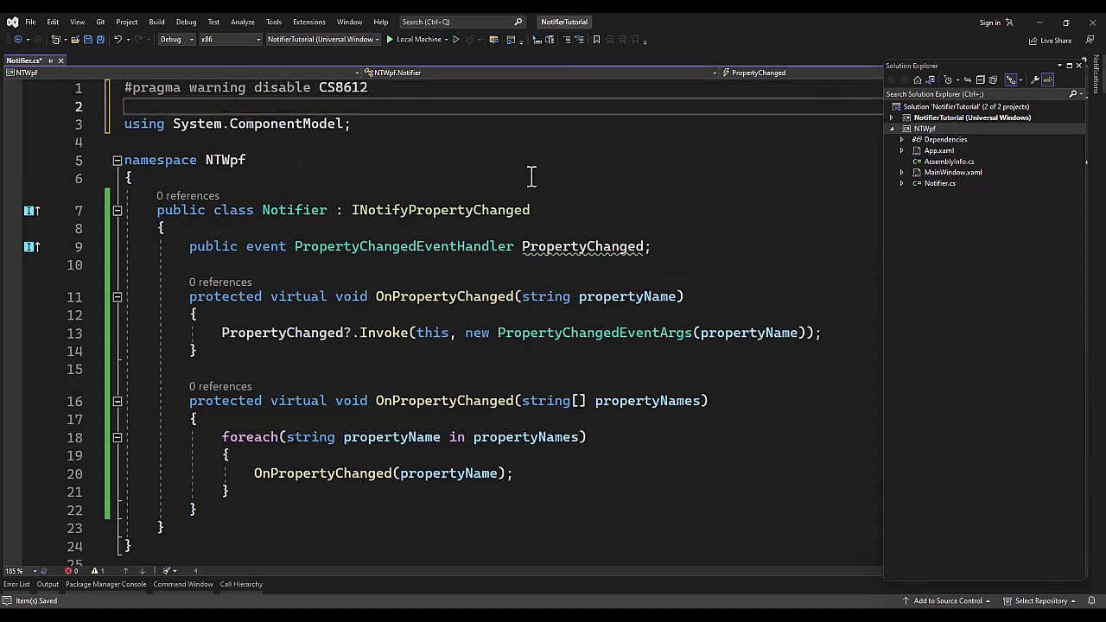
mouse_move(601, 302)
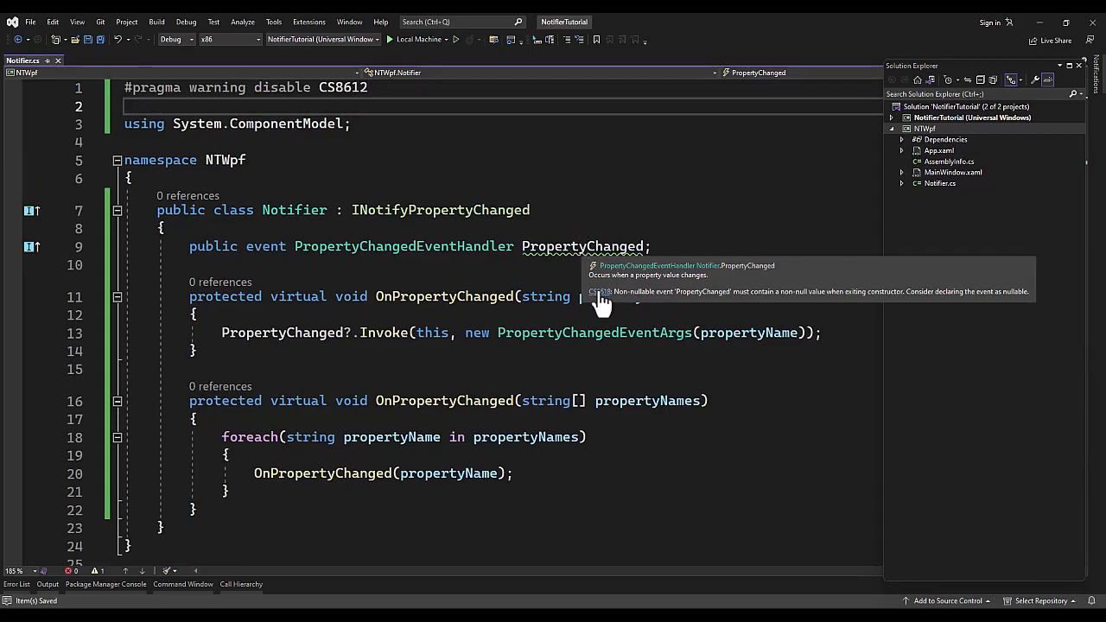
click(601, 291)
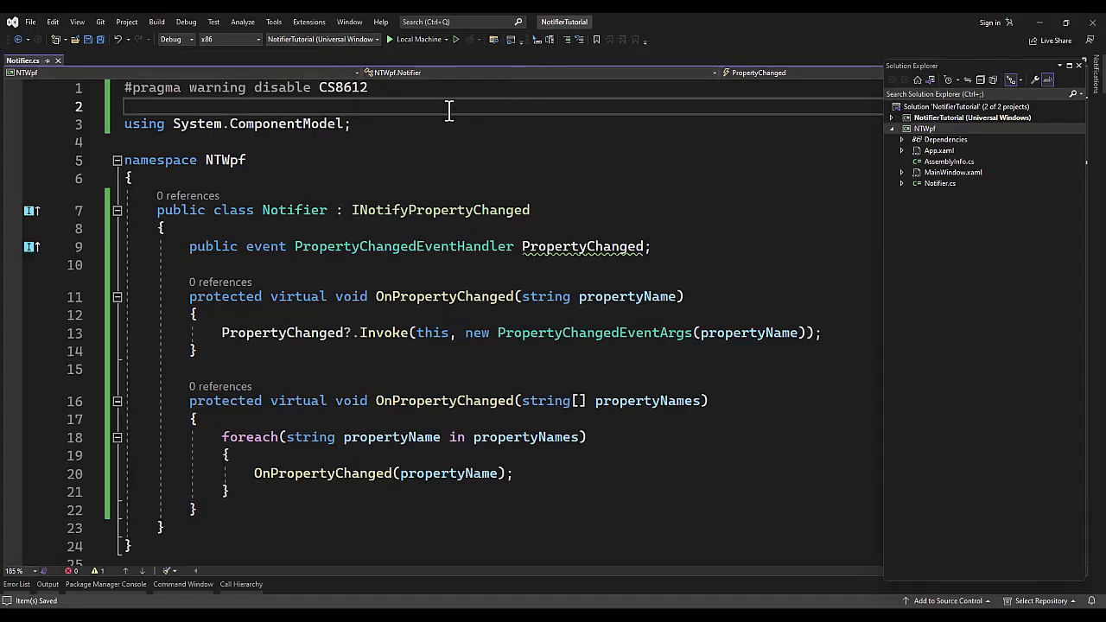
text(#pra)
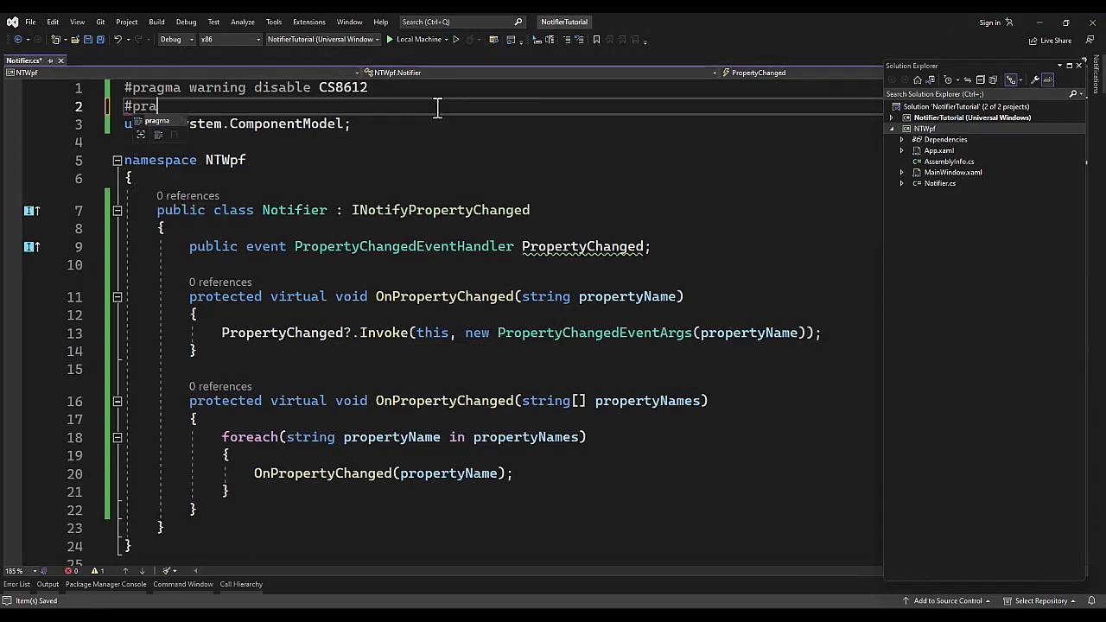
text(gma warning disable CS8618)
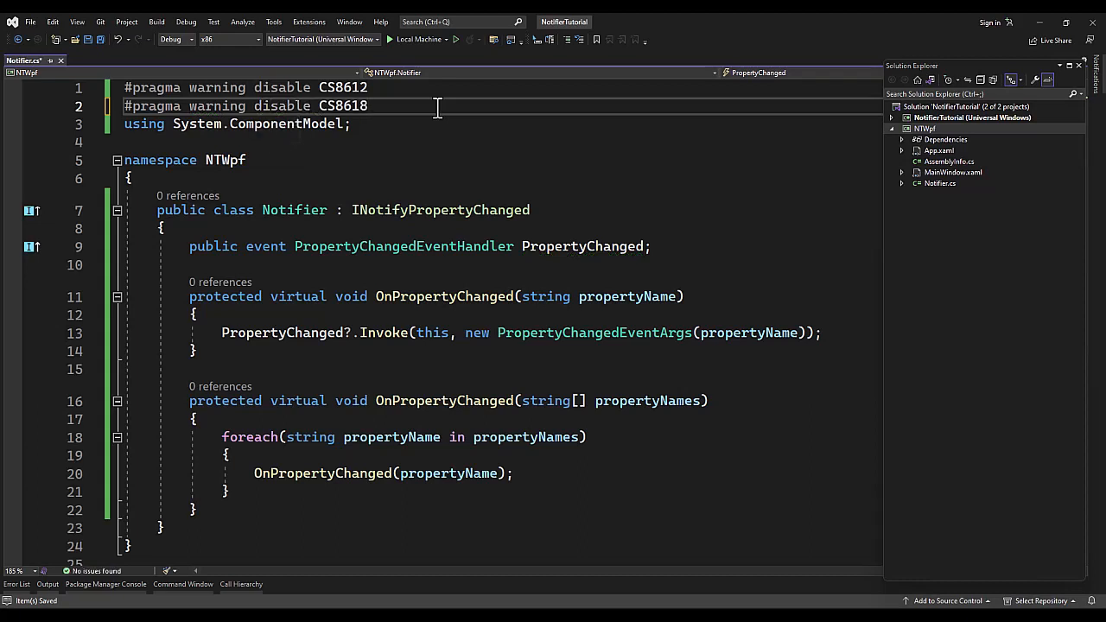
mouse_move(929, 199)
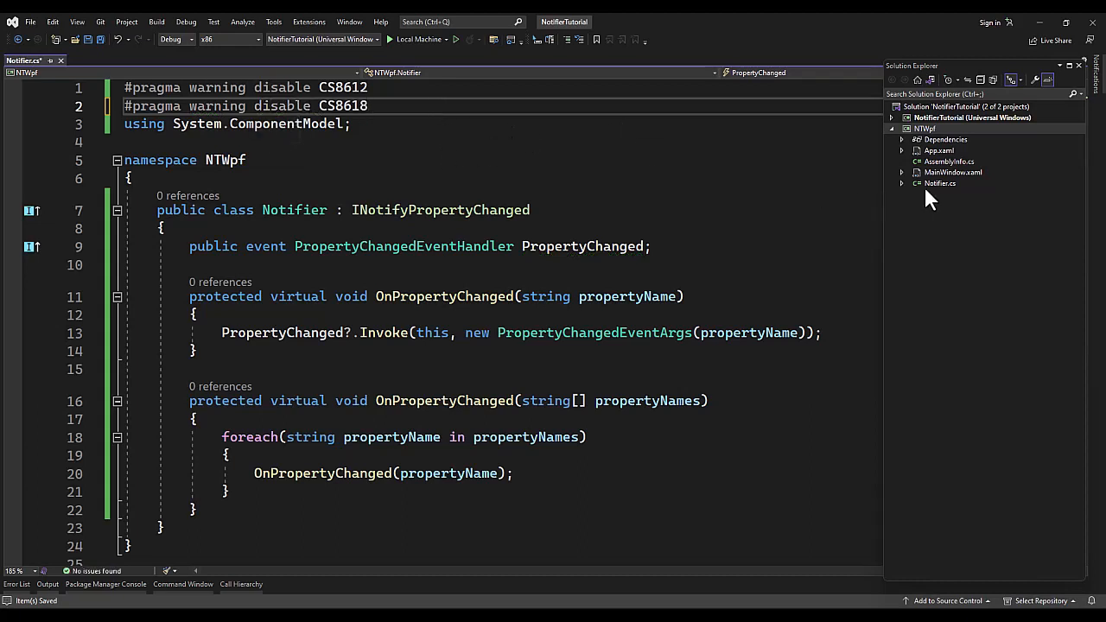
Step: Create a folder named Model inside the NTWpf project
right_click(925, 129)
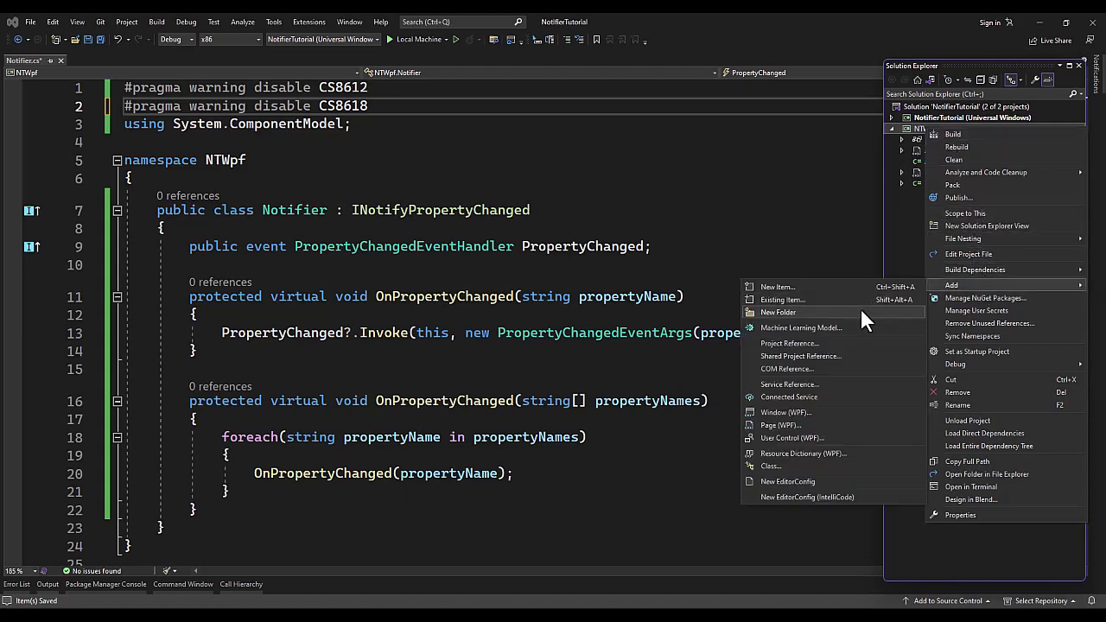
click(779, 312)
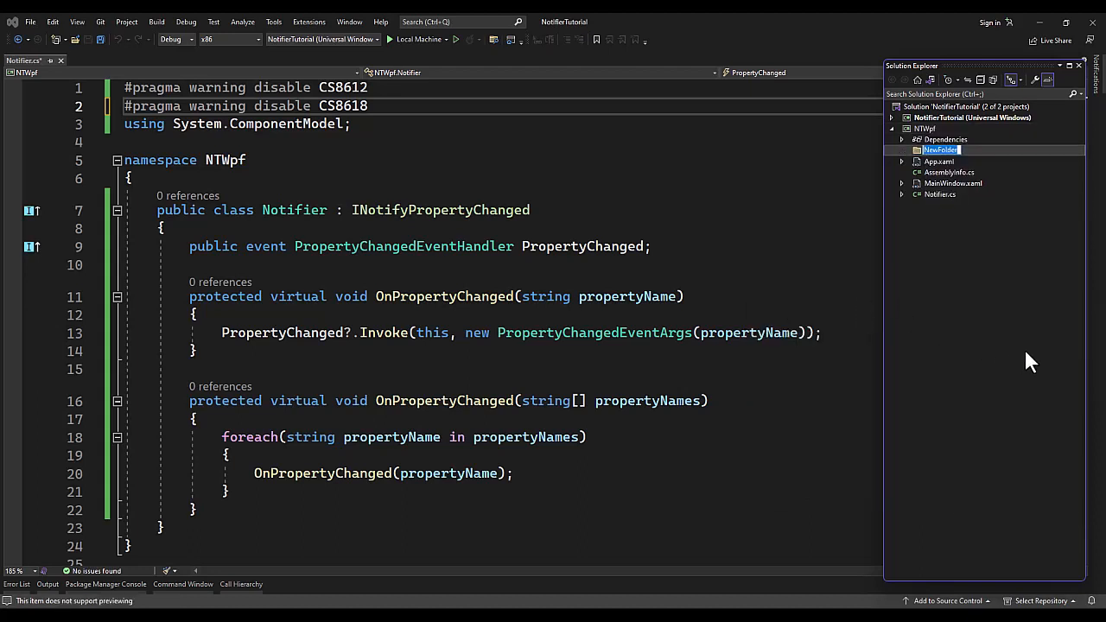
text(Model)
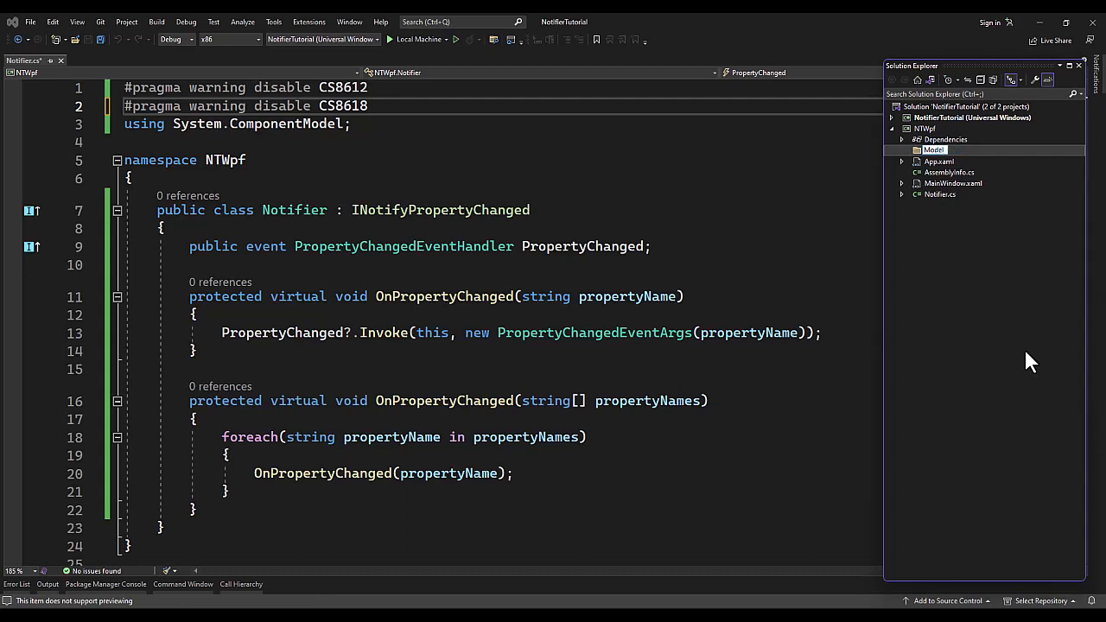
right_click(934, 149)
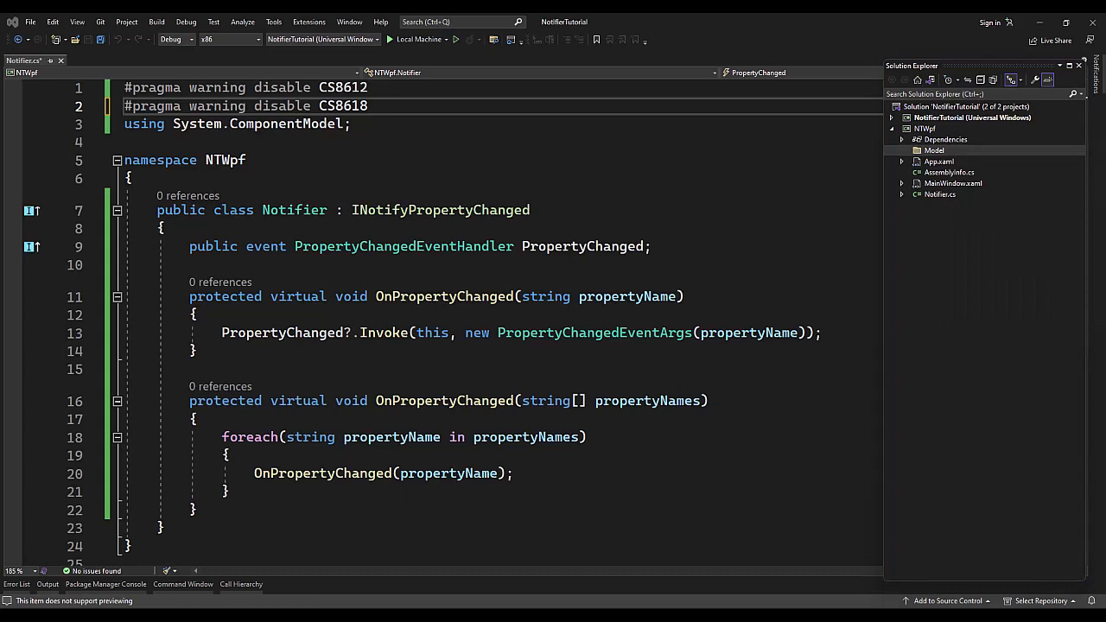
mouse_move(803, 132)
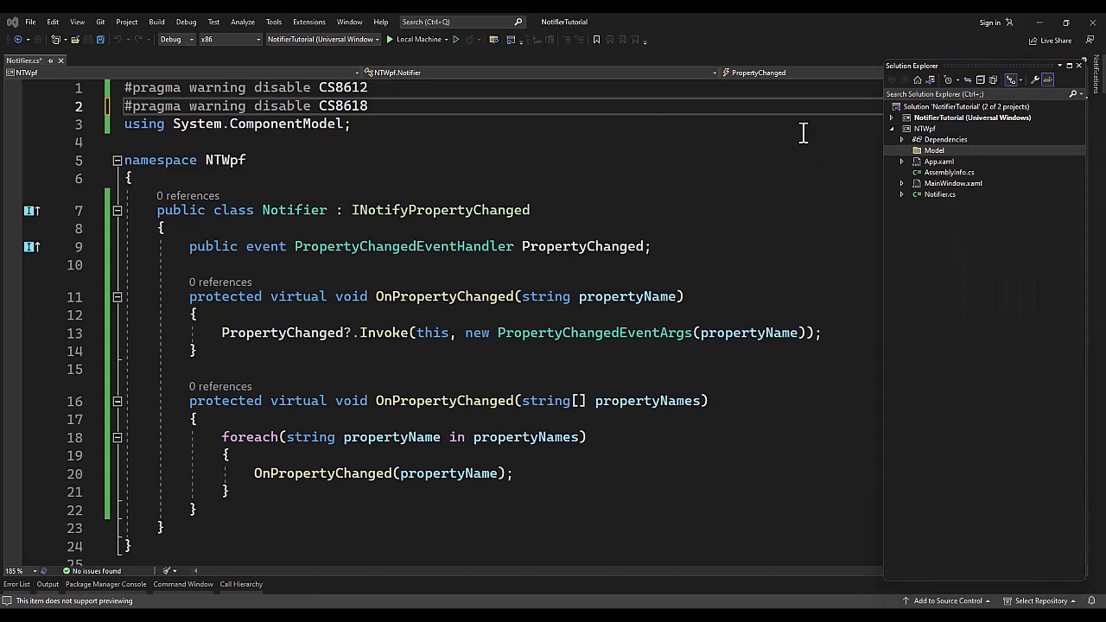
Step: Create a BaseView class in Model, declared as public BaseView<T> : Notifier
right_click(925, 150)
text(Ba)
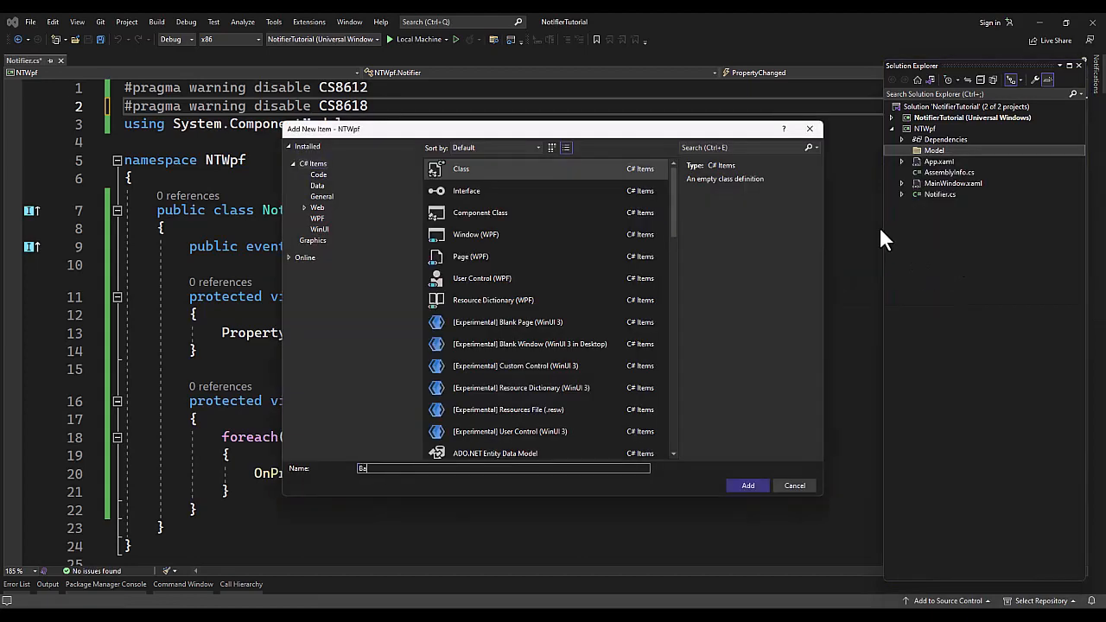
click(747, 484)
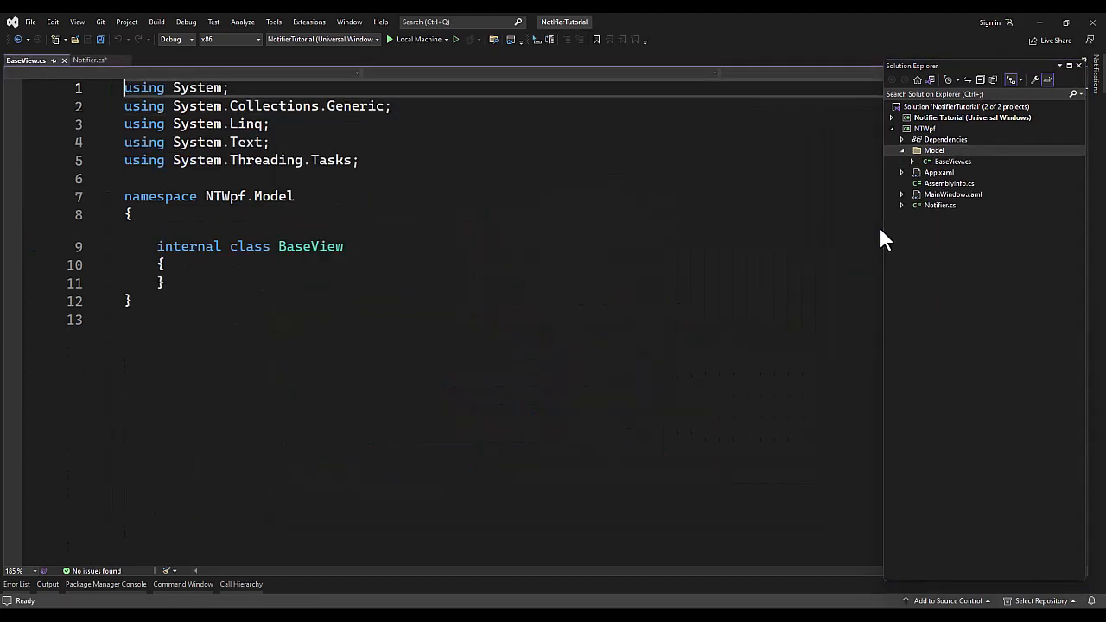
click(408, 246)
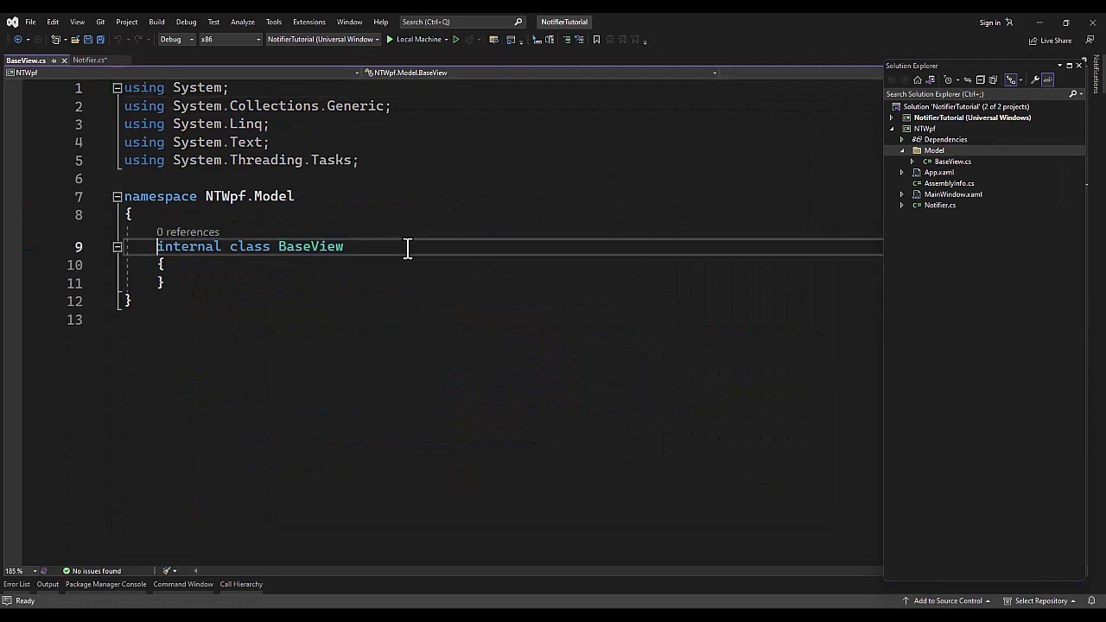
text(public)
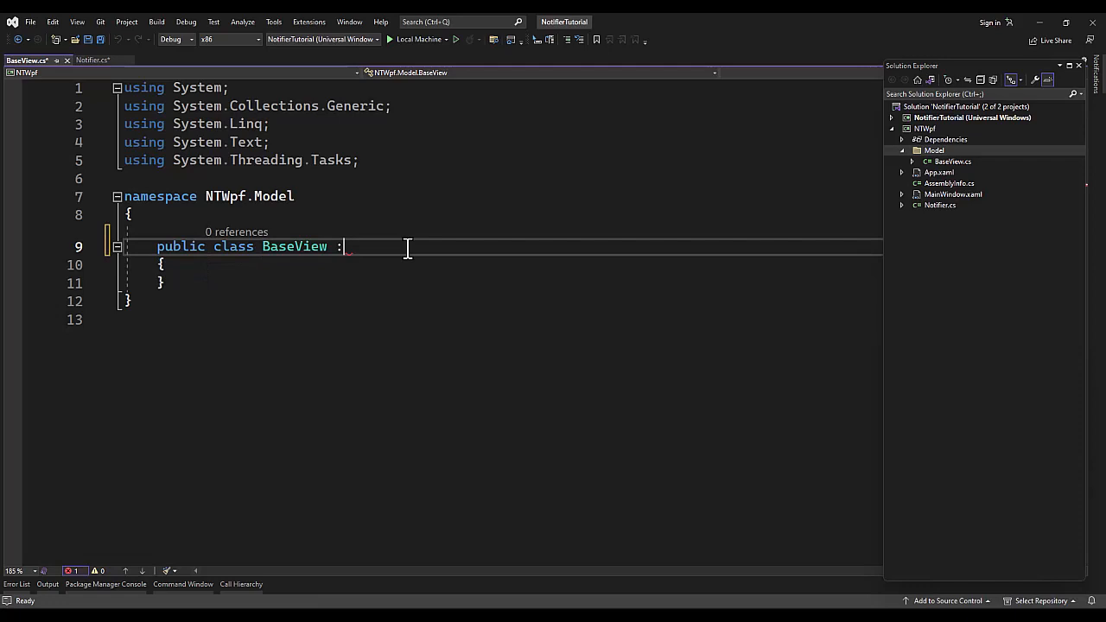
text(<T>)
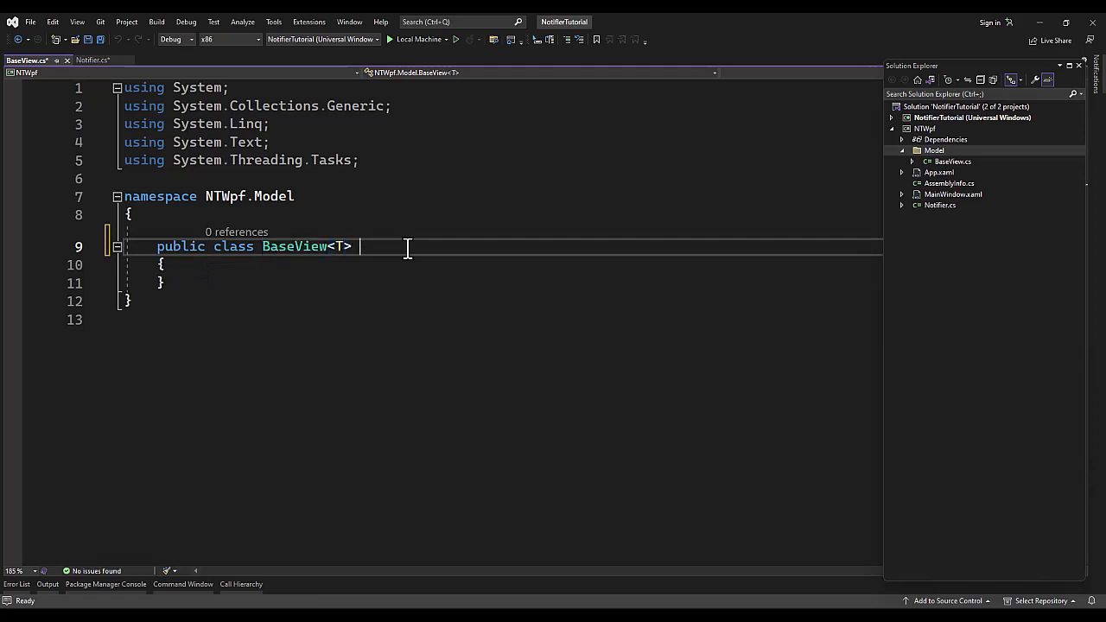
text(: Notifier)
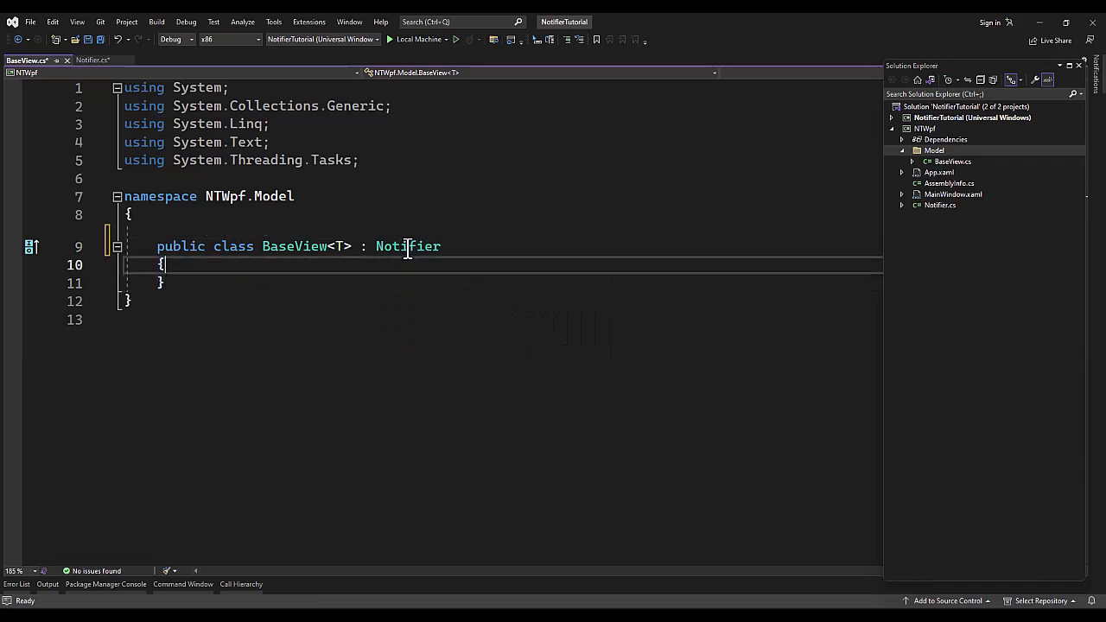
Step: Add 'public T View { get; set; }' with a constructor assigning view, and save
text(public T View { get; set;)
text(public BaseView)
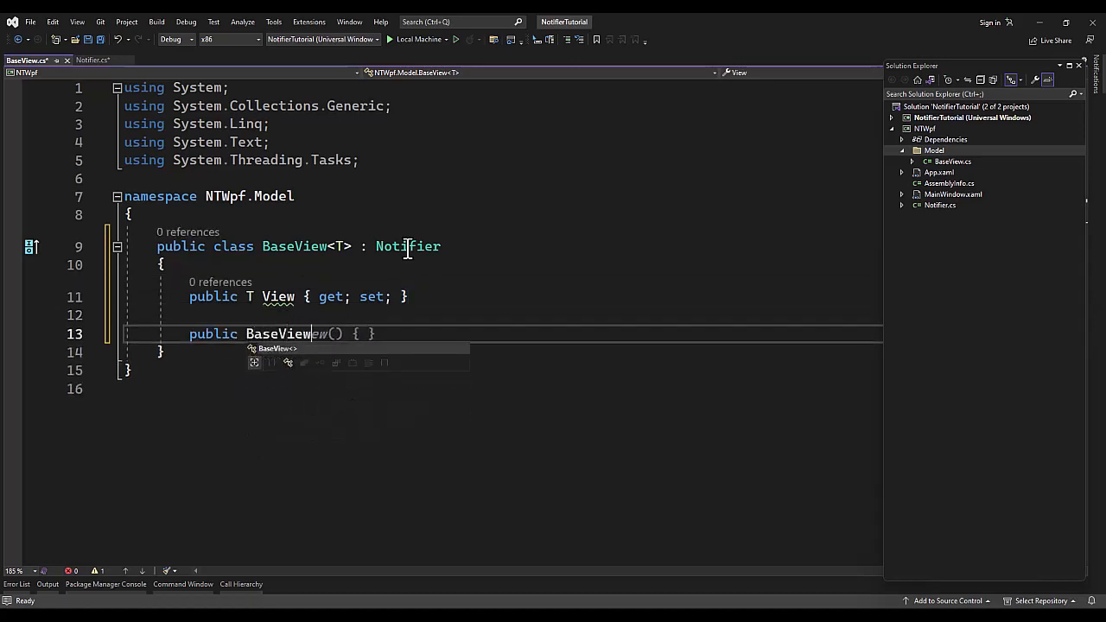
text(T view))
text(View = view;)
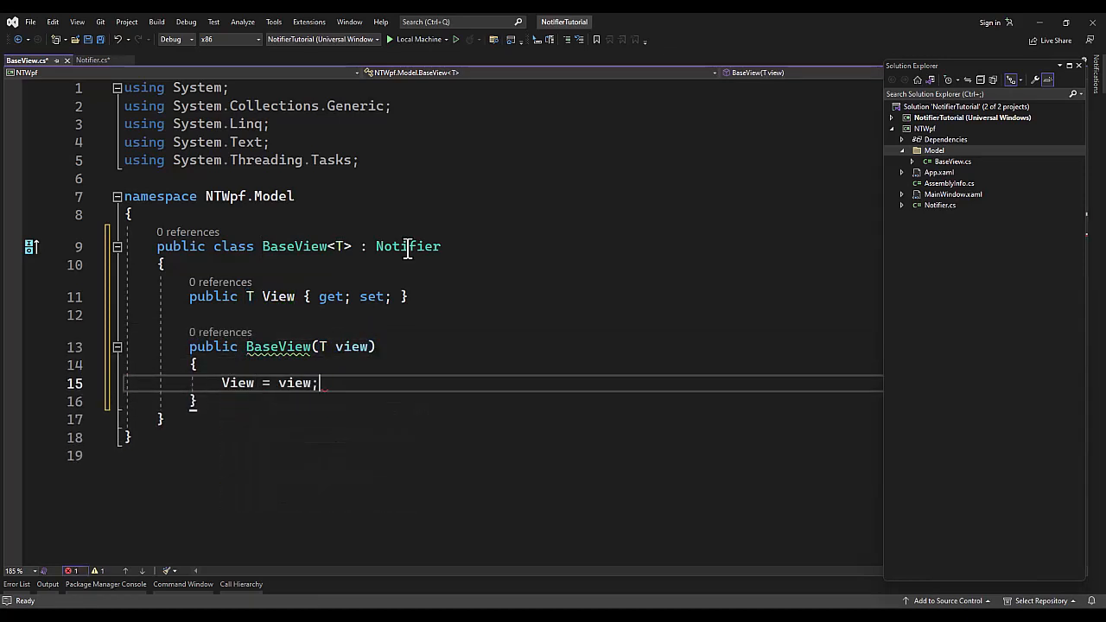
key(ctrl+s)
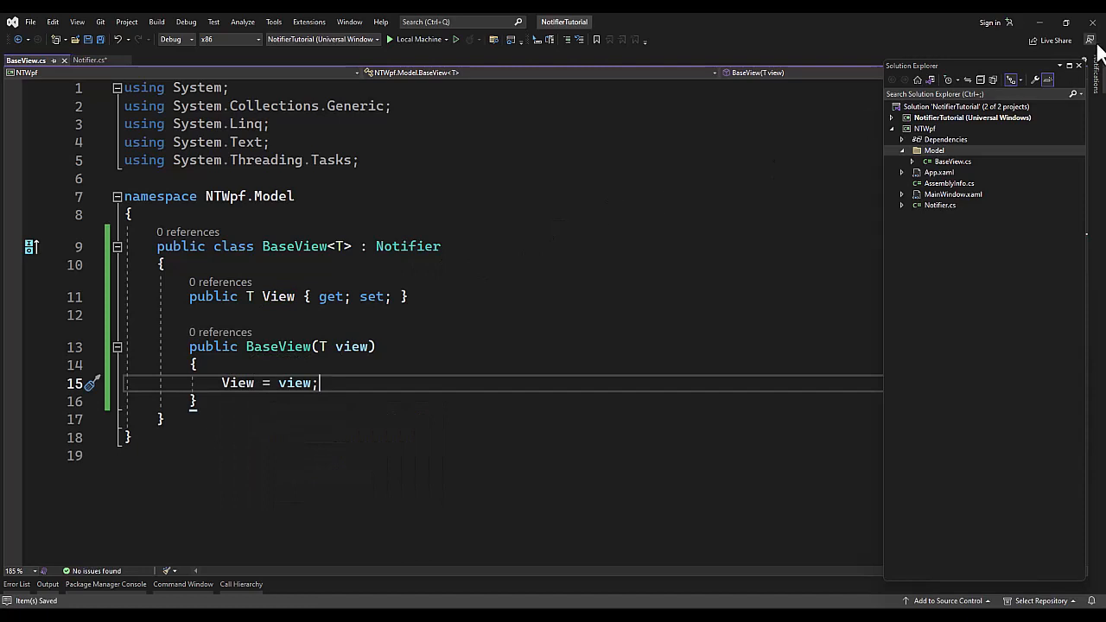
mouse_move(927, 182)
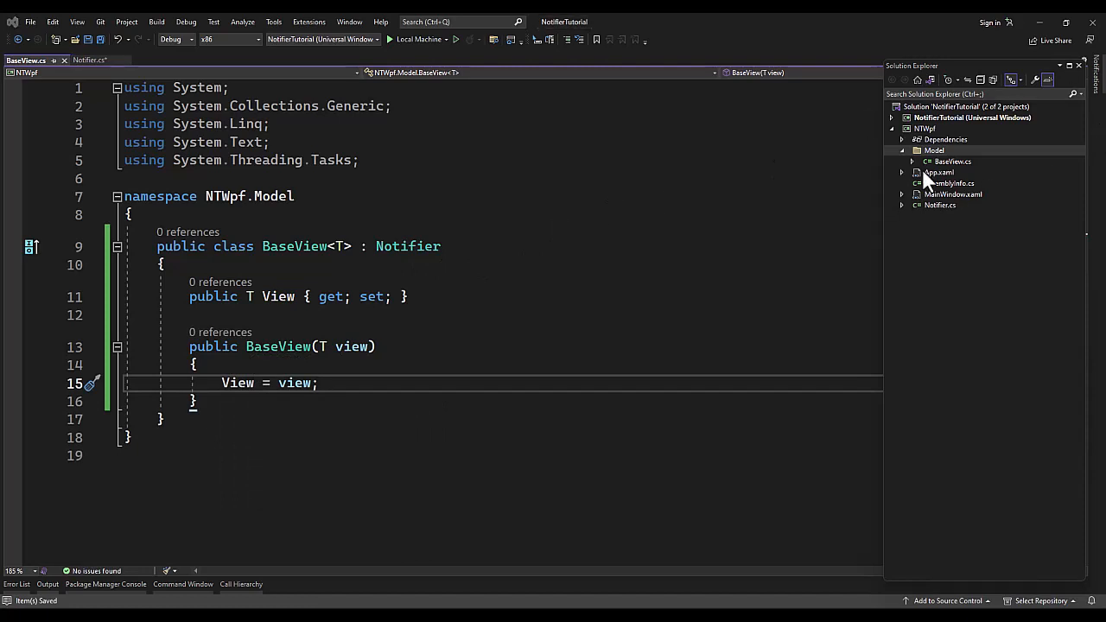
Step: Add a new class file named MainView to the Model folder
right_click(934, 149)
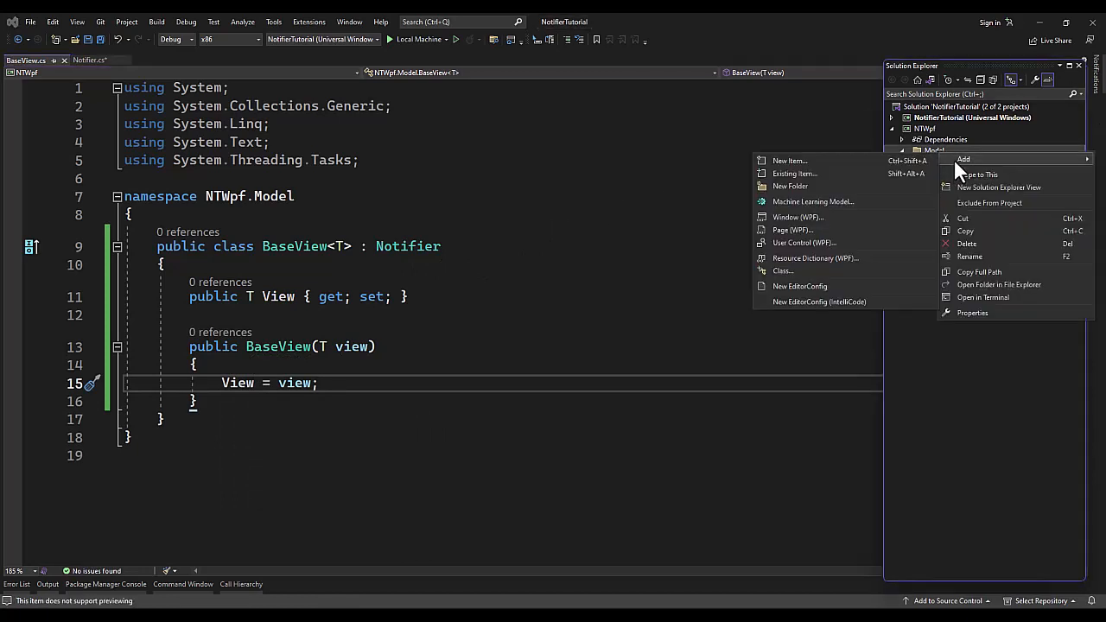
mouse_move(782, 271)
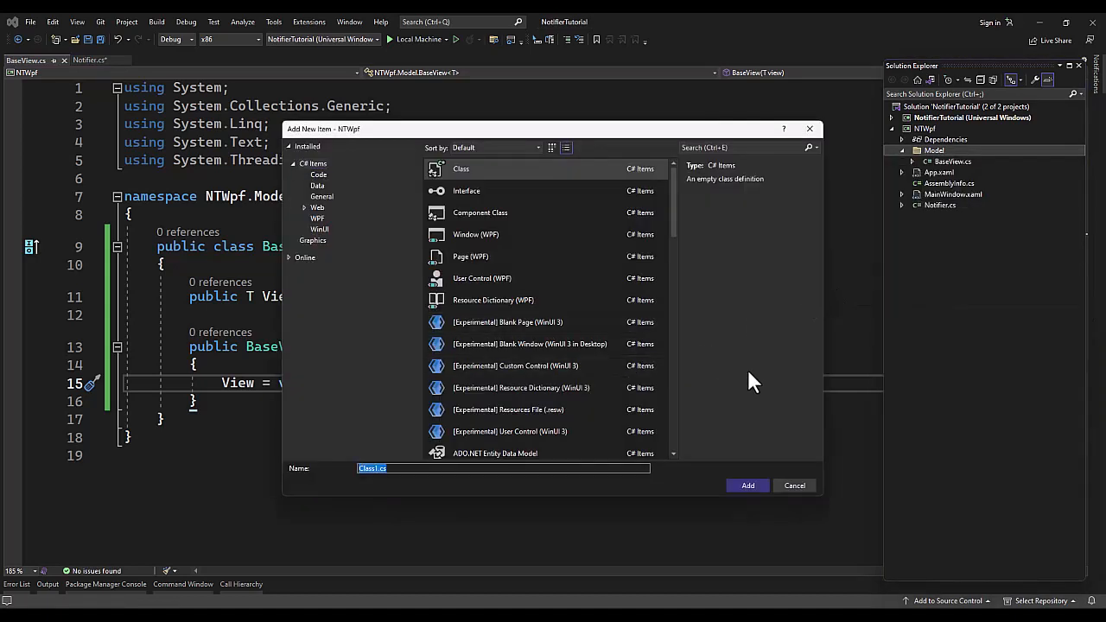
text(Main)
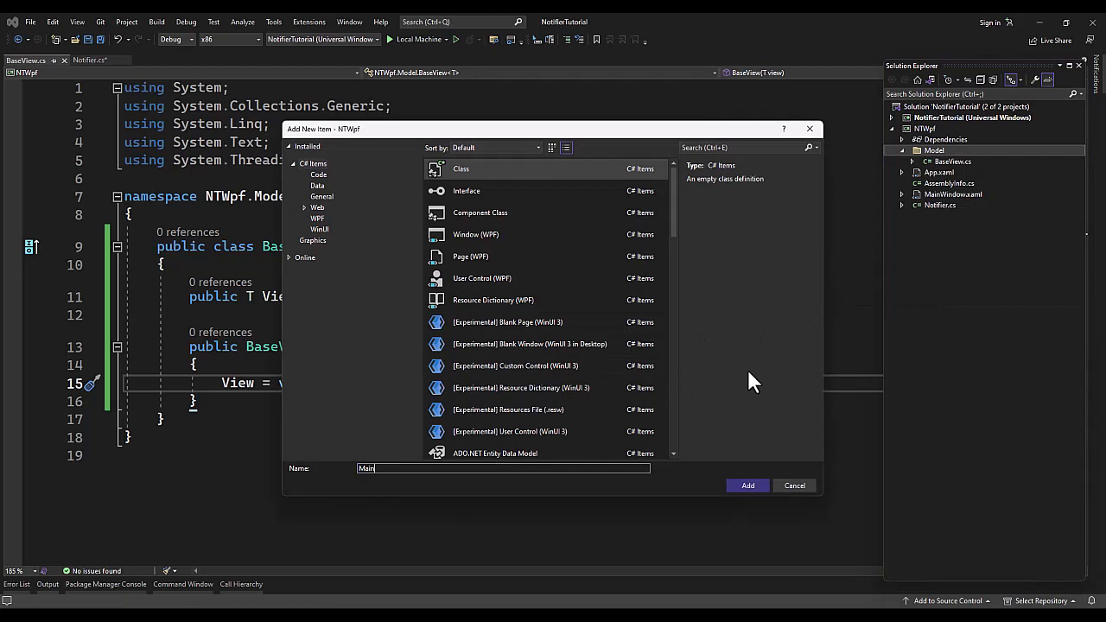
text(P)
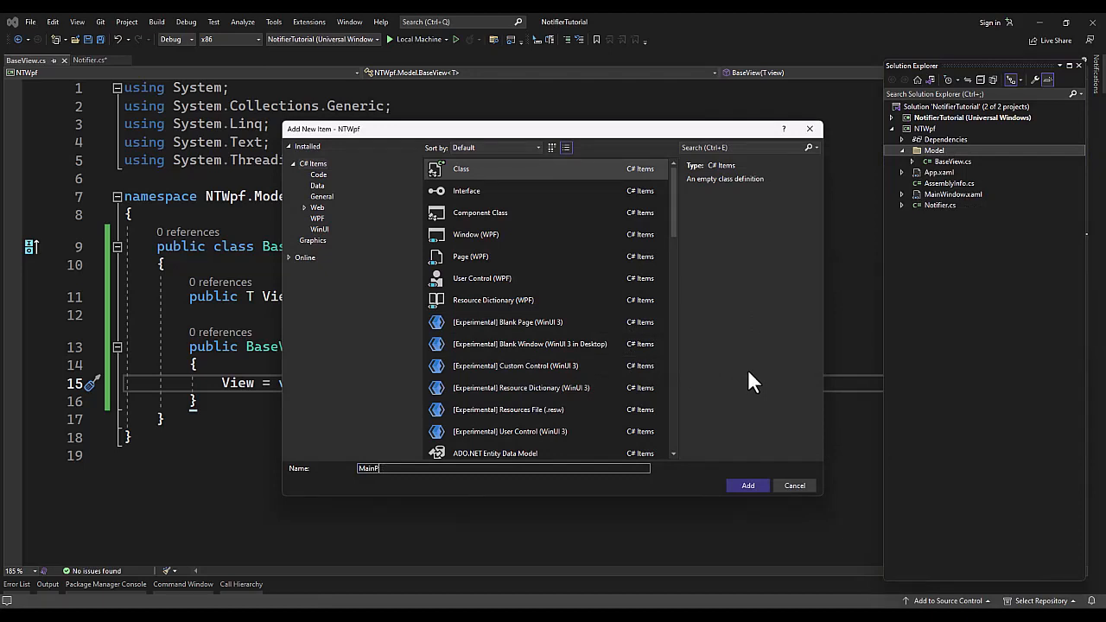
text(MainView)
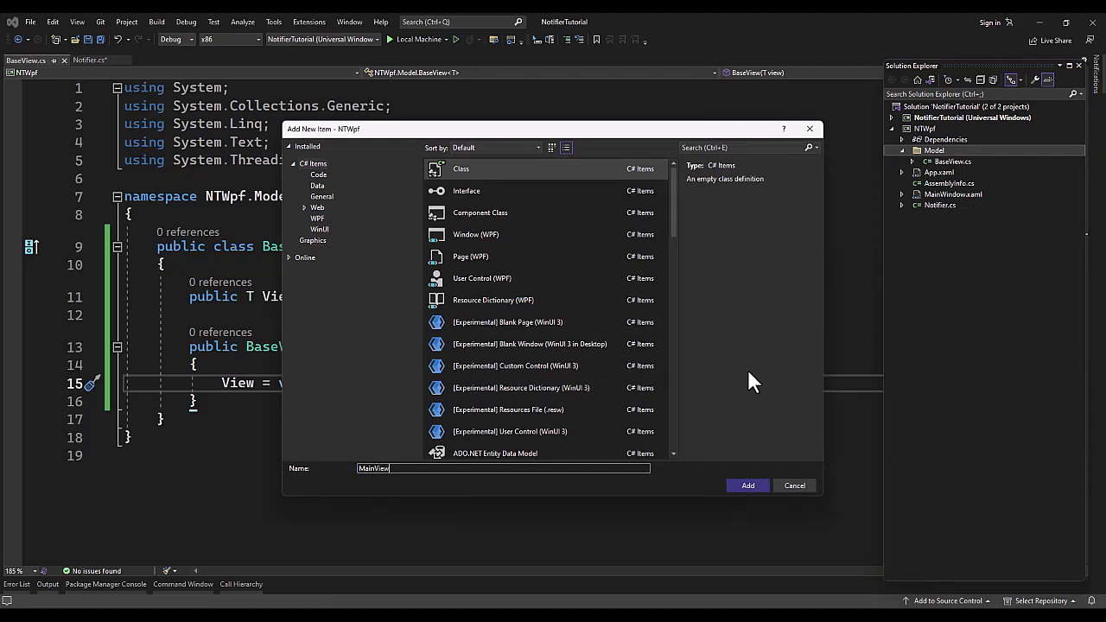
click(747, 484)
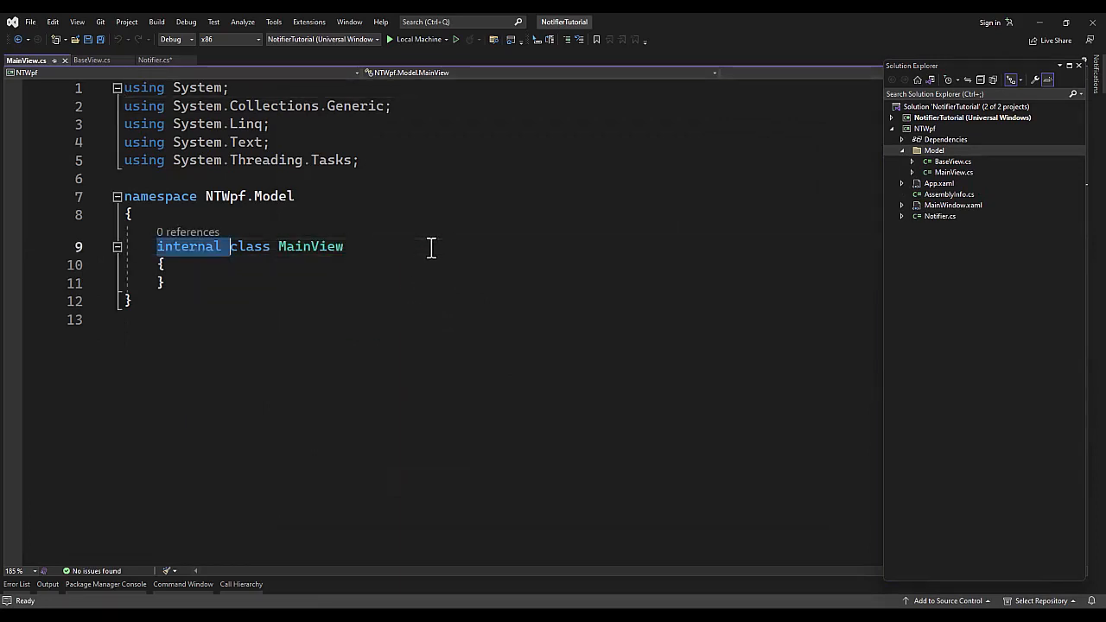
Step: Declare public MainView : BaseView<MainWindow> with a constructor calling ': base(view) { }'
text(public)
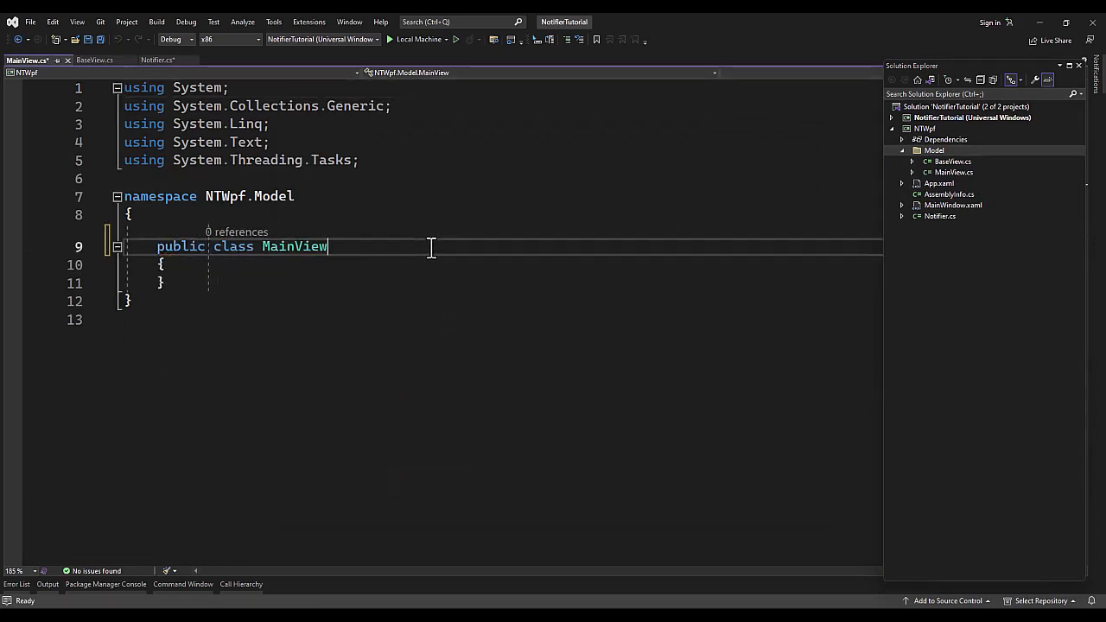
text(: BaseView<MainWindow>)
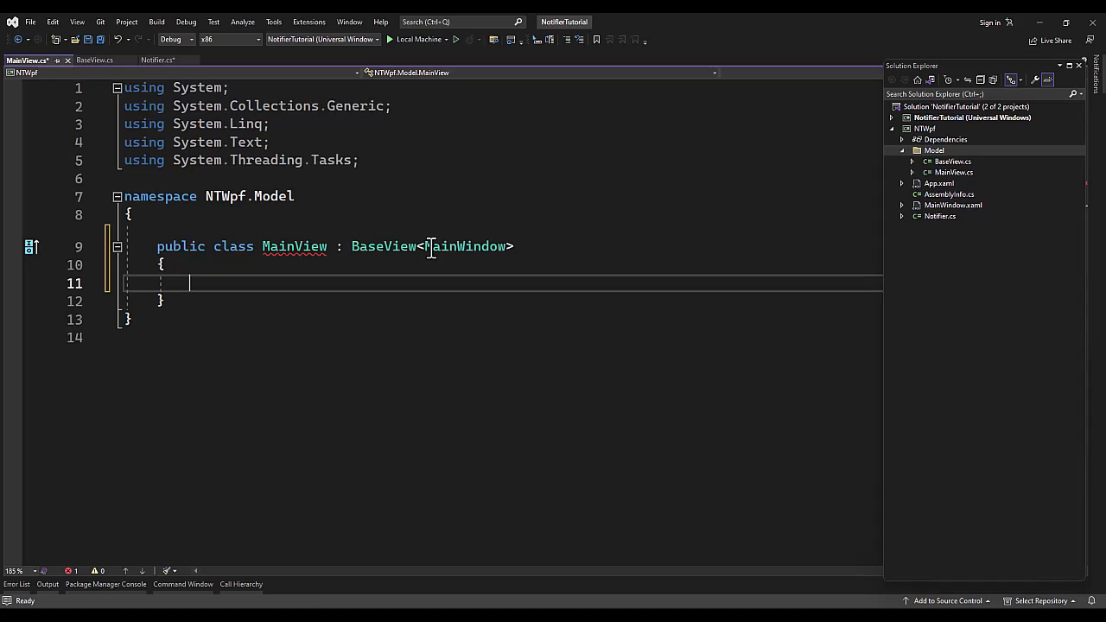
text(public MainView(MainWindow view)
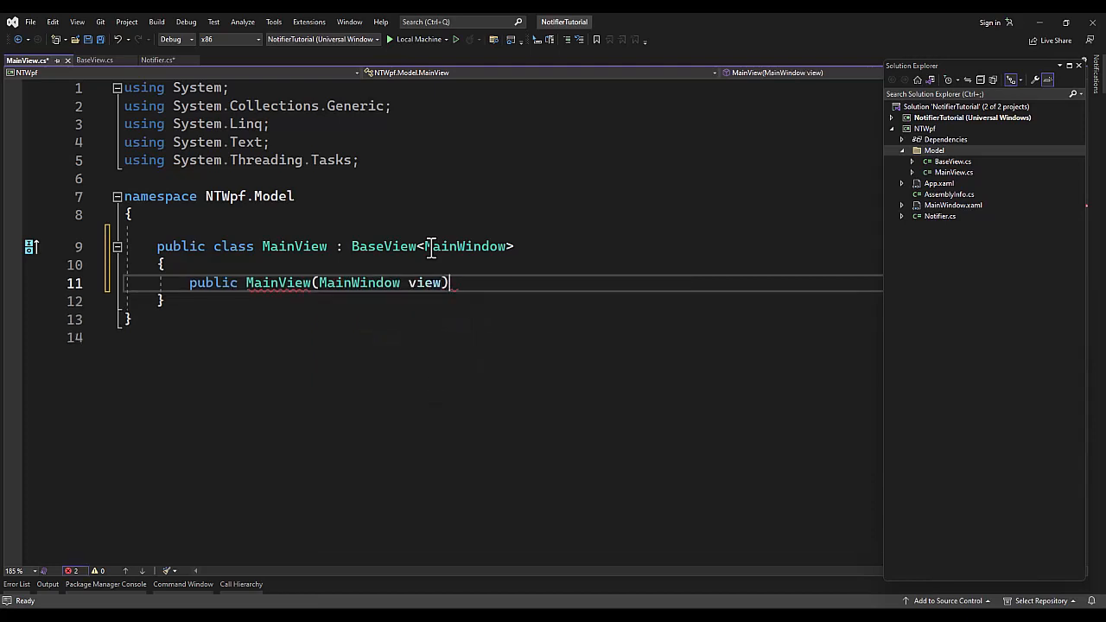
text(: base(view) { })
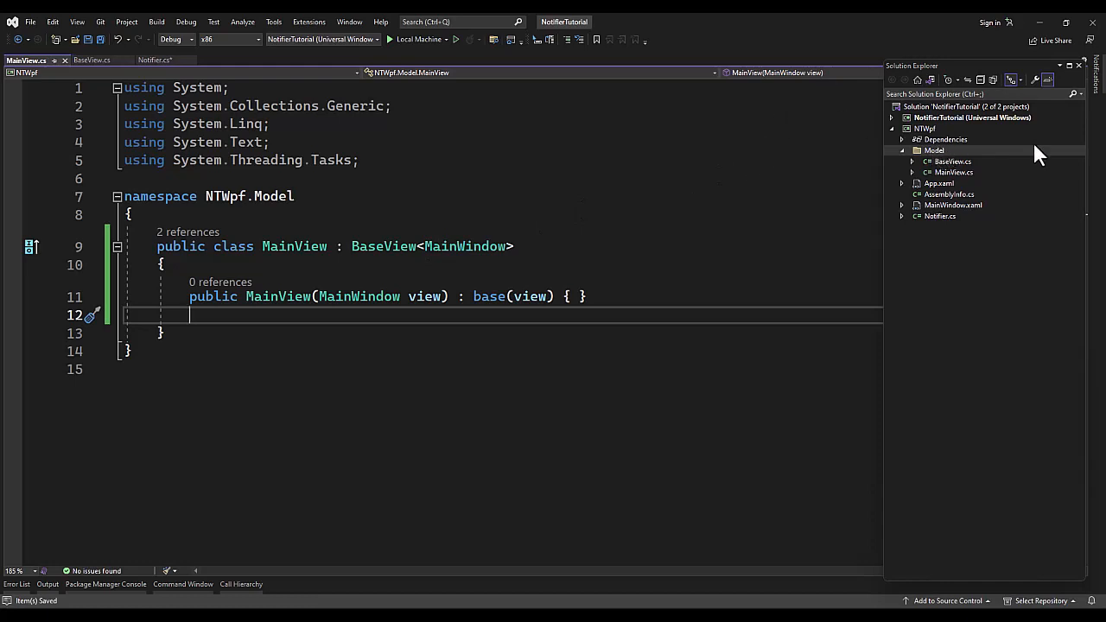
mouse_move(954, 164)
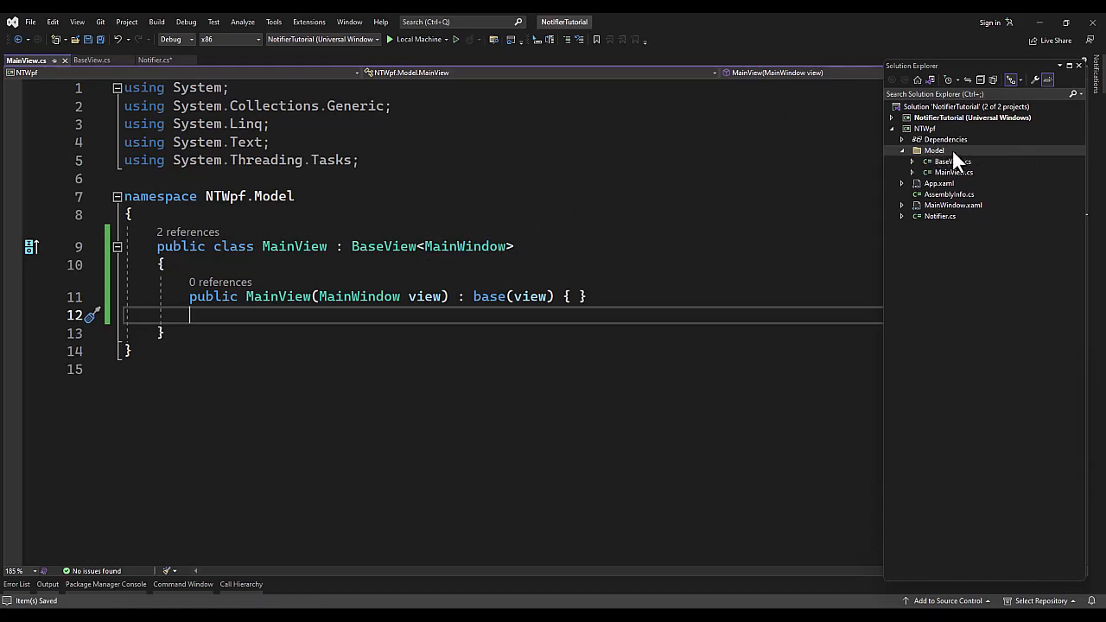
click(949, 172)
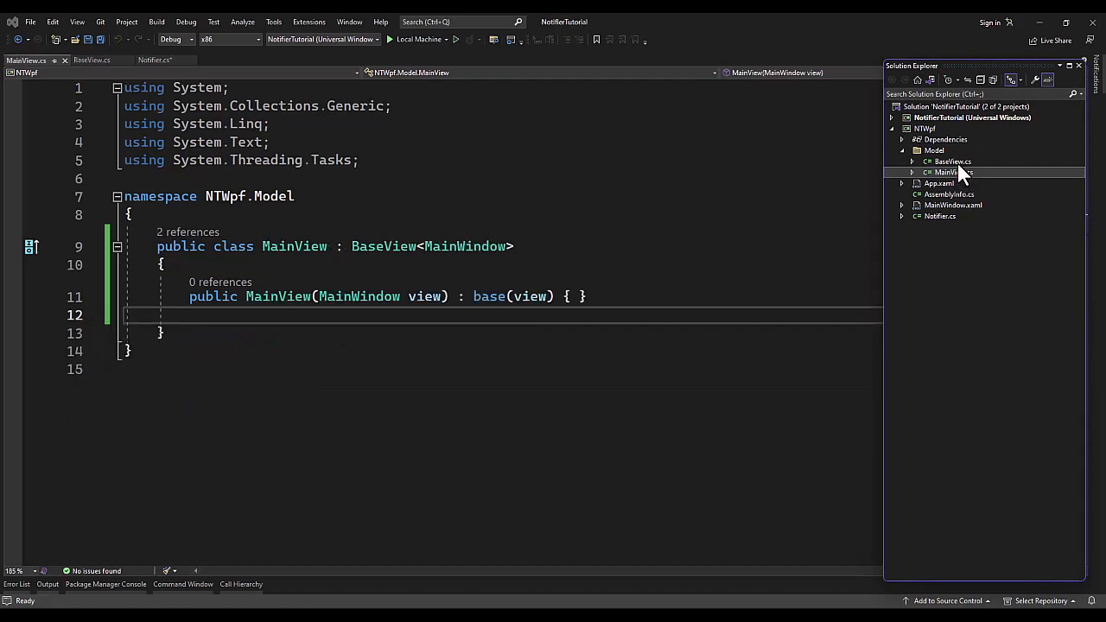
Step: Return to BaseView.cs, bringing up the NTWpf project and Model folder context menus
right_click(924, 129)
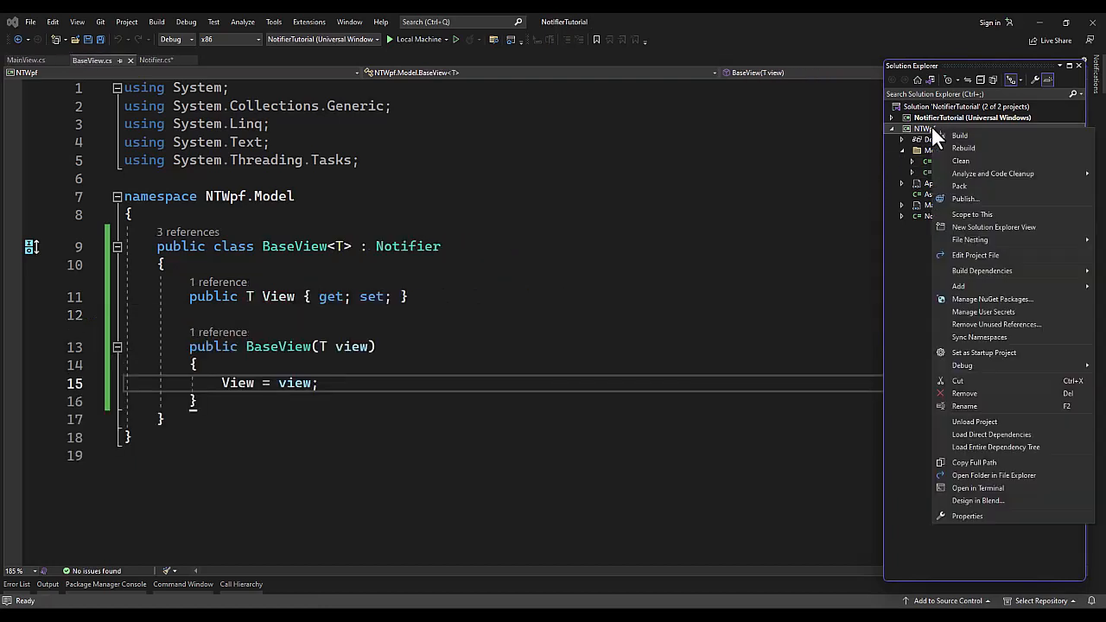
mouse_move(985, 289)
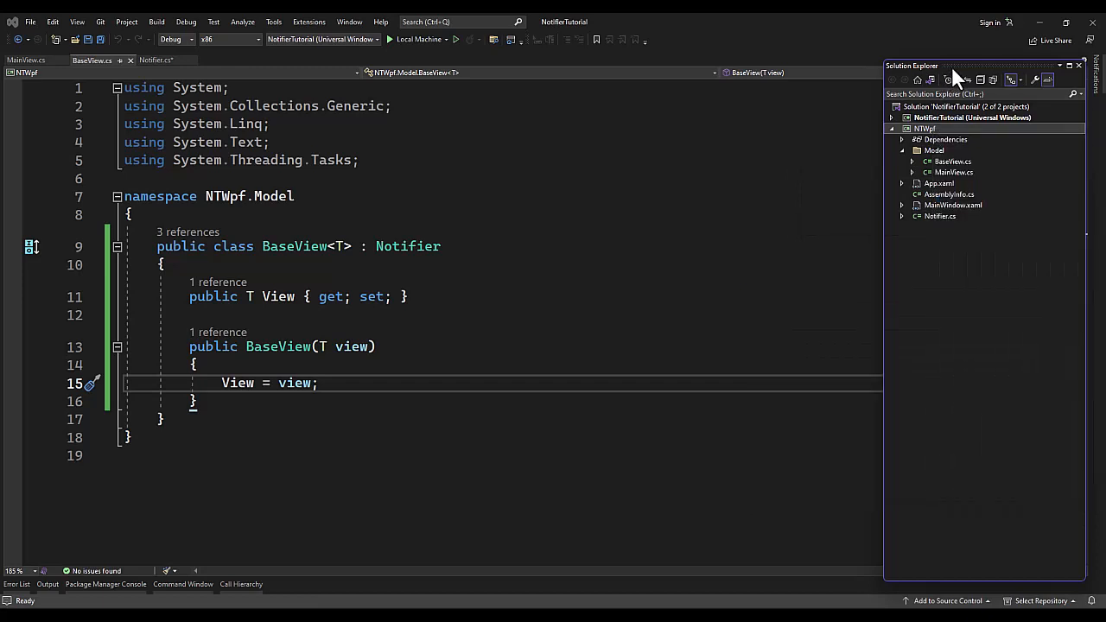
right_click(935, 150)
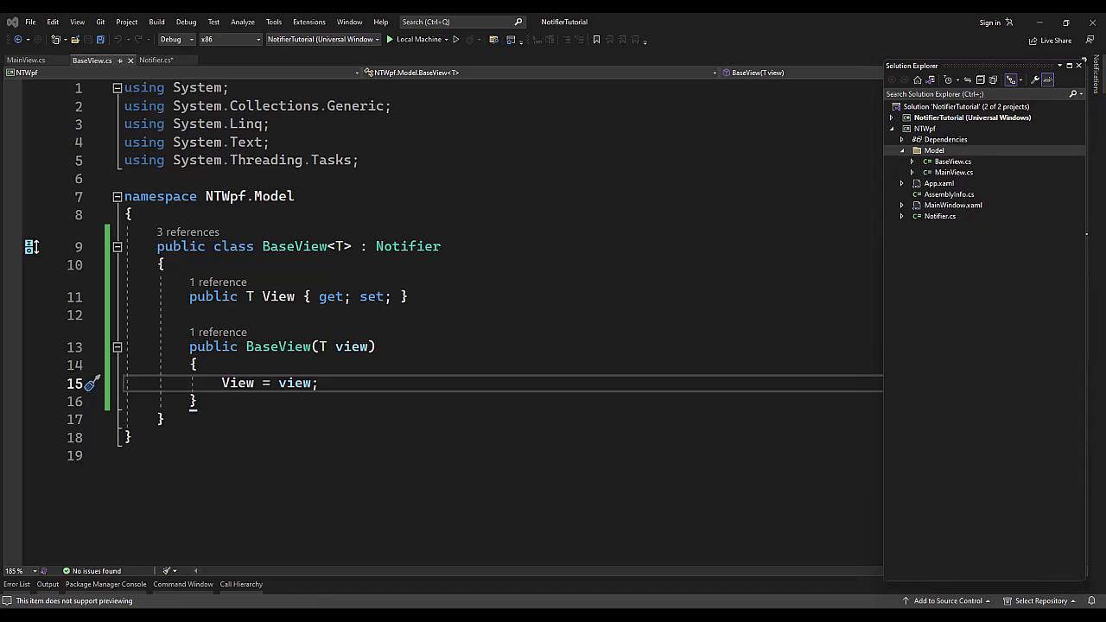
mouse_move(589, 287)
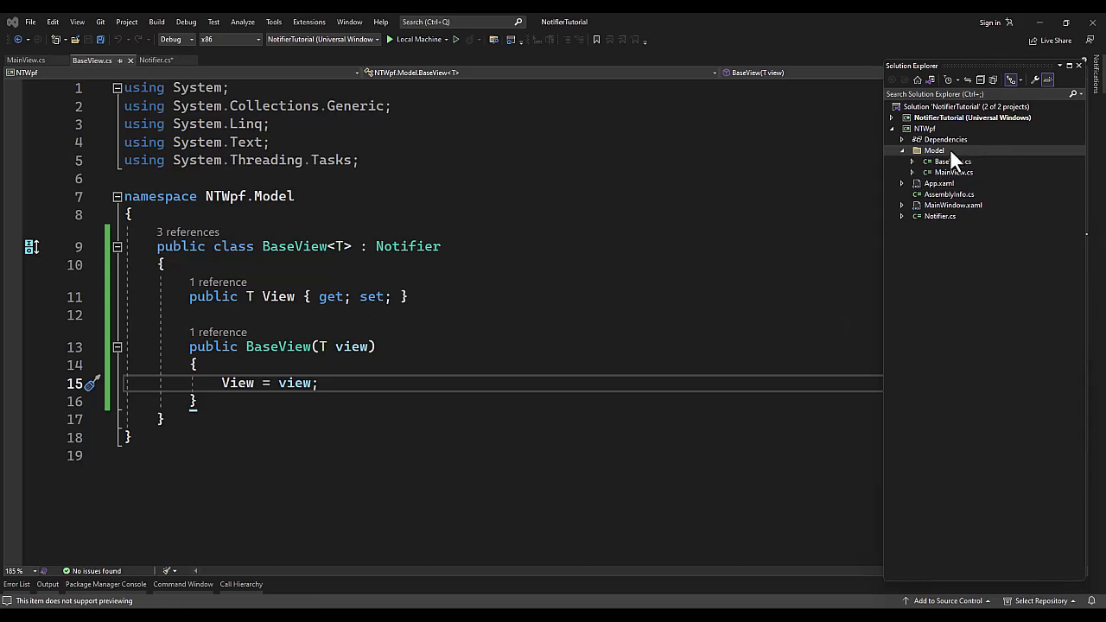
Step: Add an IParentItem interface to Model declaring 'void MoveTop();'
right_click(934, 150)
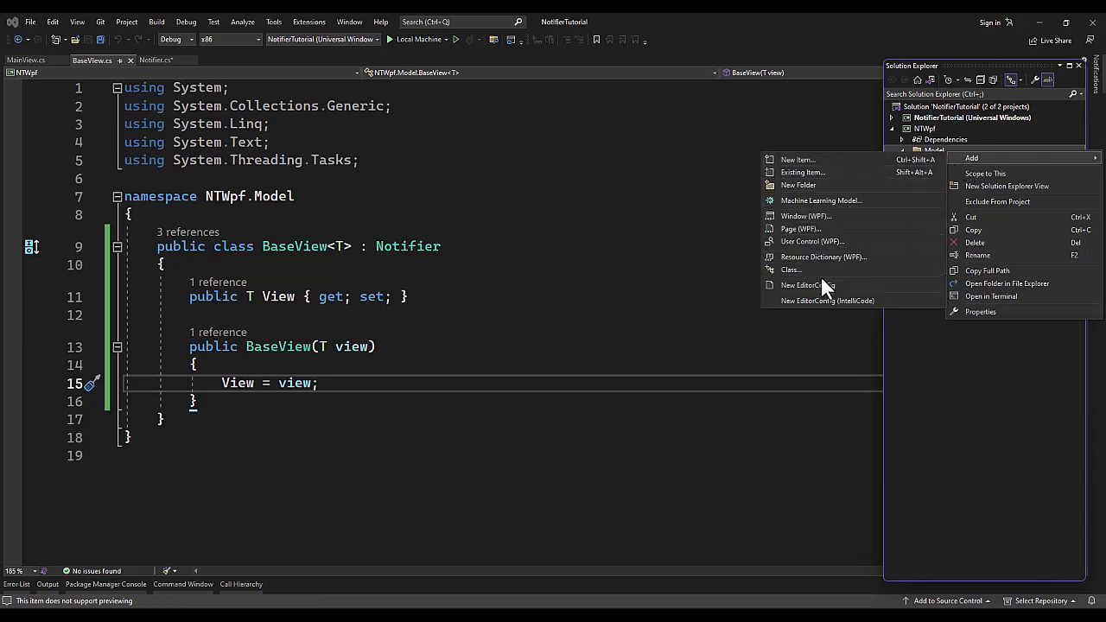
click(797, 159)
text(IParentItem)
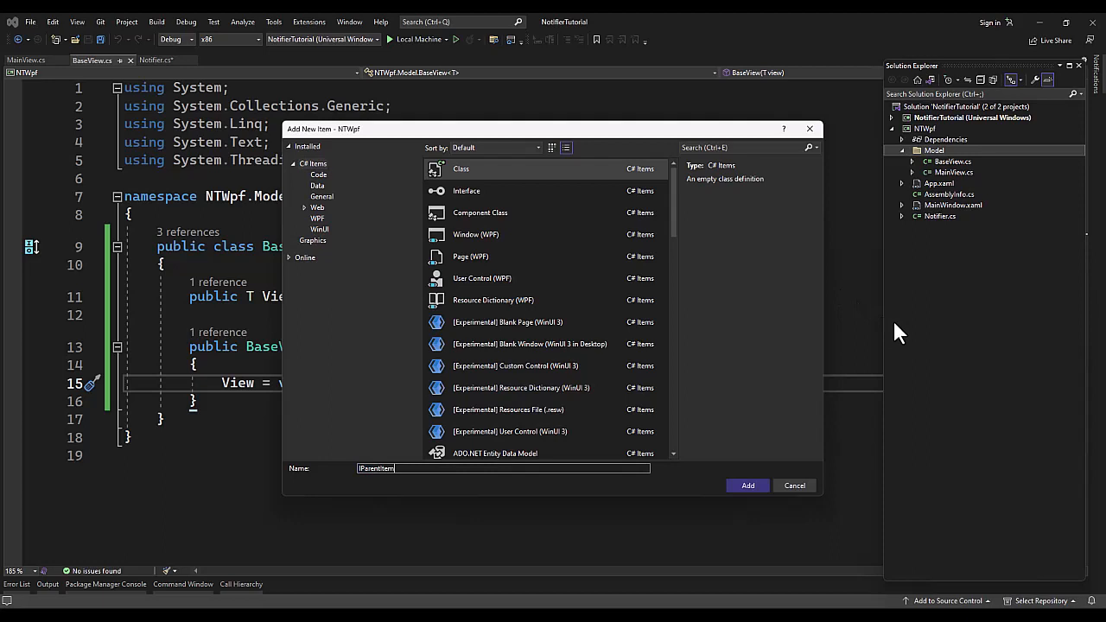
click(793, 484)
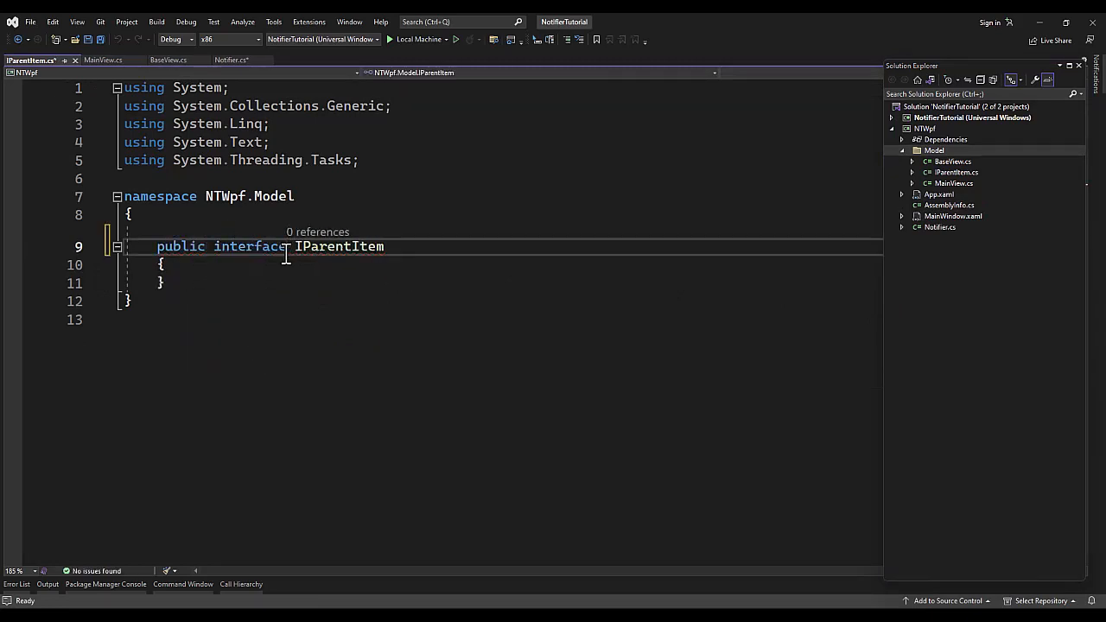
text(void)
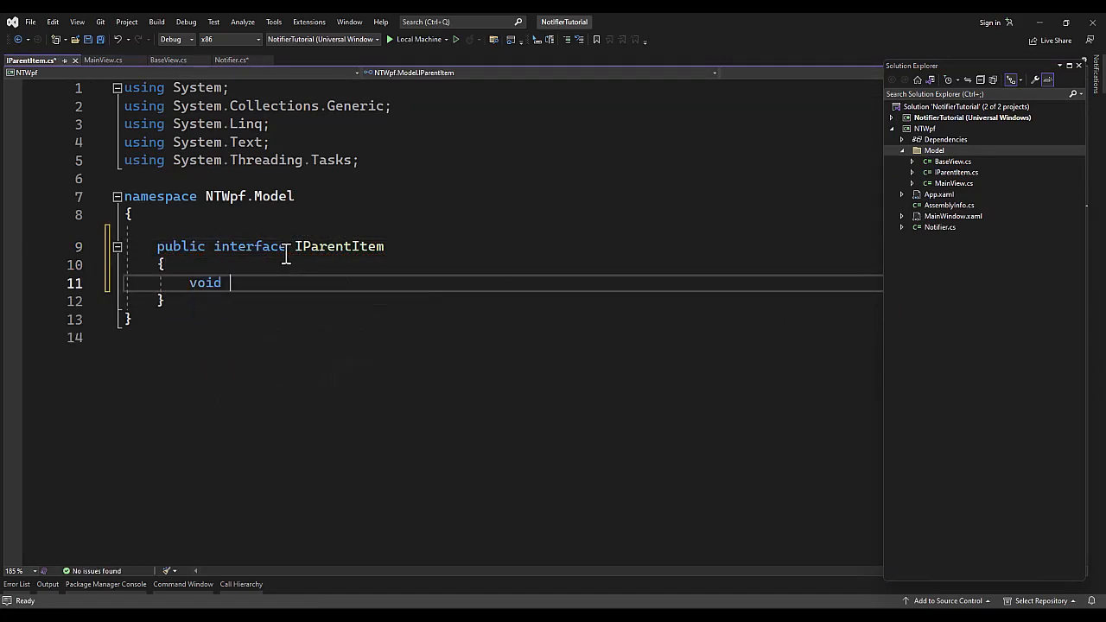
text(MoveTop())
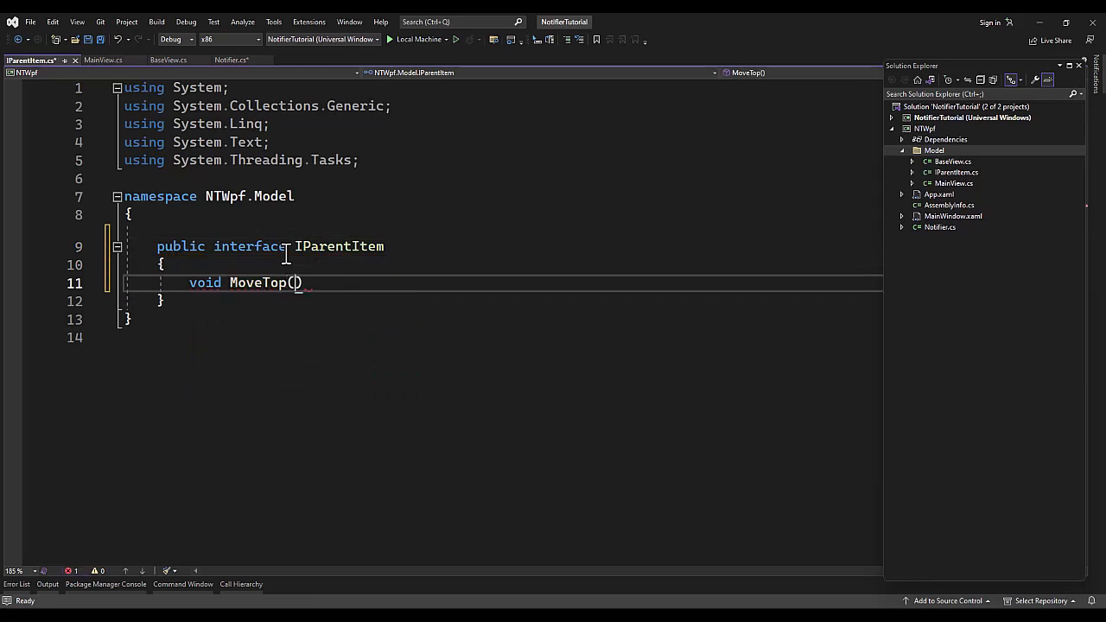
text(;)
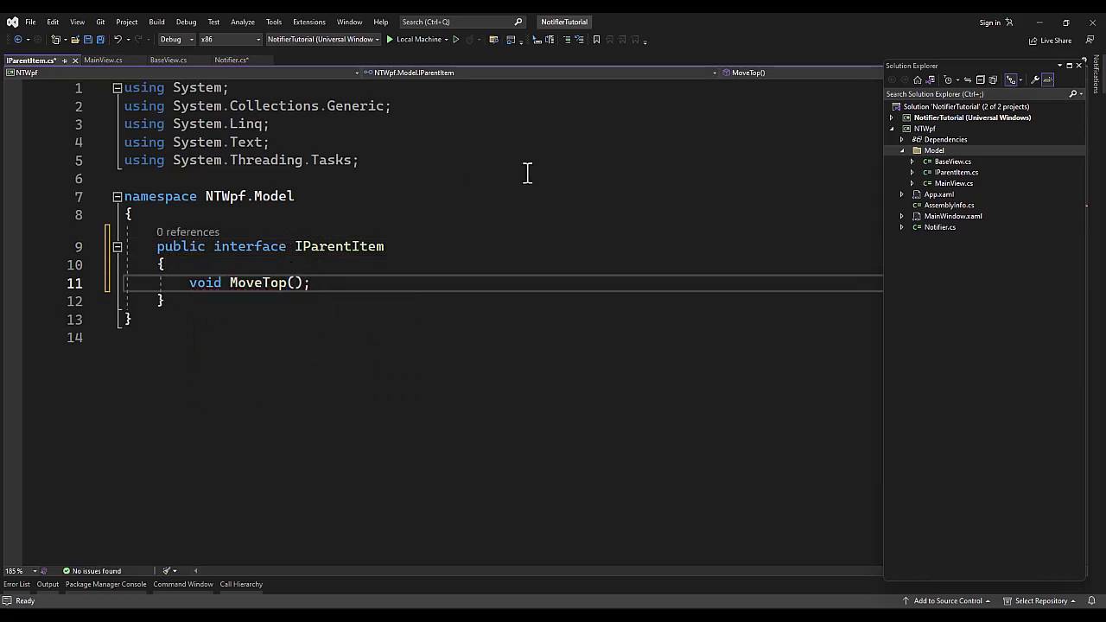
Step: Start adding another class to Model, named BaseItem
right_click(934, 150)
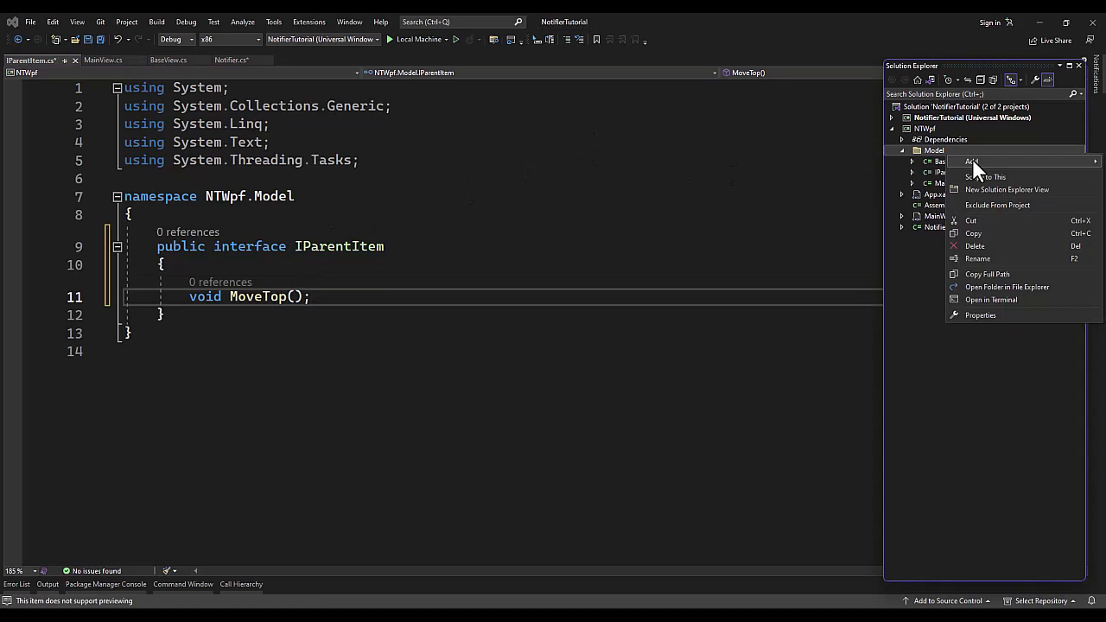
click(972, 161)
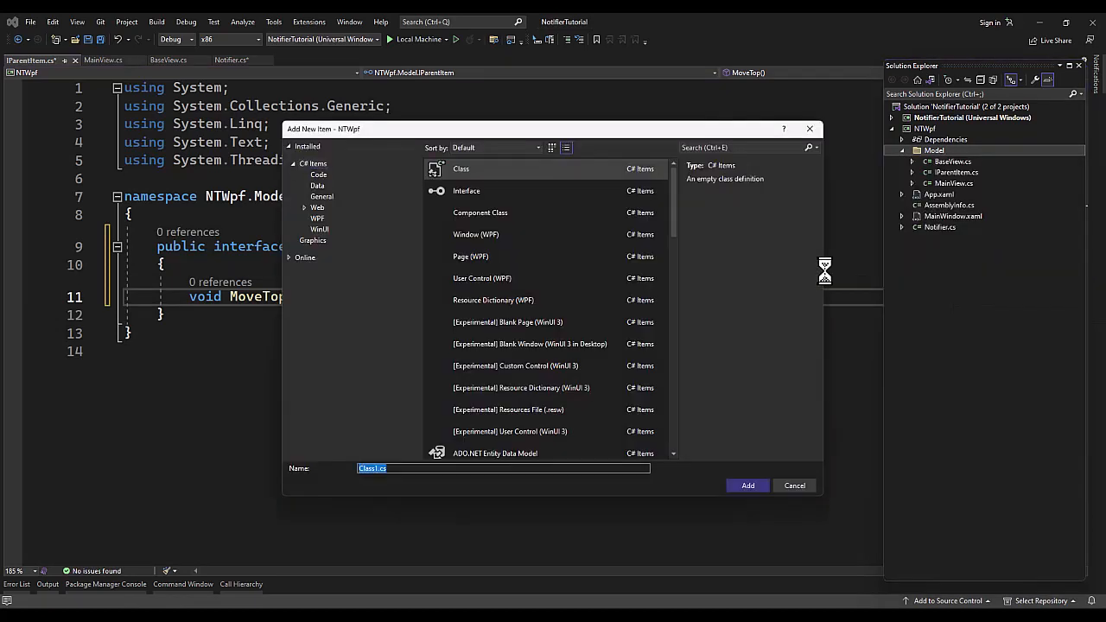
text(BaseItem)
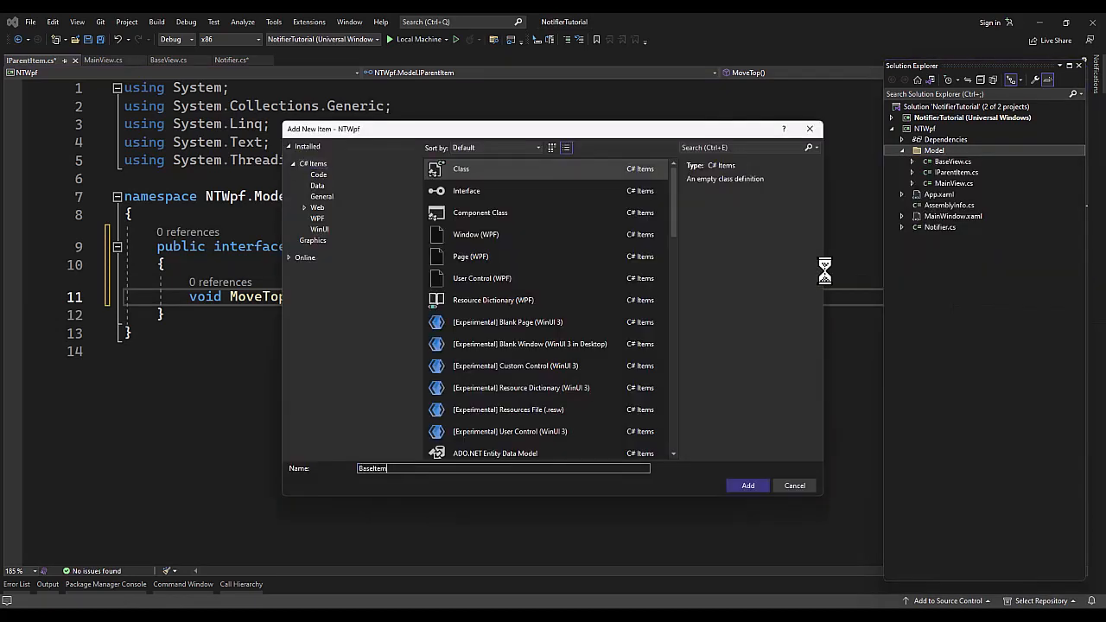
Step: In IParentItem, start declaring the void Move methods that take a BaseItem item
click(747, 485)
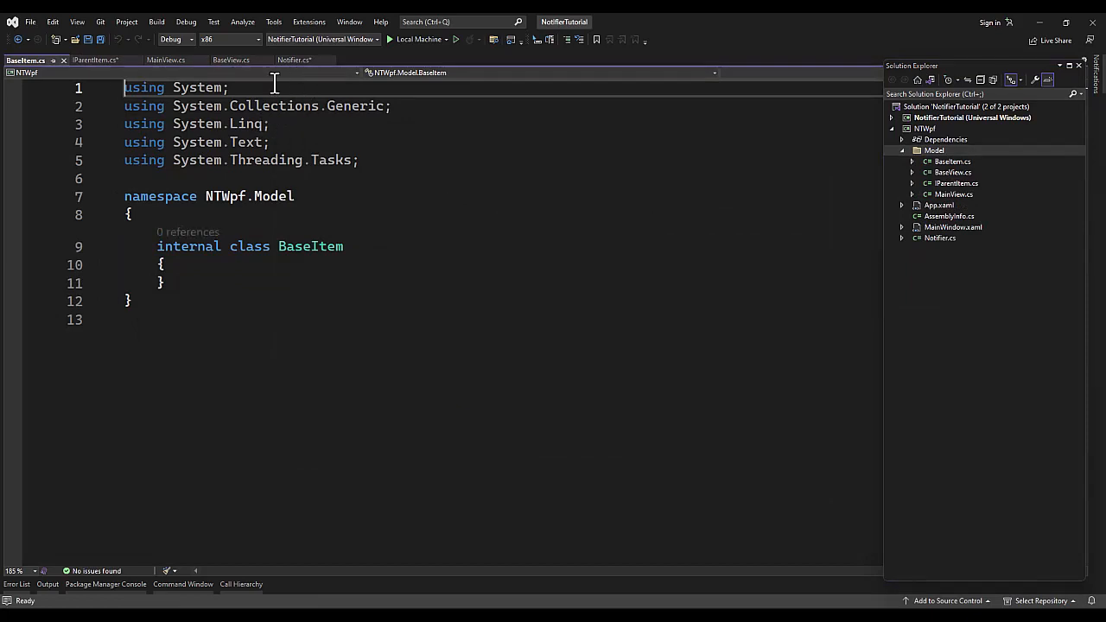
click(95, 60)
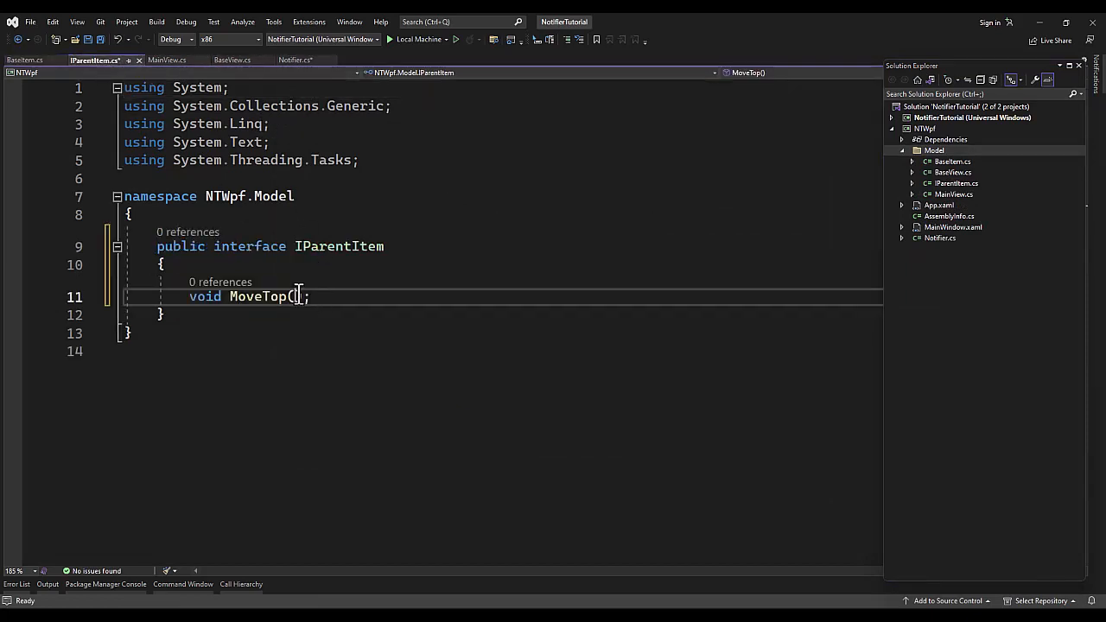
text(BaseItem item)
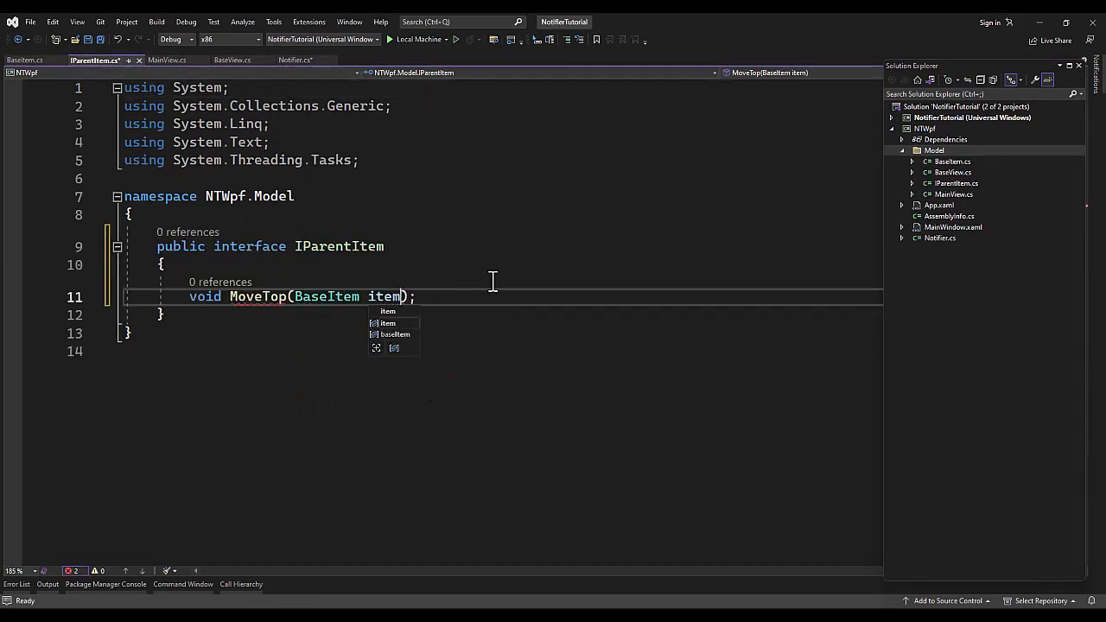
text(void)
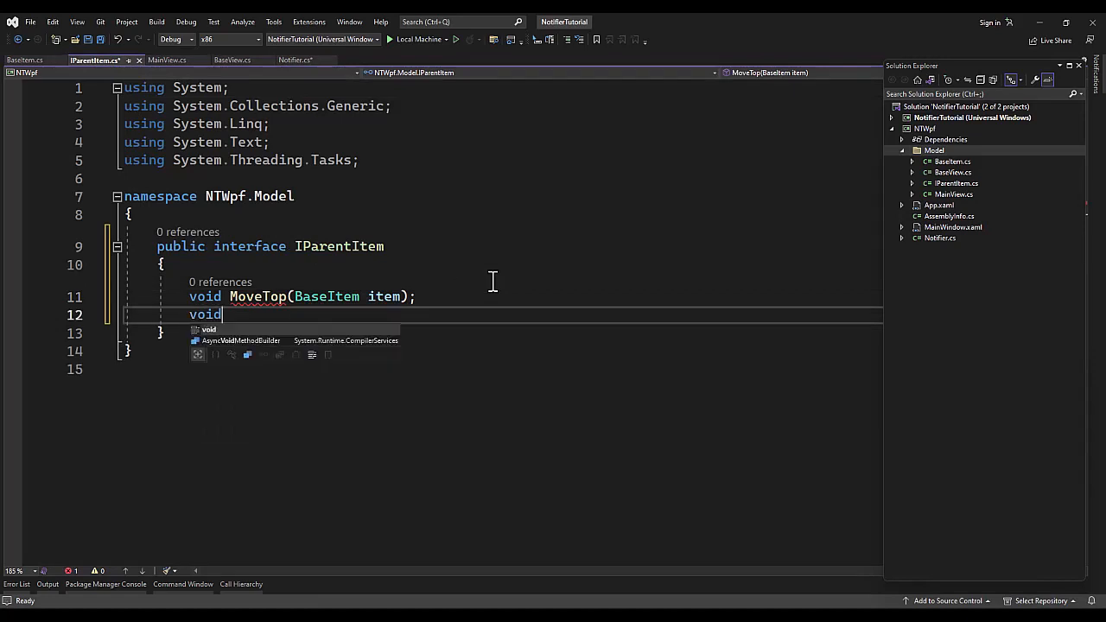
text(Move)
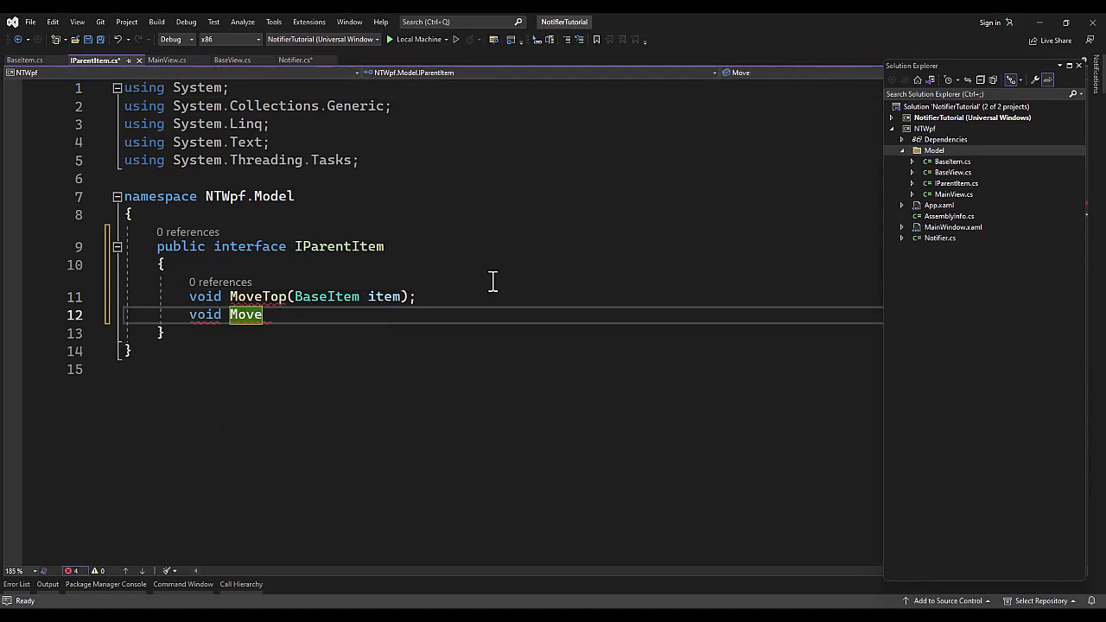
text(Dow)
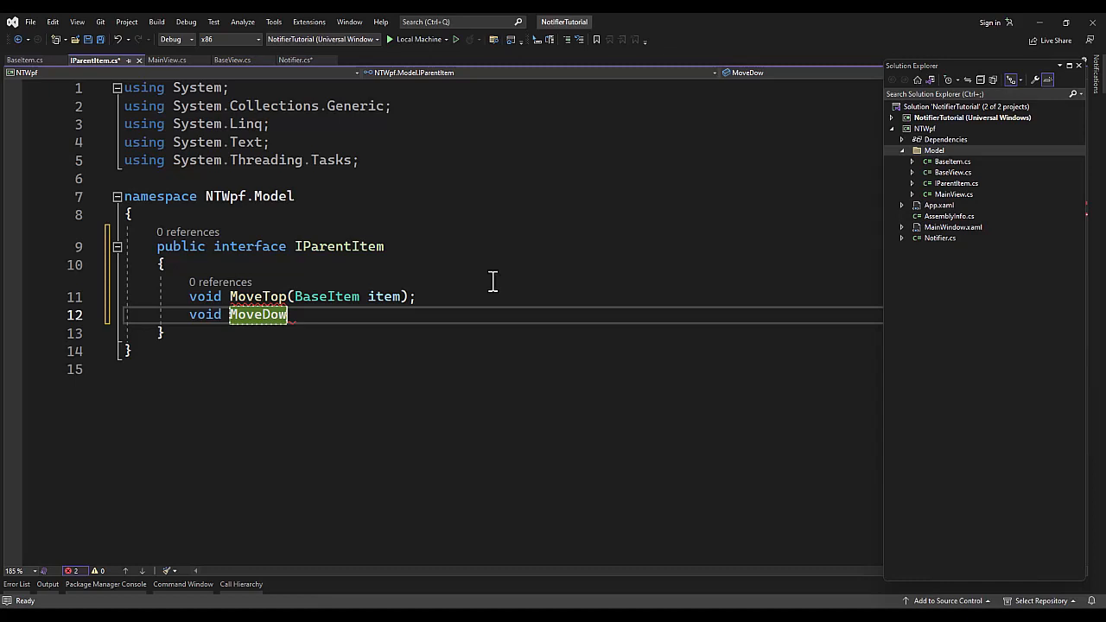
text(MoveUp)
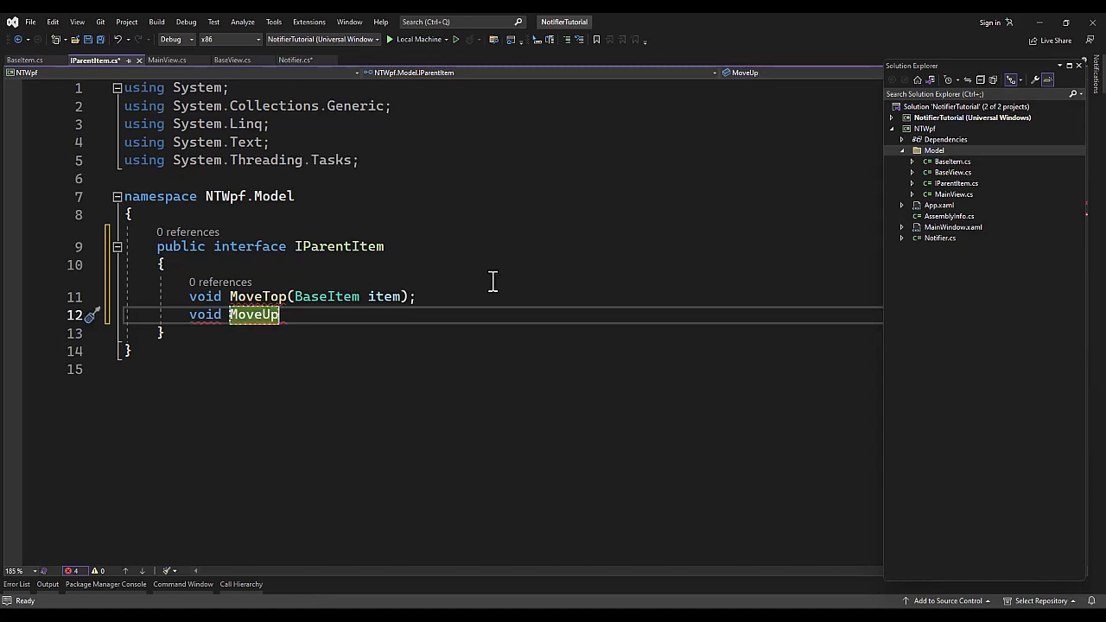
Step: Make BaseItem public, then finish the MoveTop/Up/Down/Bottom declarations and save
click(24, 60)
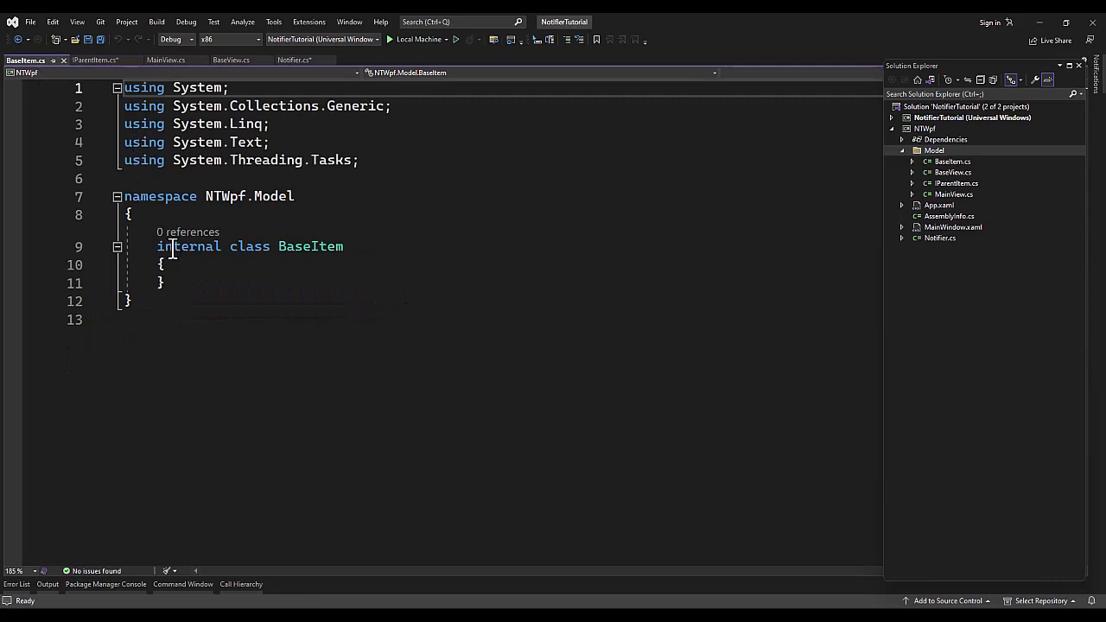
text(public)
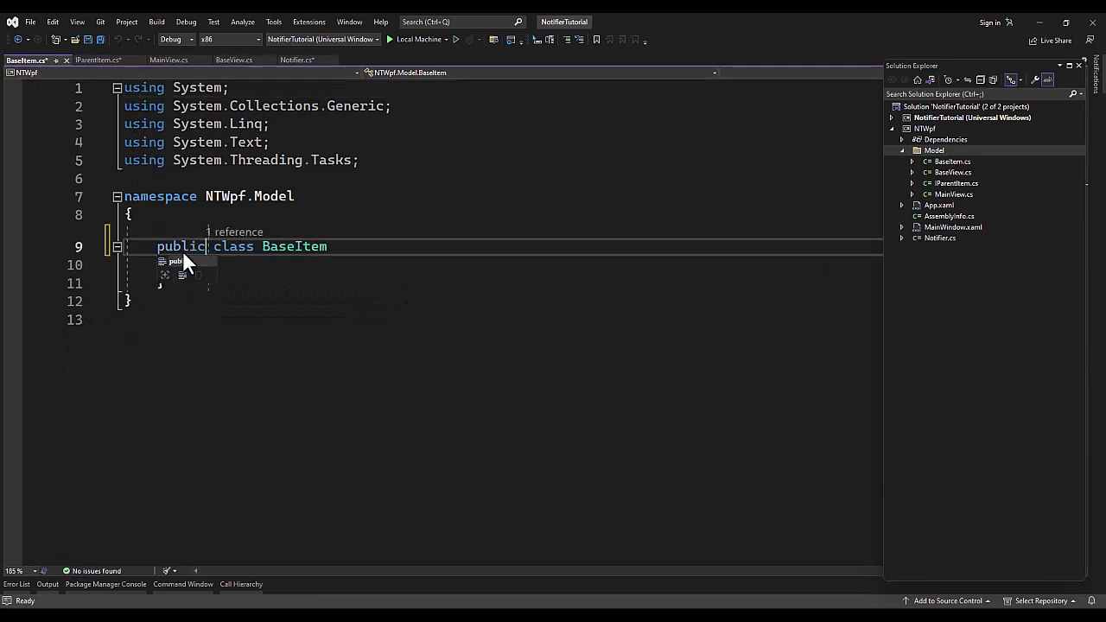
click(95, 60)
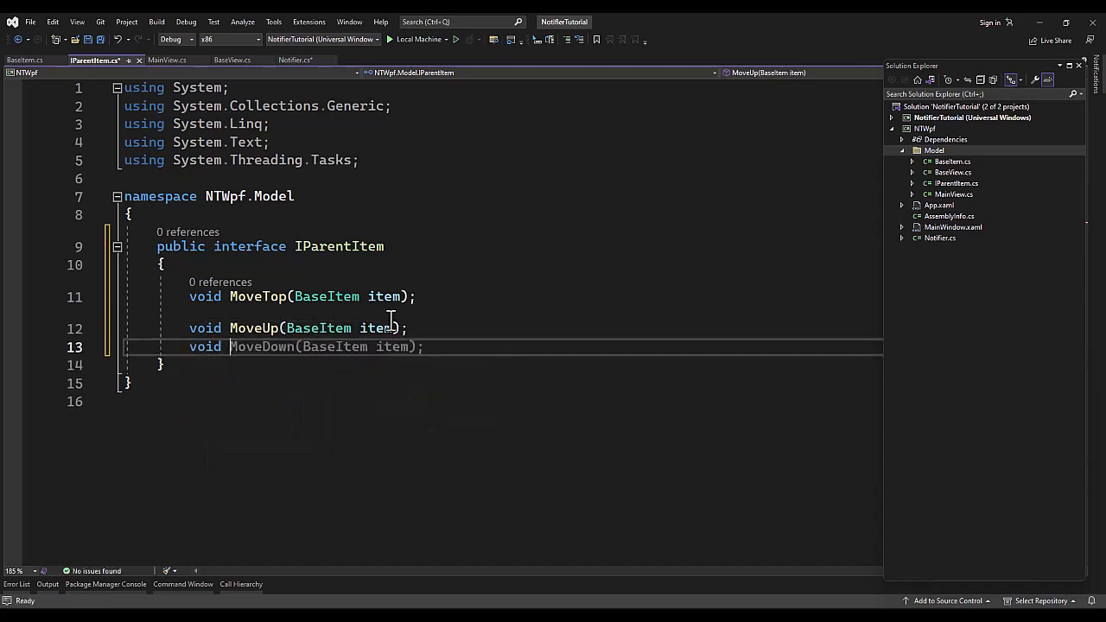
text(void MoveLeft(BaseItem item);)
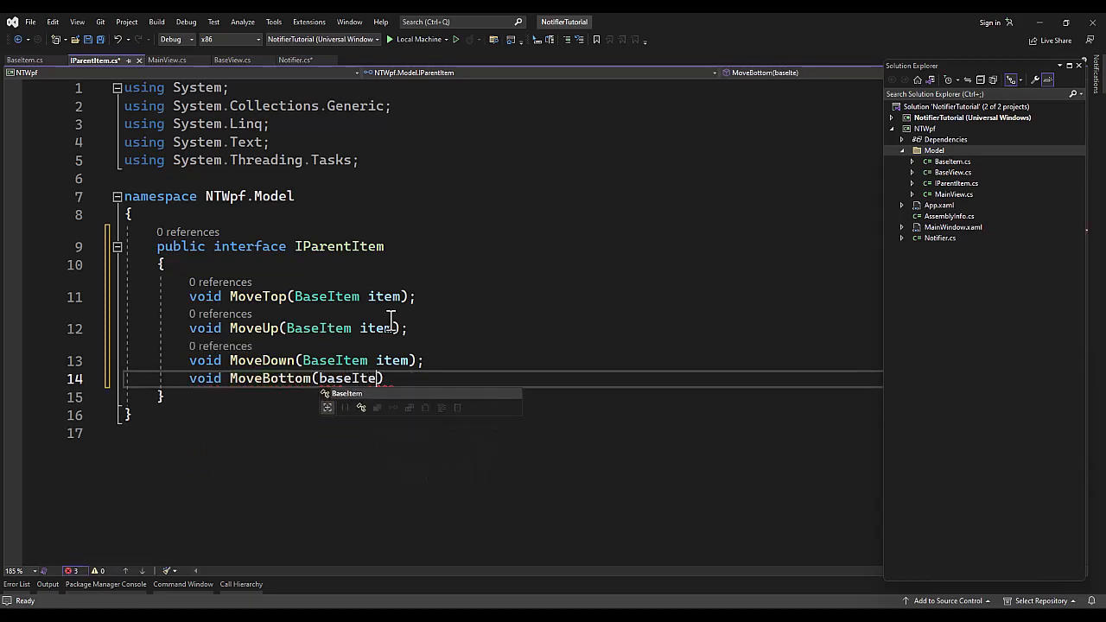
key(Enter)
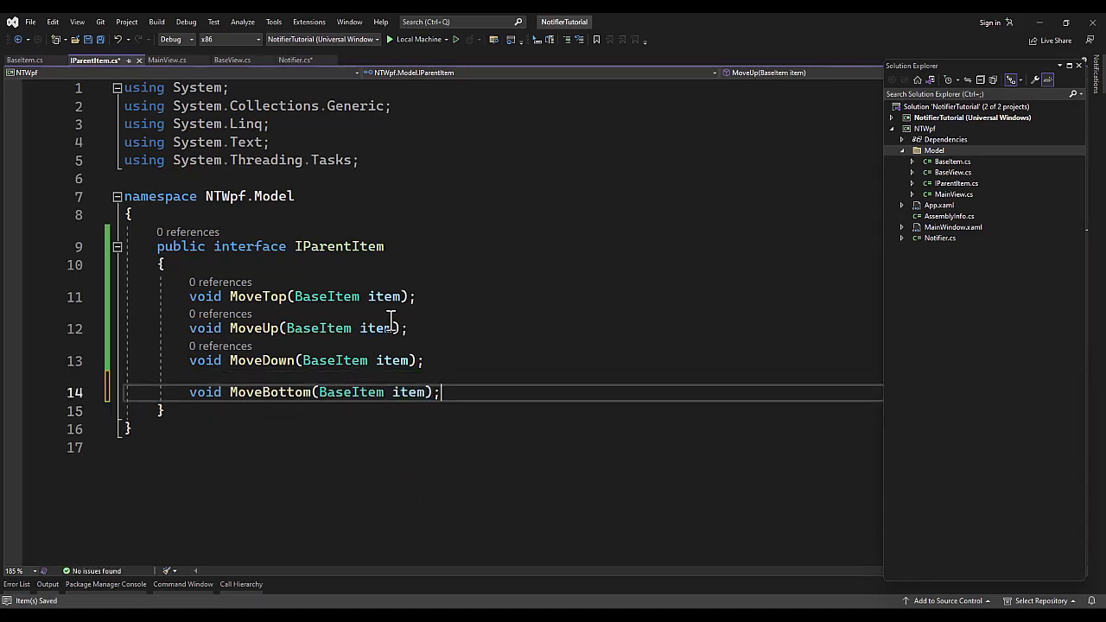
click(25, 60)
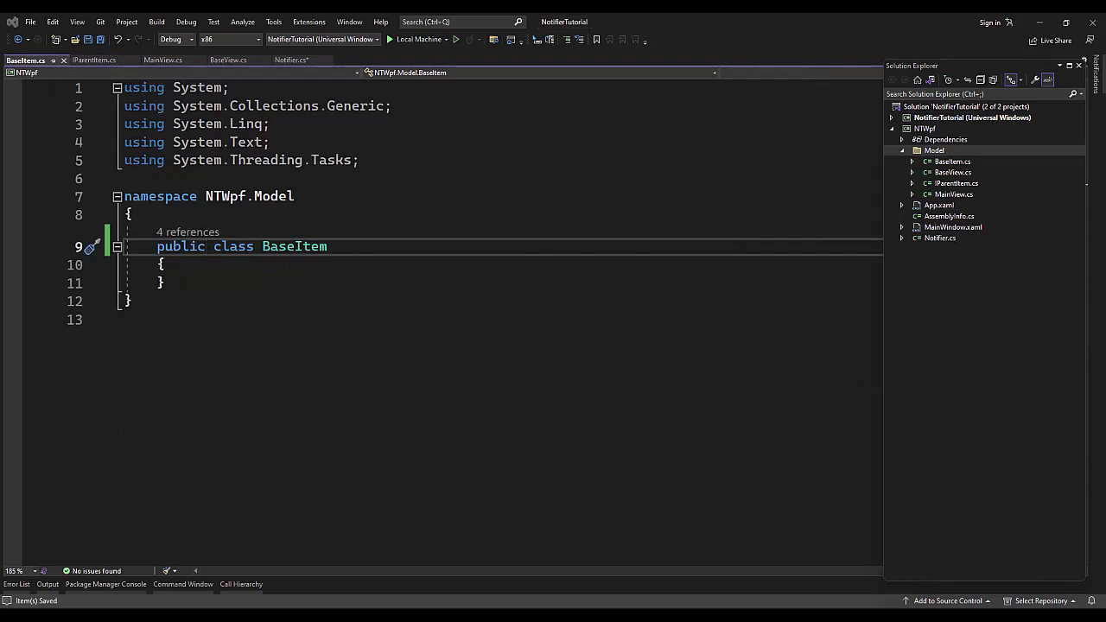
Step: Derive BaseItem from Notifier and add m_name = string.Empty with a notifying Name property
text(public string Name { get; set; })
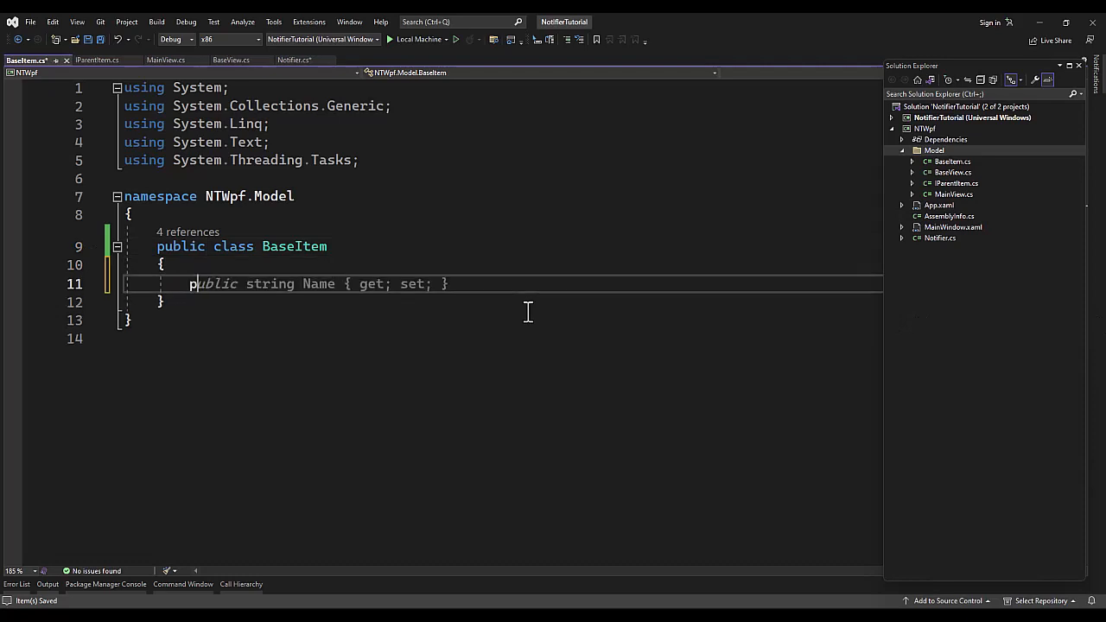
text(private string m_name)
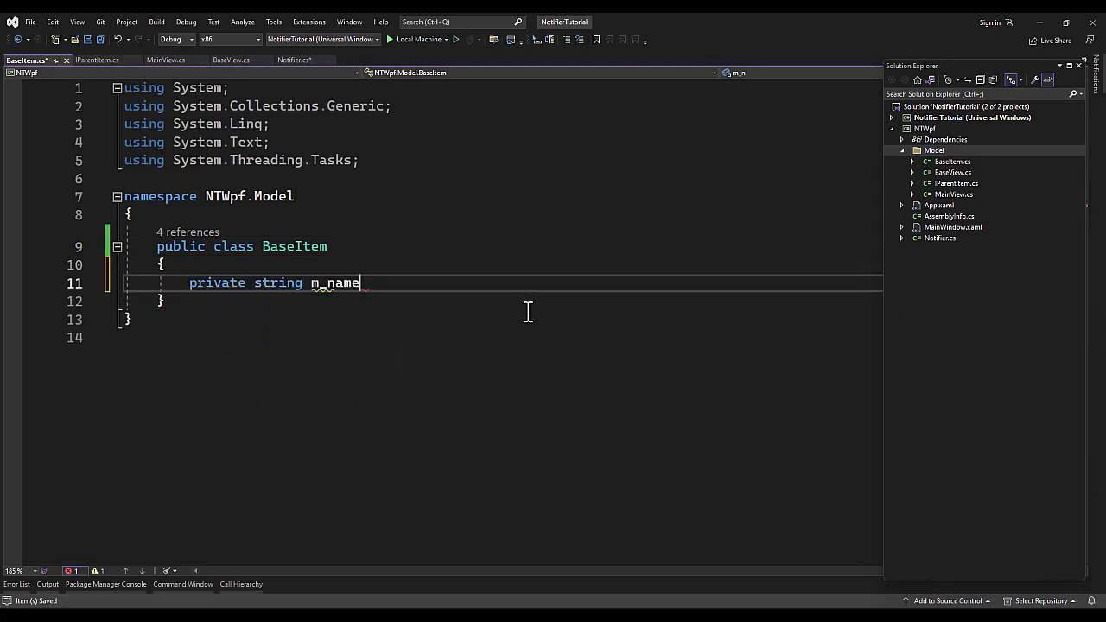
text(= string.Empty;)
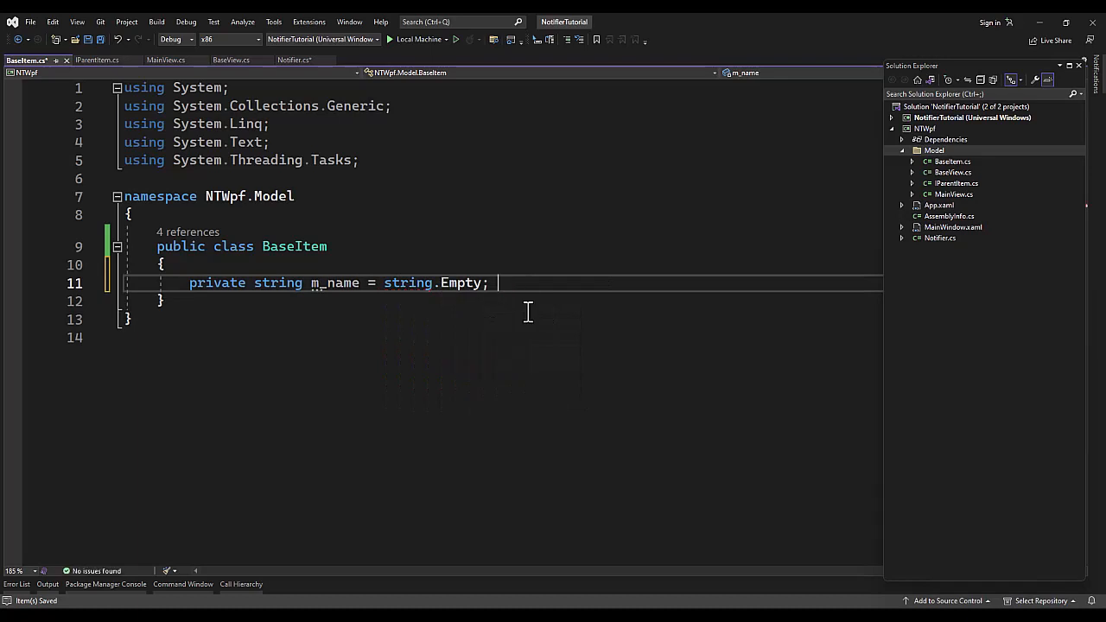
text(public string Name)
text(get)
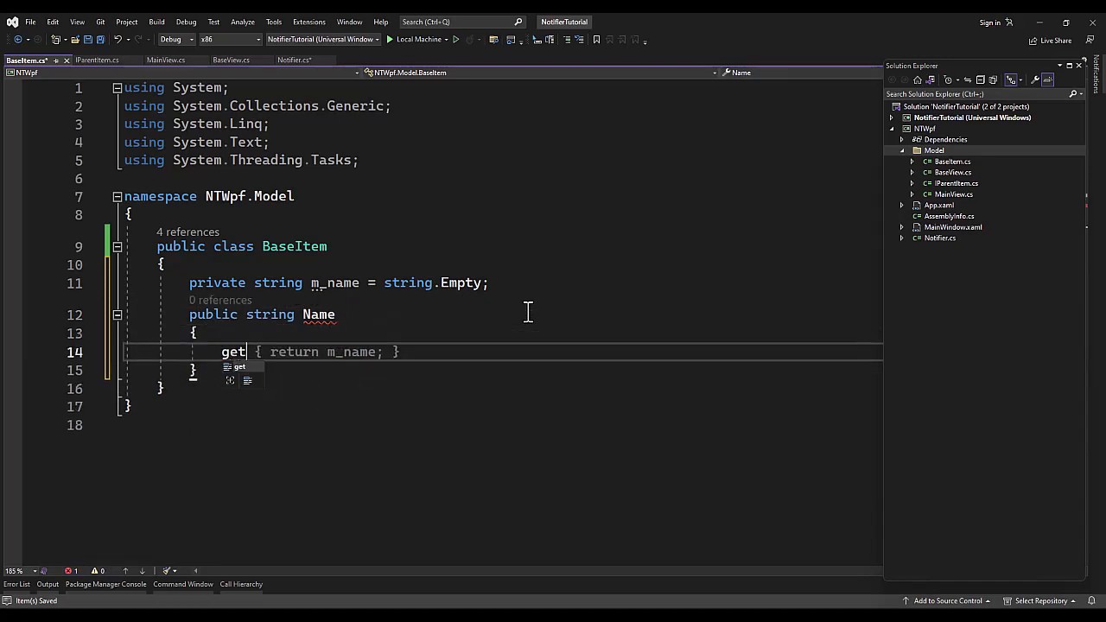
text(return m_name; })
text(m_name = value;)
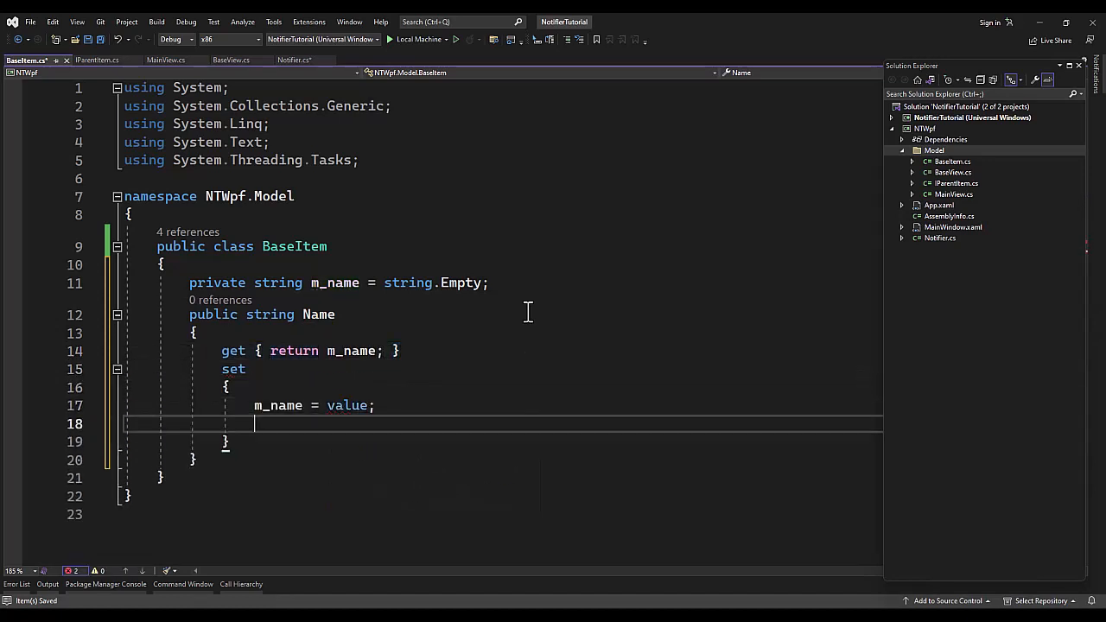
text(Onp)
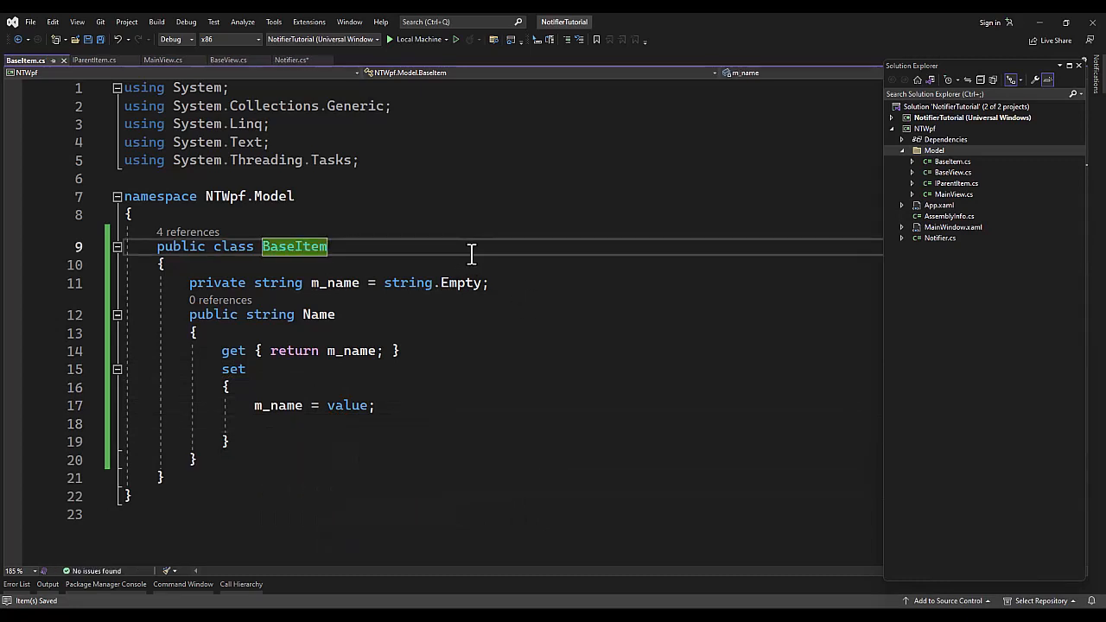
text(: Notifier)
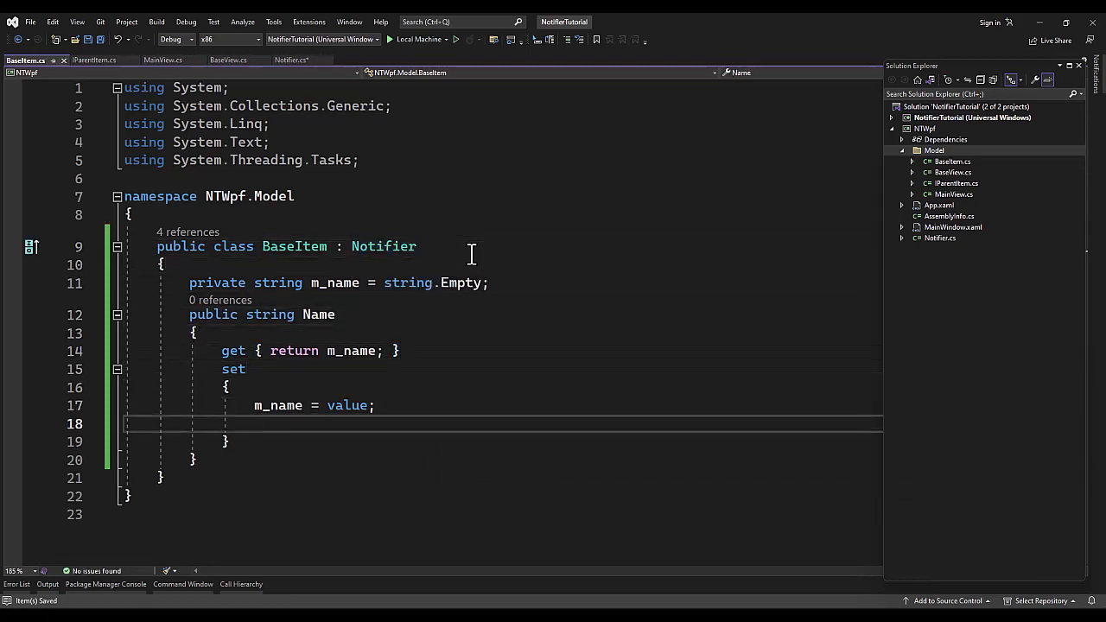
text(OnPropertyChanged()
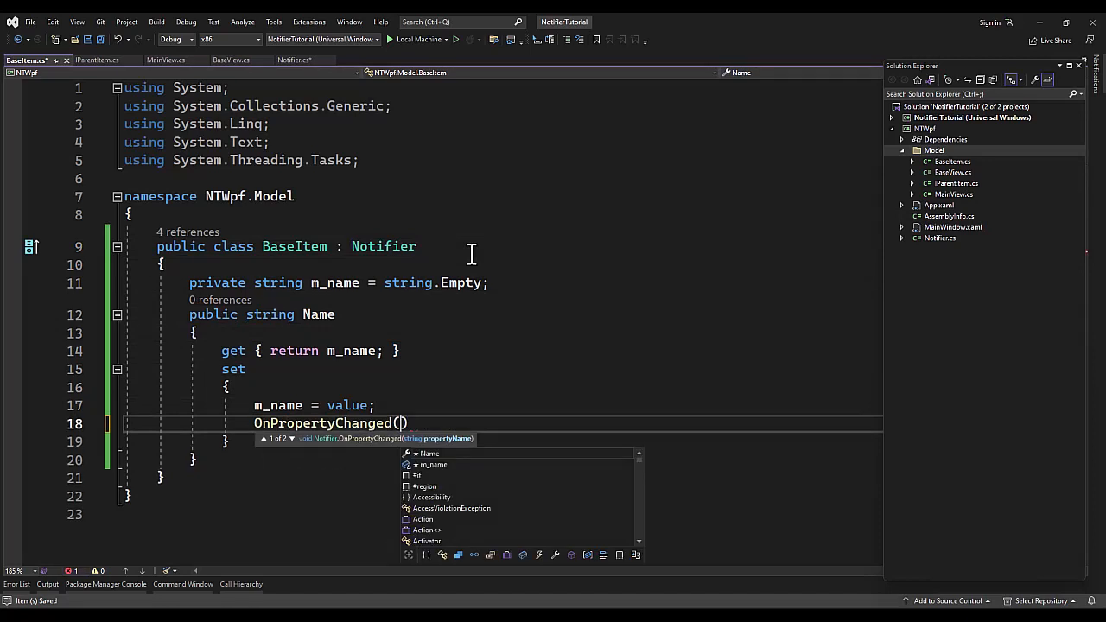
text(nameof(Name)
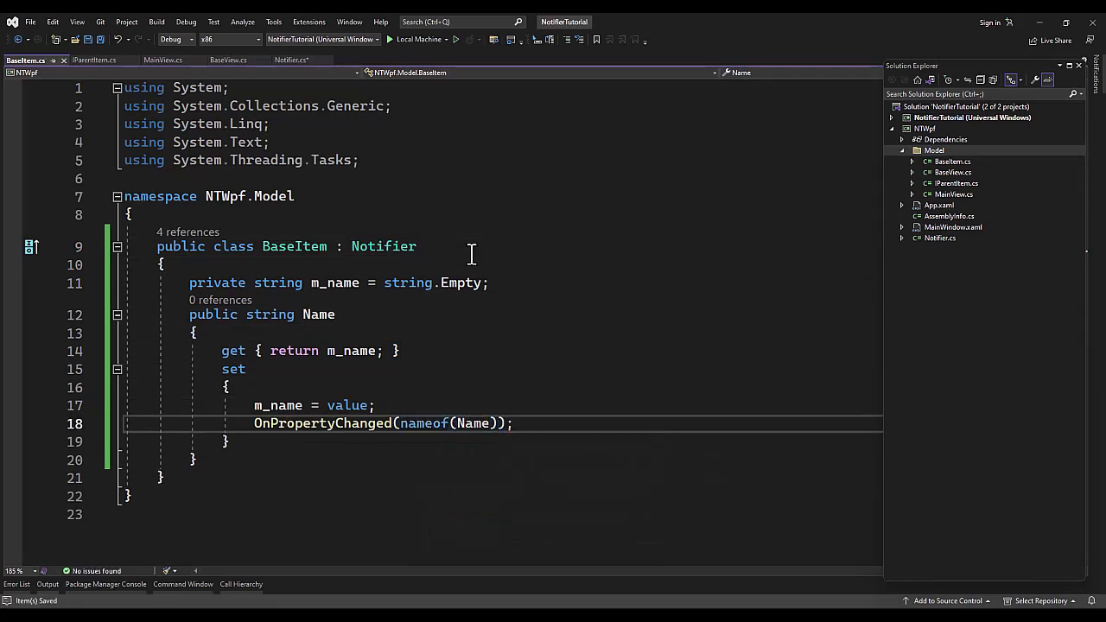
key(Enter)
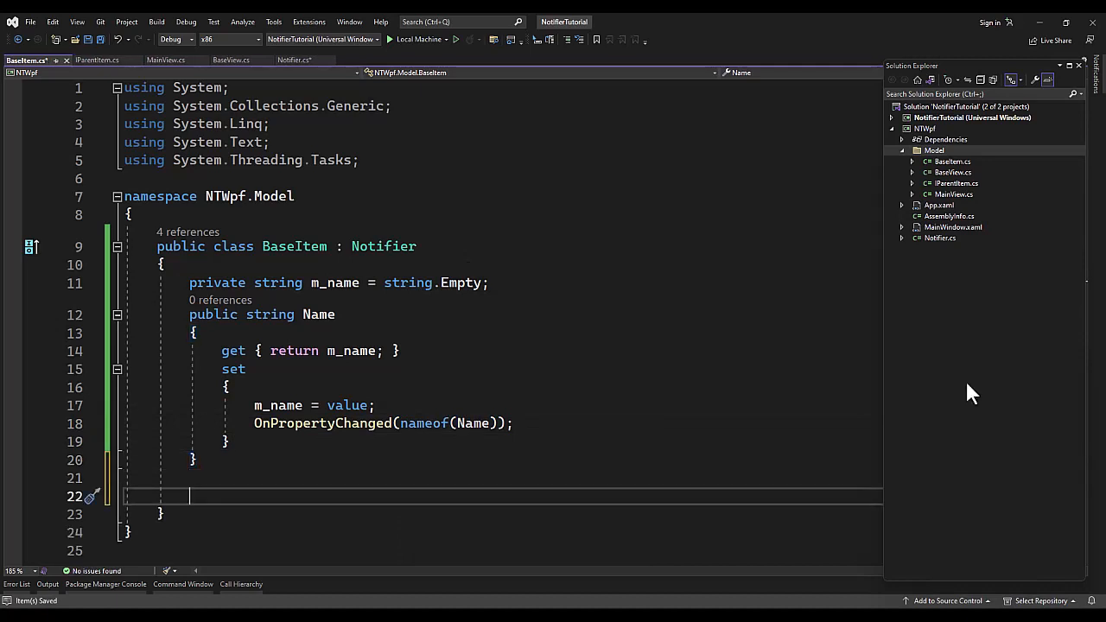
Step: Add m_parent = null and a Parent property raising OnPropertyChanged, plus #pragma warning disable CS8625
text(private IParentItem m)
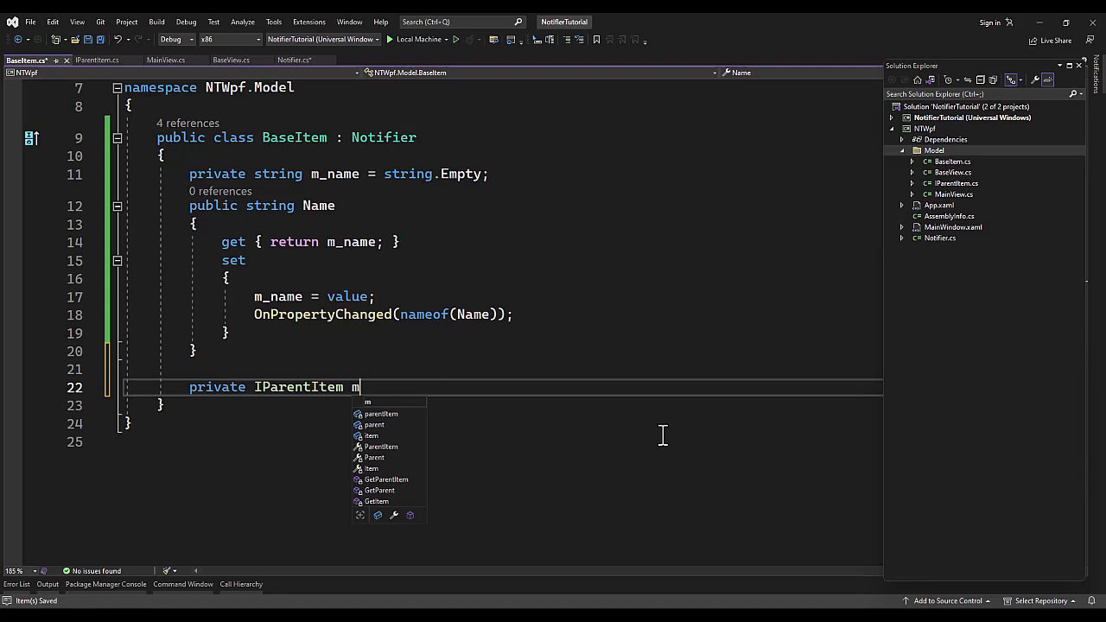
text(_parent = null;)
text(public)
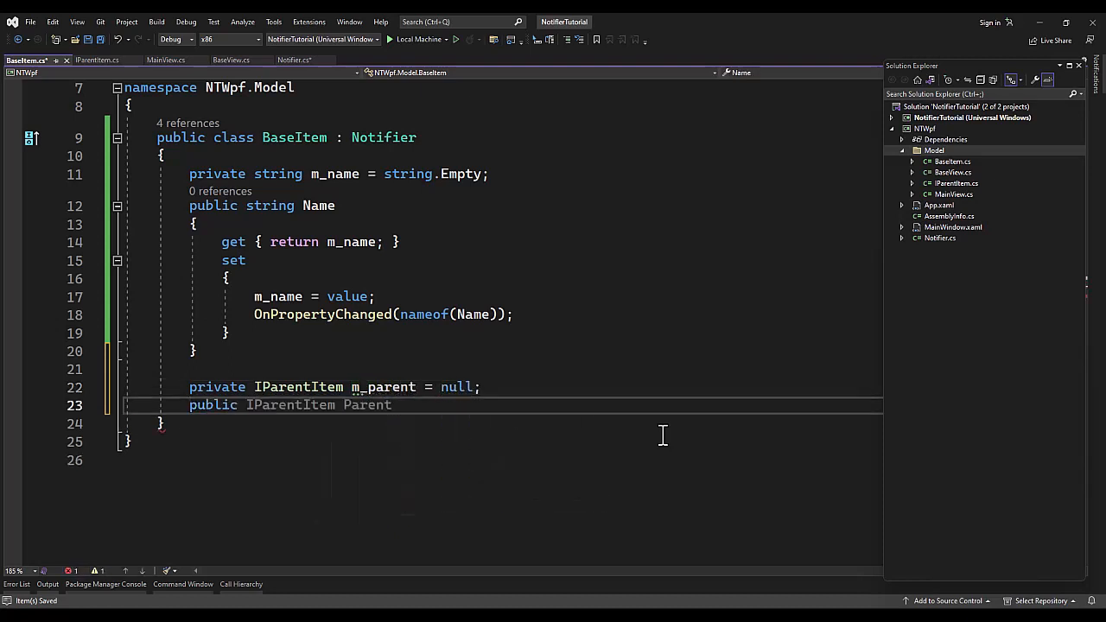
key(Enter)
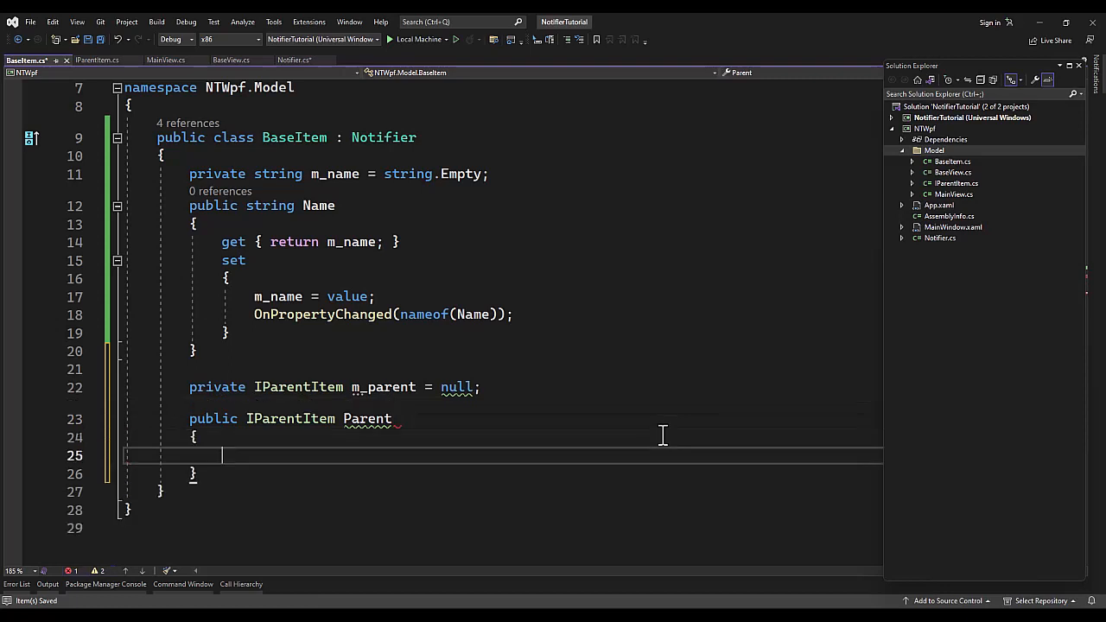
text(get { return m_parent;)
text(set)
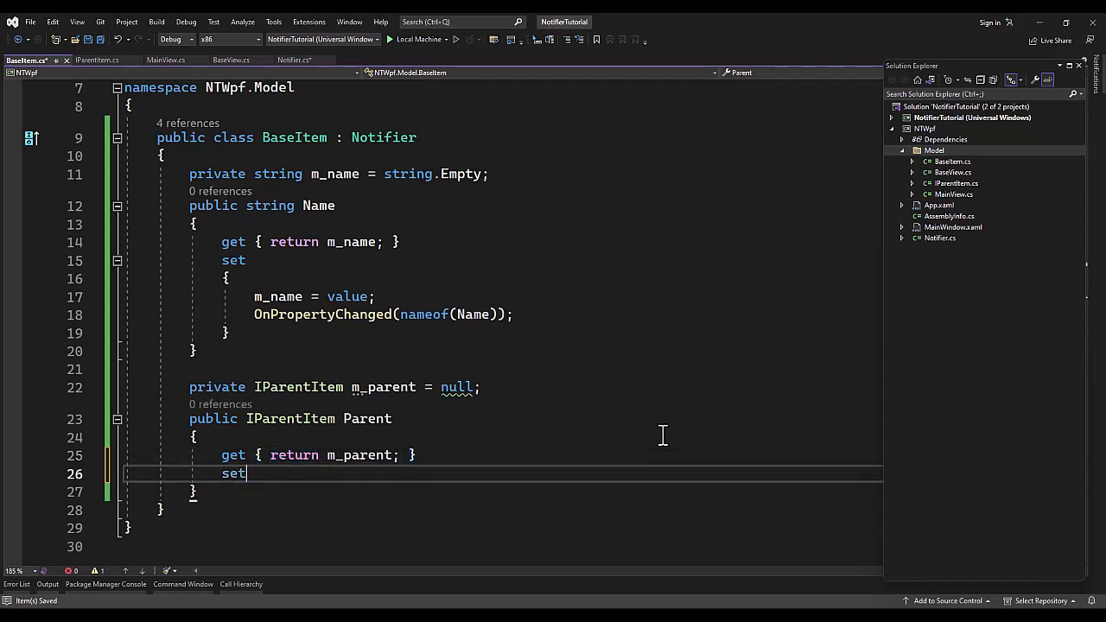
text({)
text(#pragma war)
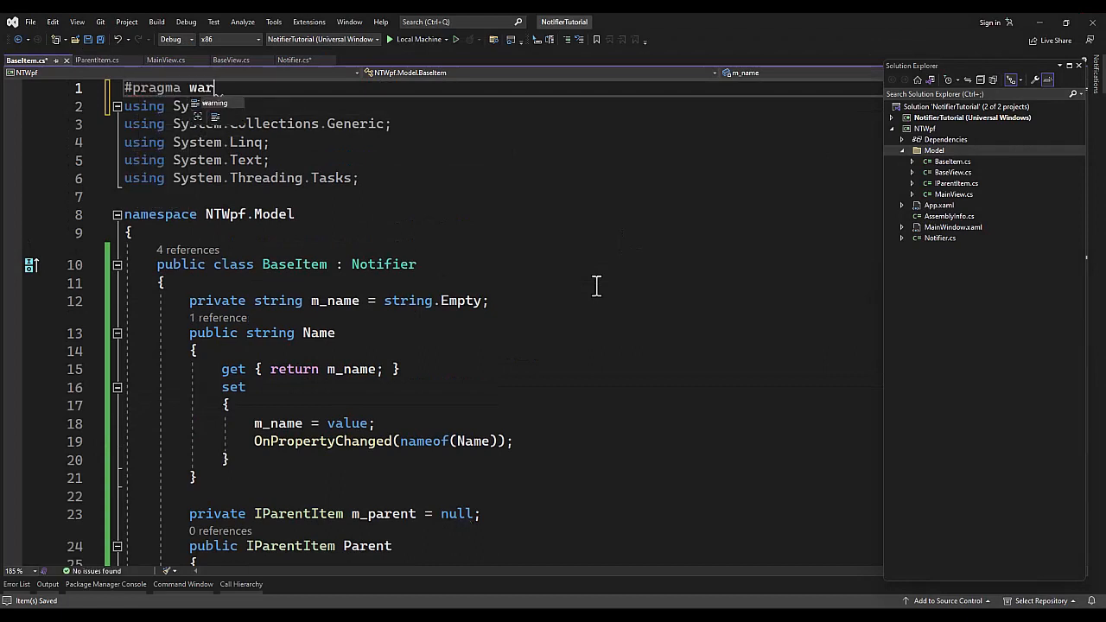
text(ning disable CS8625)
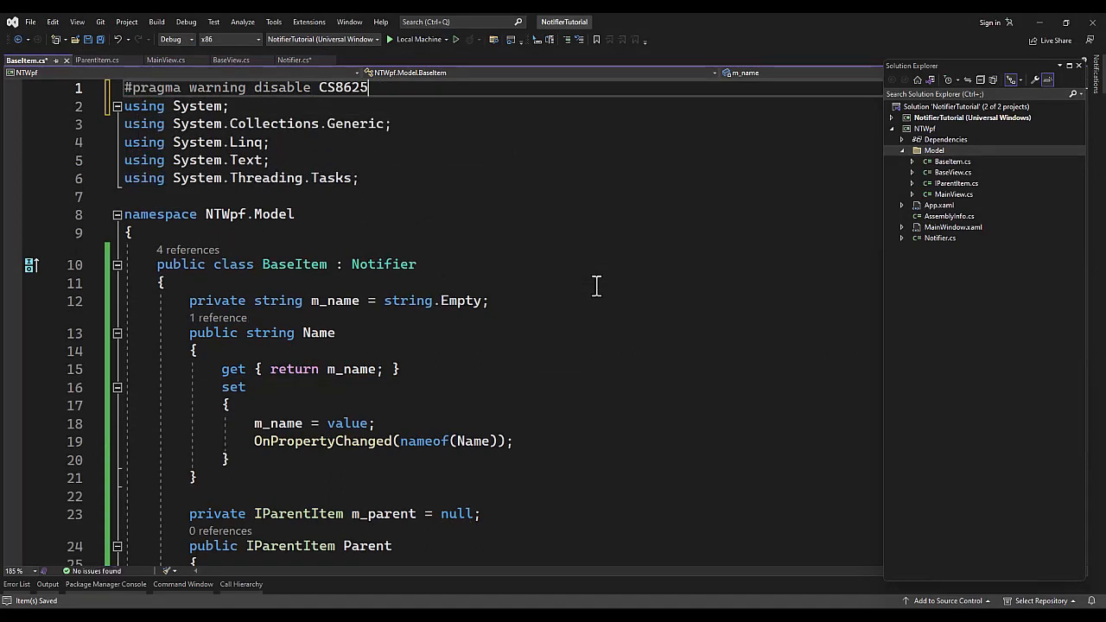
scroll(down, 3)
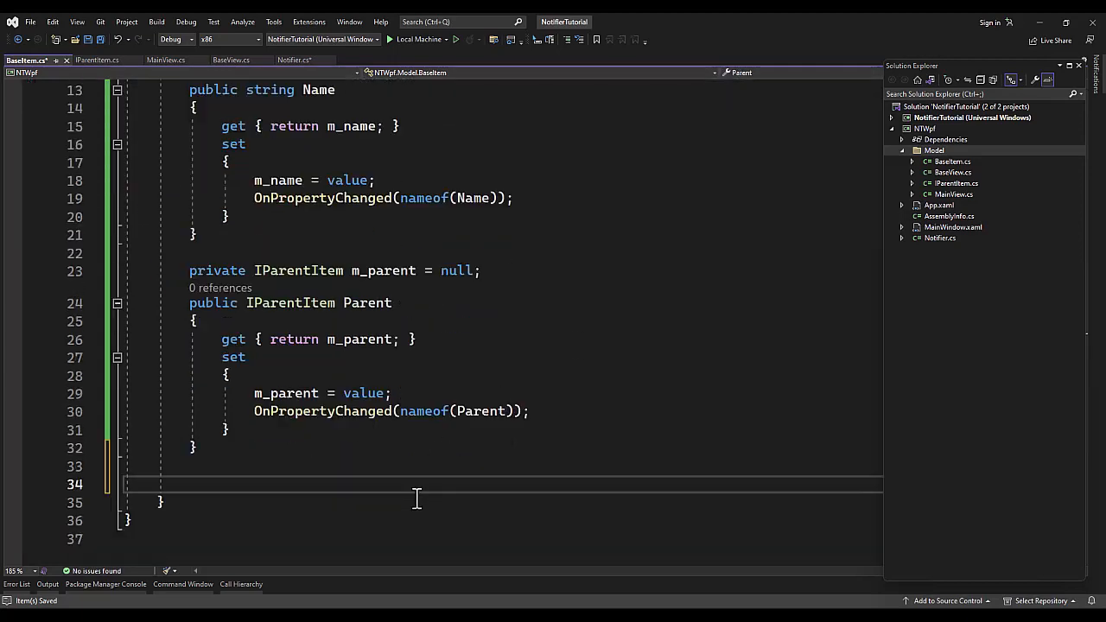
Step: Add ObservableCollection<BaseItem> m_children and a Children property whose setter assigns value and notifies
scroll(down, 3)
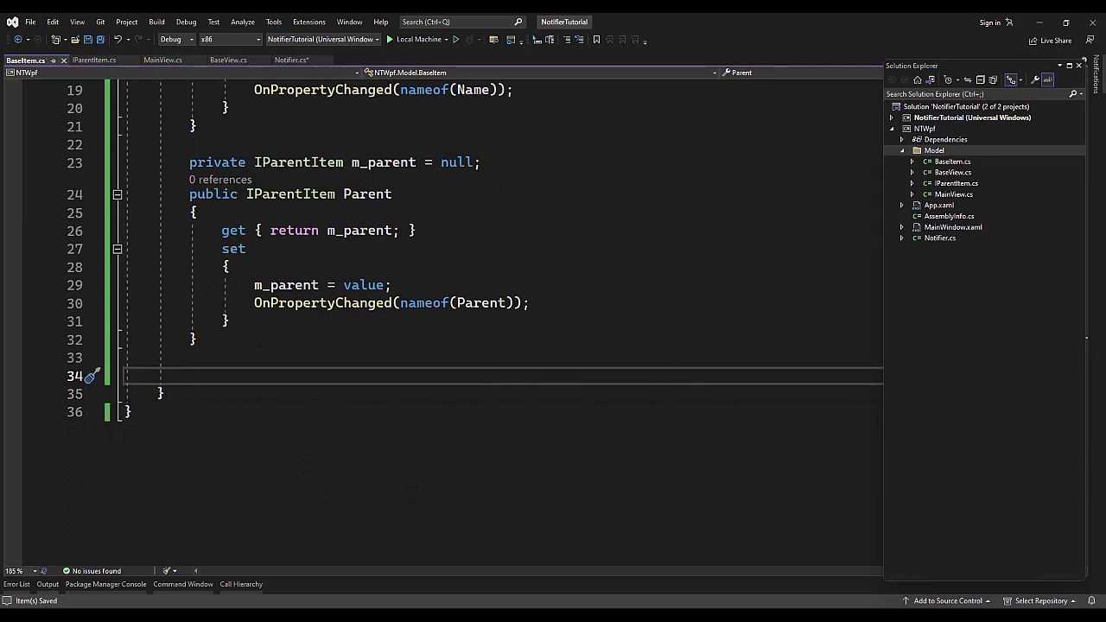
mouse_move(855, 360)
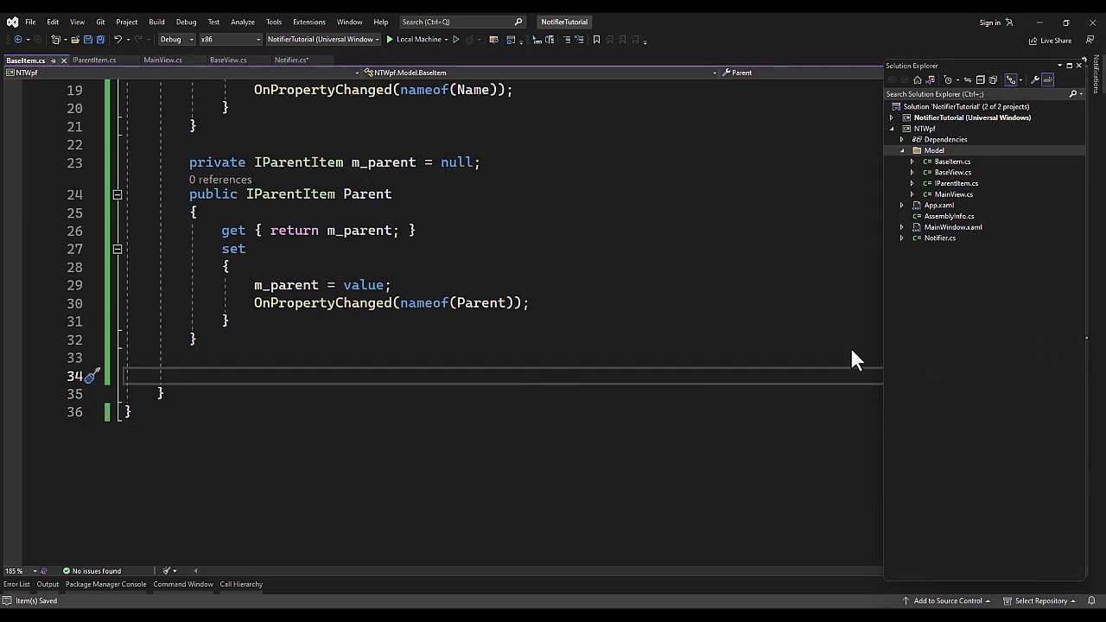
mouse_move(326, 373)
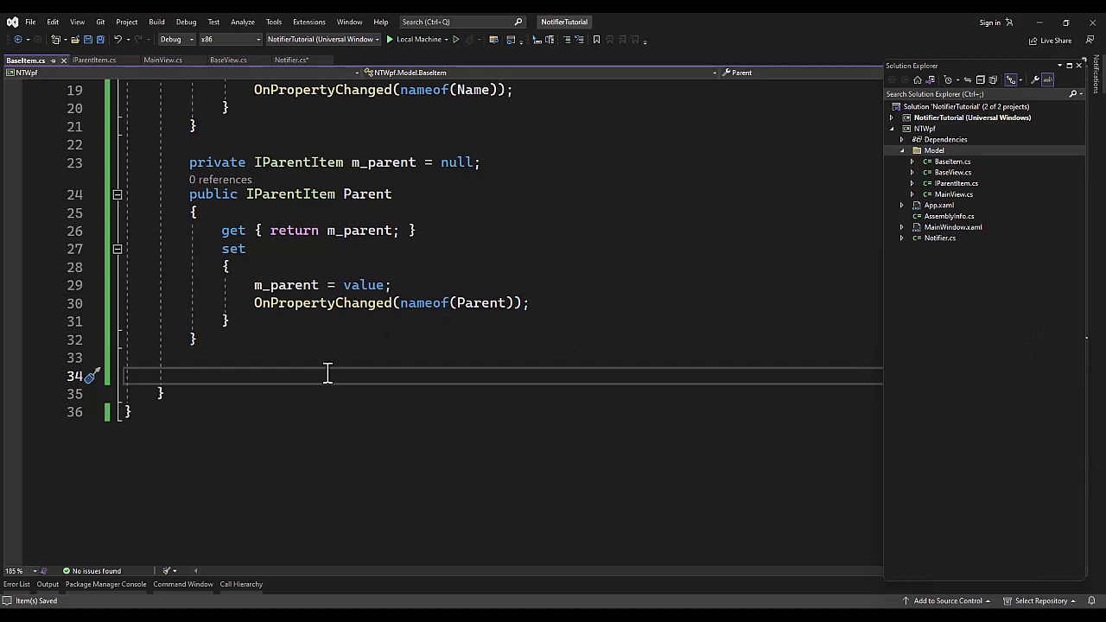
text(pri)
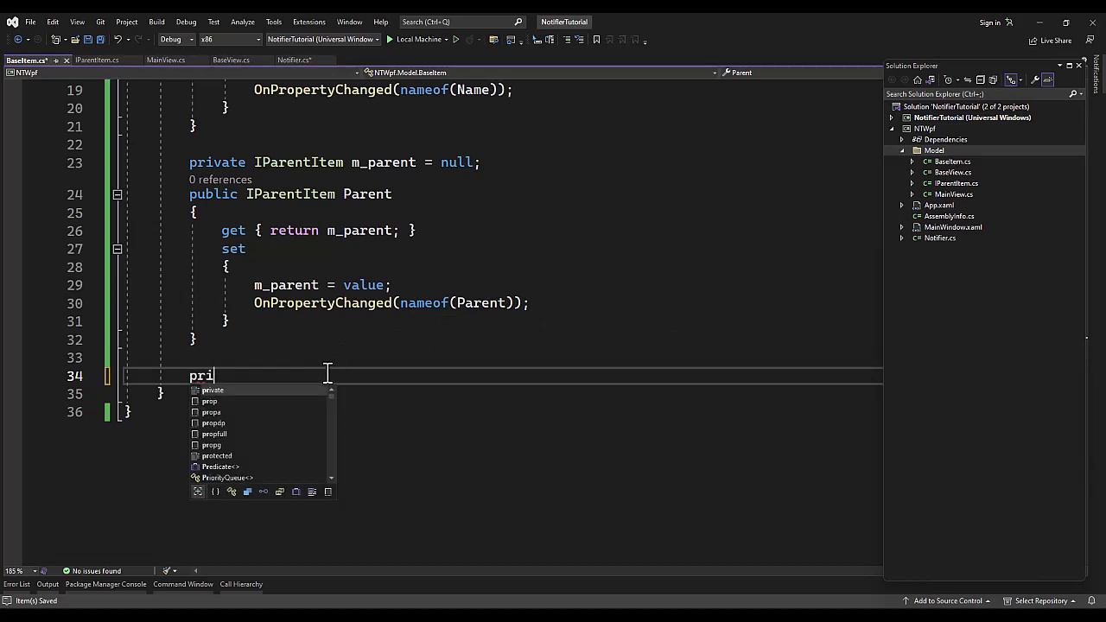
text(vate Obserc)
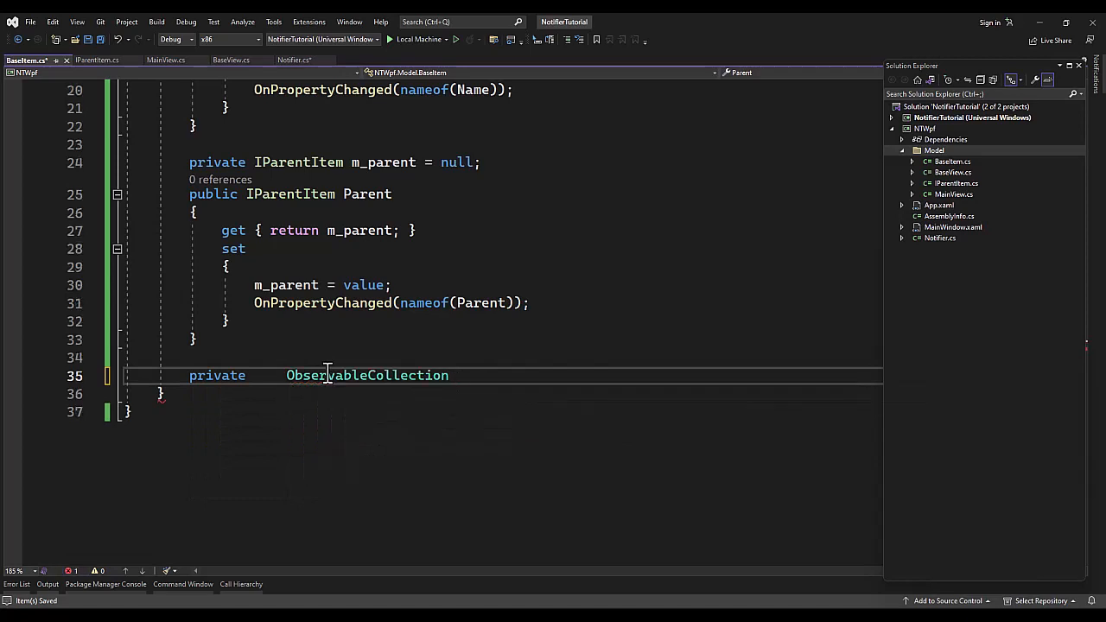
text(<BaseItem>)
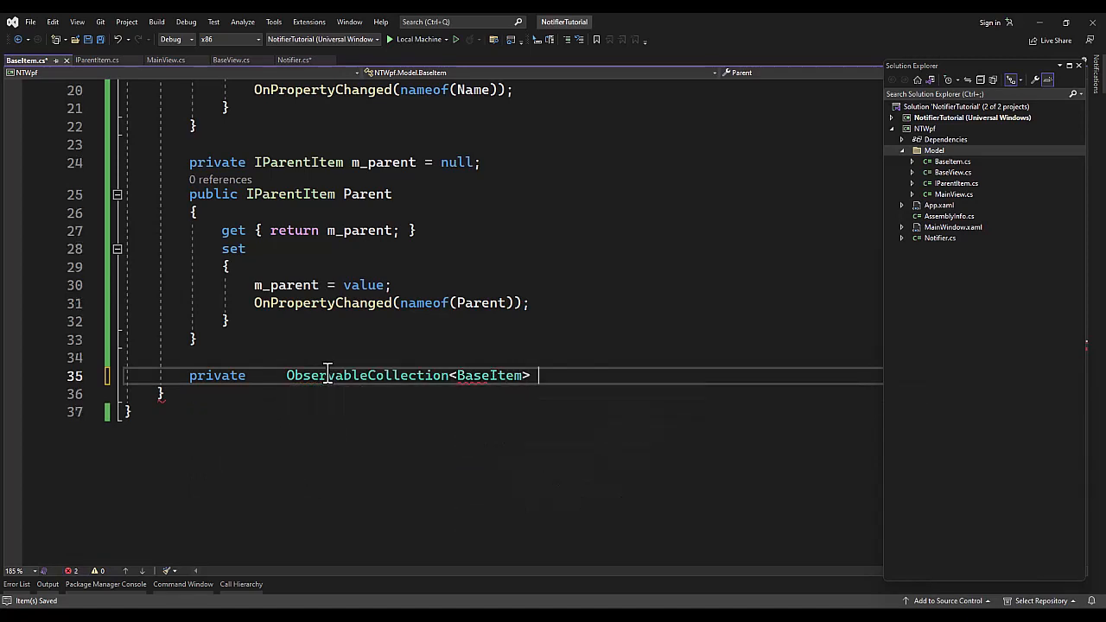
text(m_children = new ObservableCollection<BaseItem>)
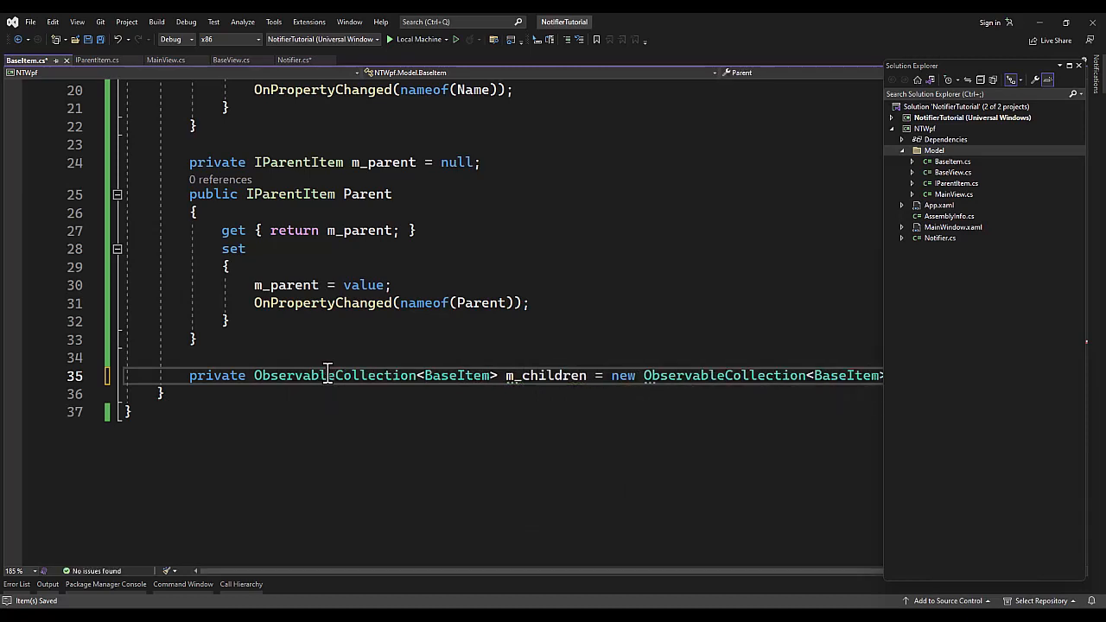
text(ParameterBuilder)
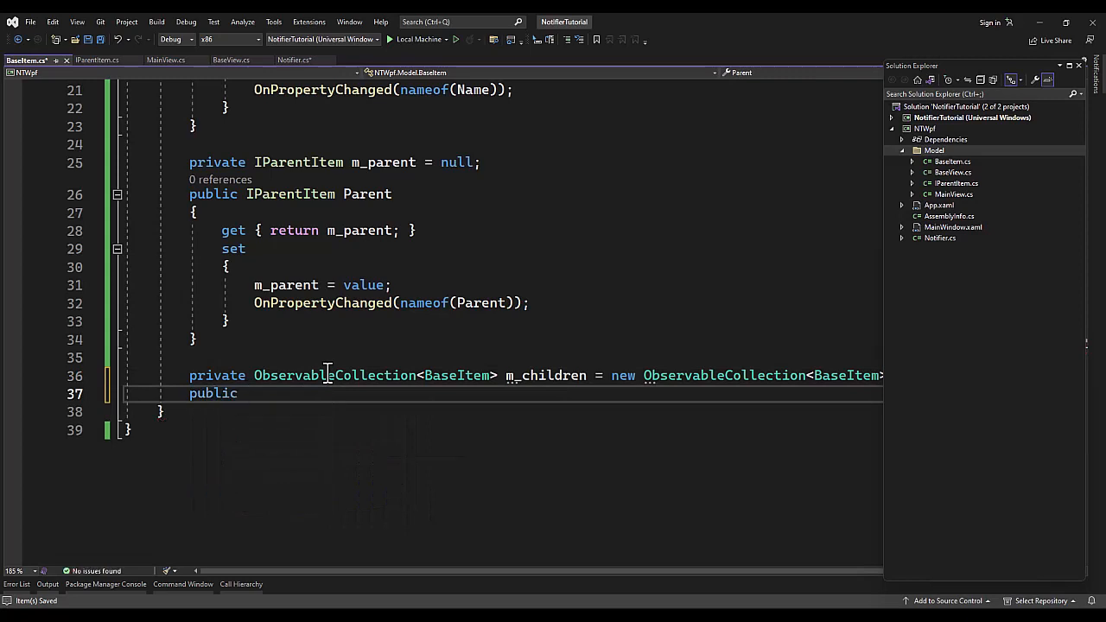
text(ObservableCollection<BaseItem> Children)
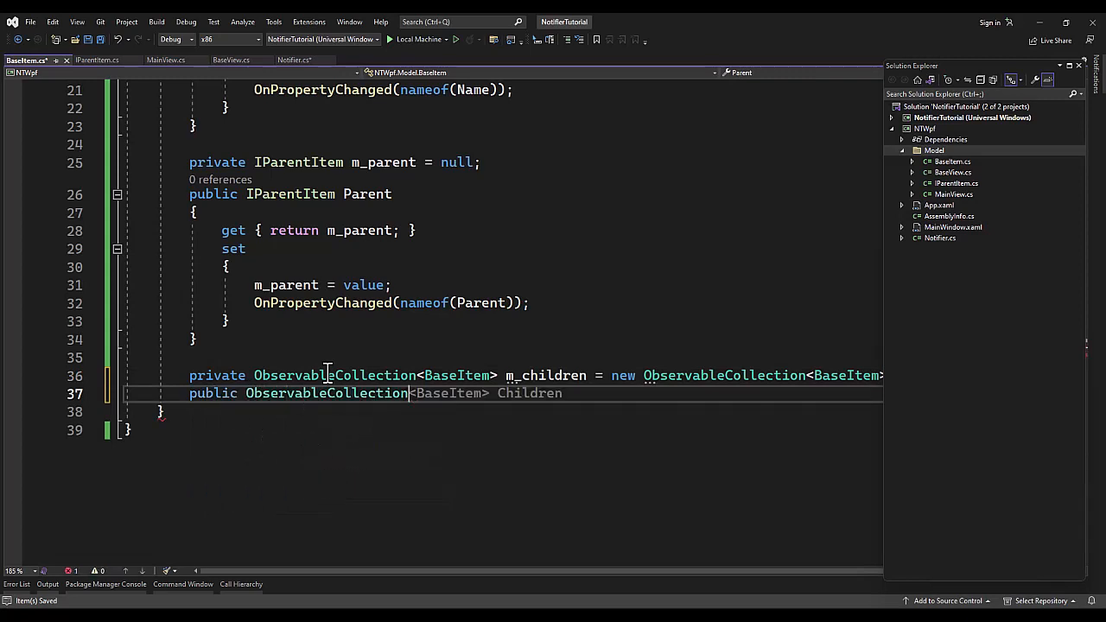
key(enter)
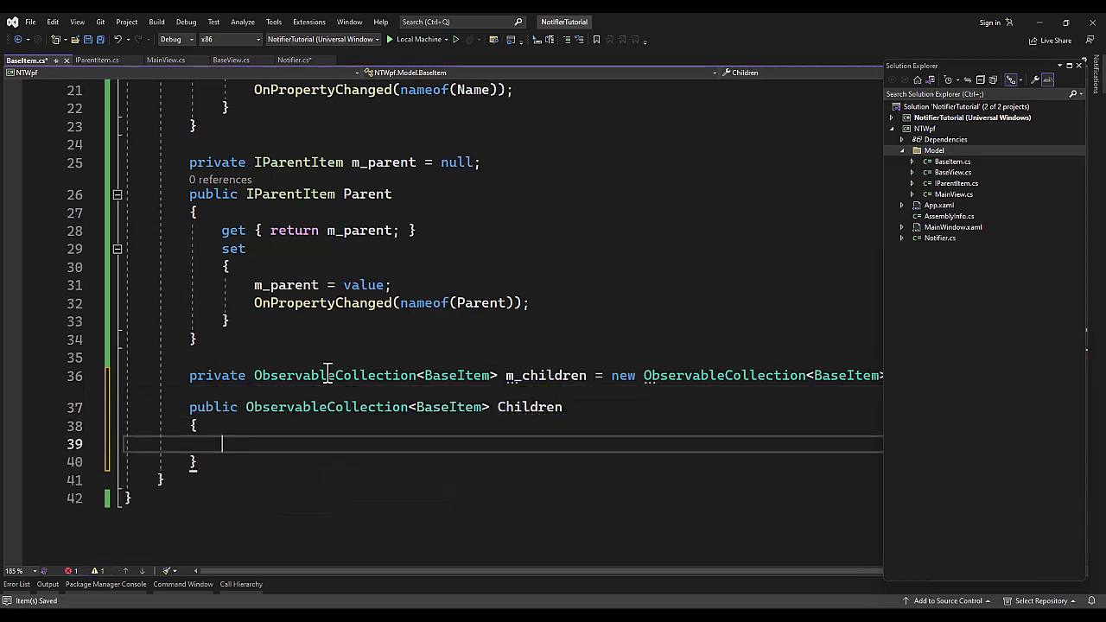
text(get { return m_children;)
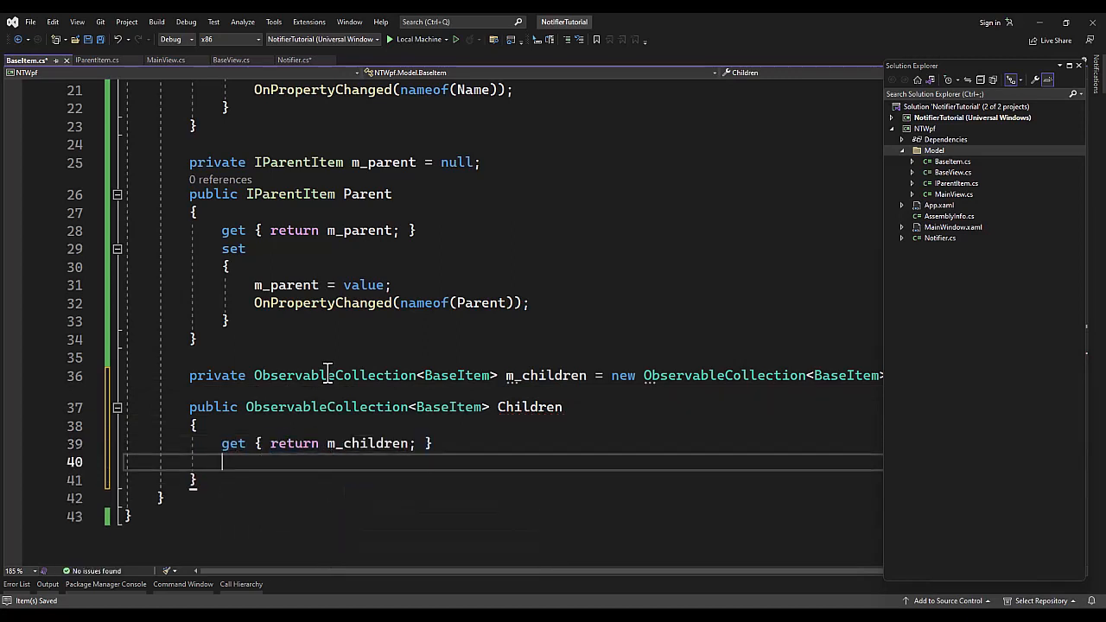
text(set)
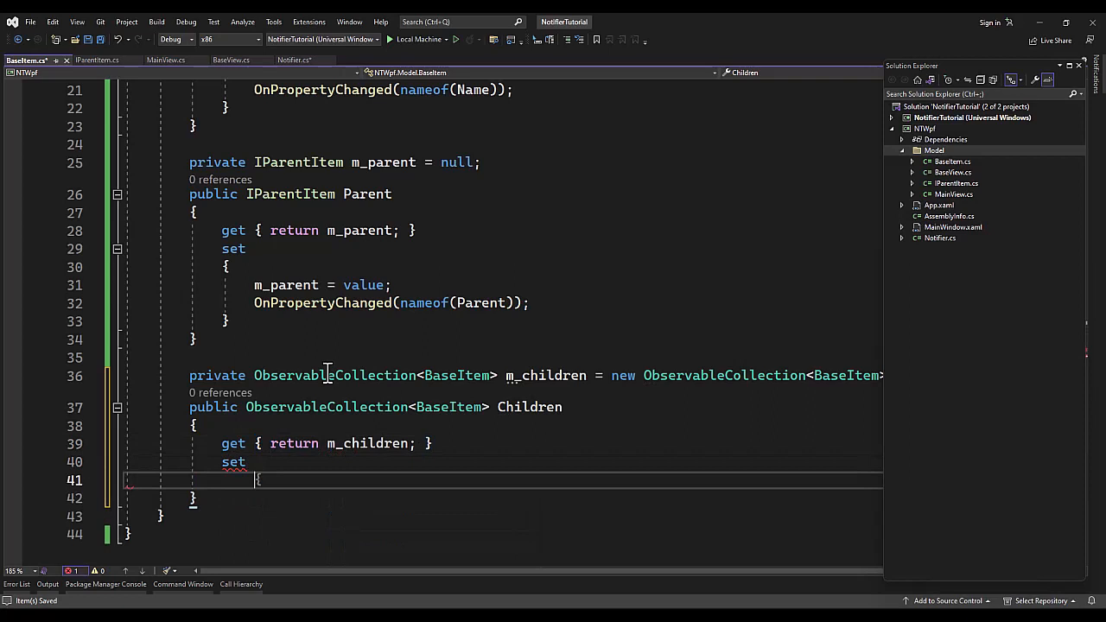
text(m_children = value;)
text(OnPropertyChanged(nameof(Children));)
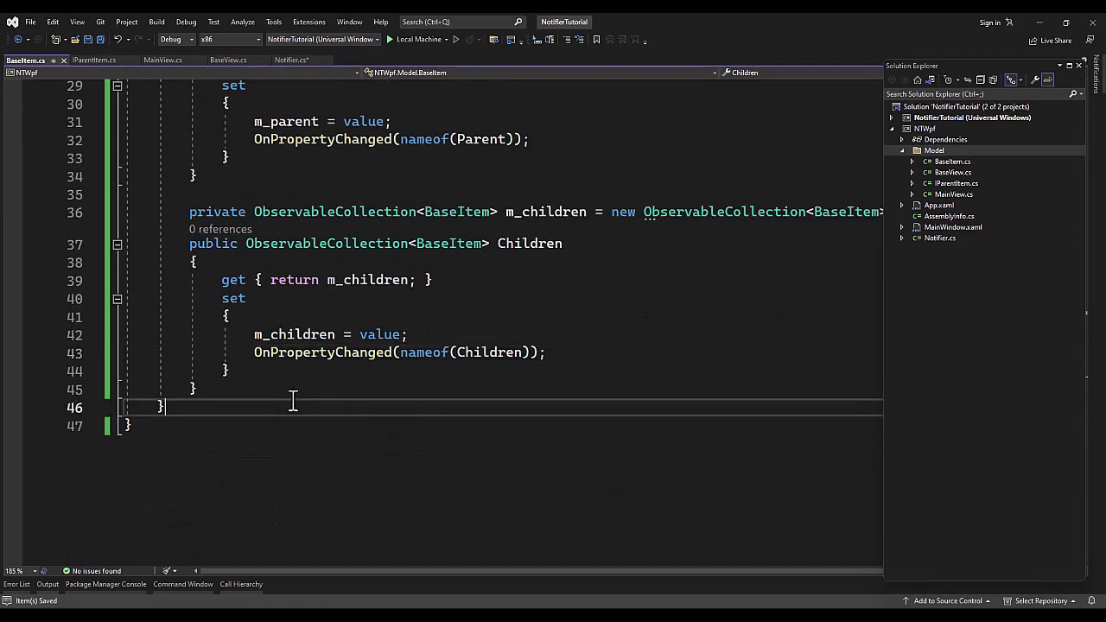
Step: Add IParentItem to BaseItem's class declaration after Notifier
scroll(up, 3)
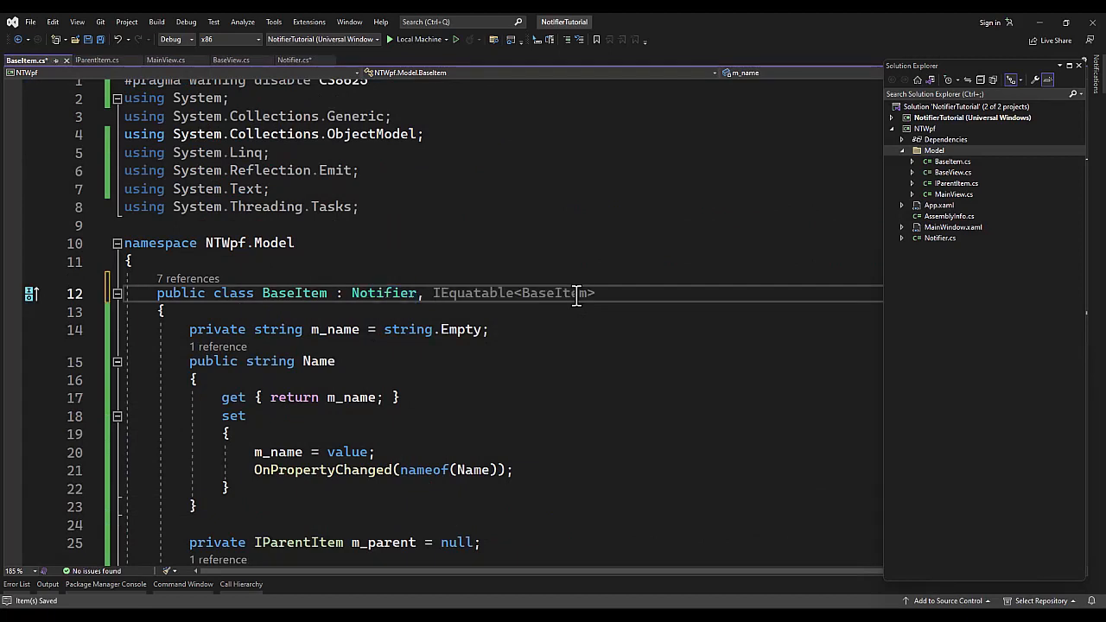
text(IParentItem,)
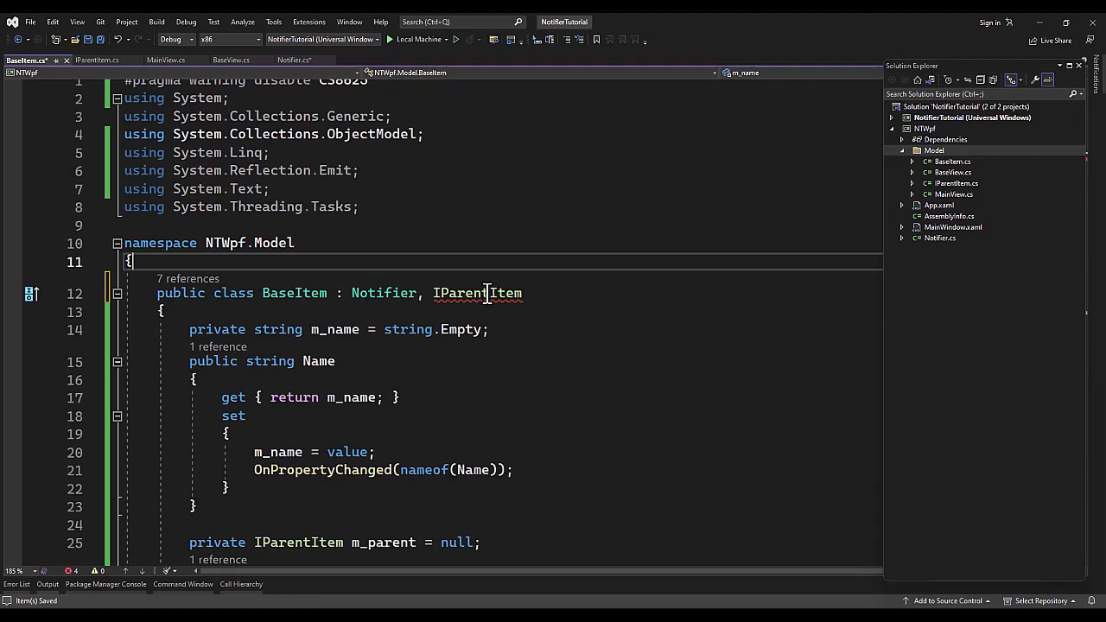
mouse_move(476, 293)
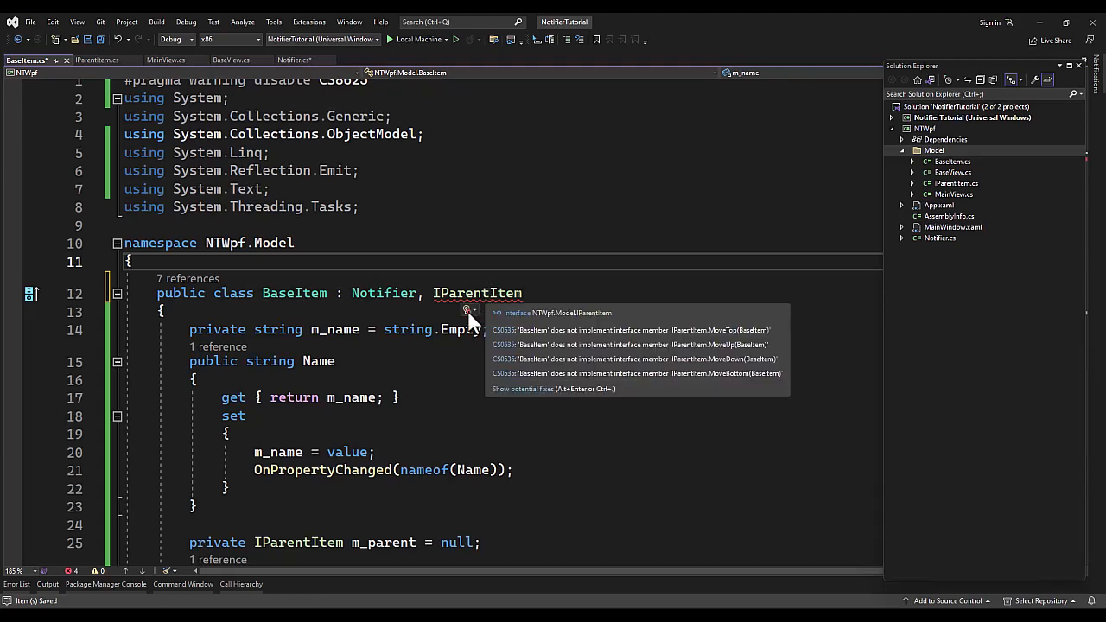
Step: Replace MoveTop's placeholder with a null check, IndexOf, remove, and Children.Insert(0, item)
scroll(down, 3)
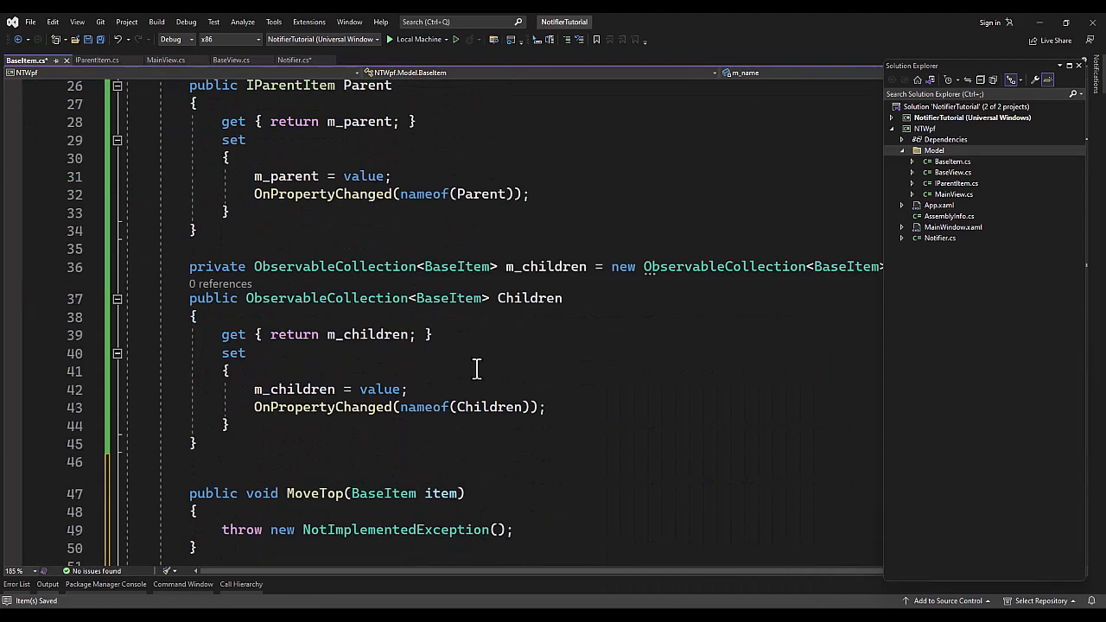
scroll(down, 3)
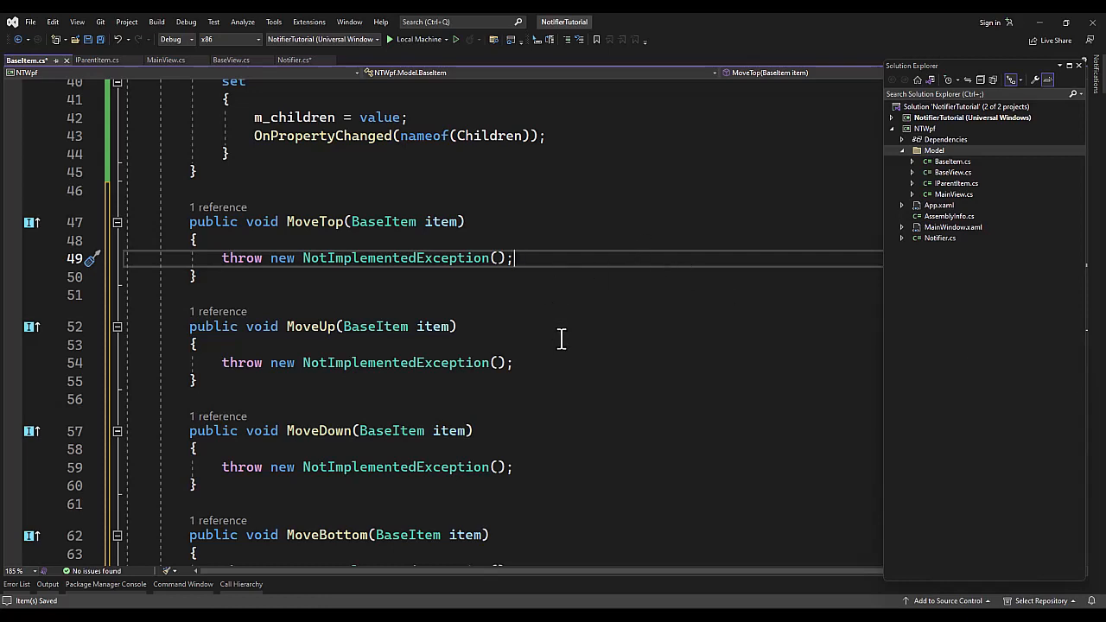
triple_click(367, 257)
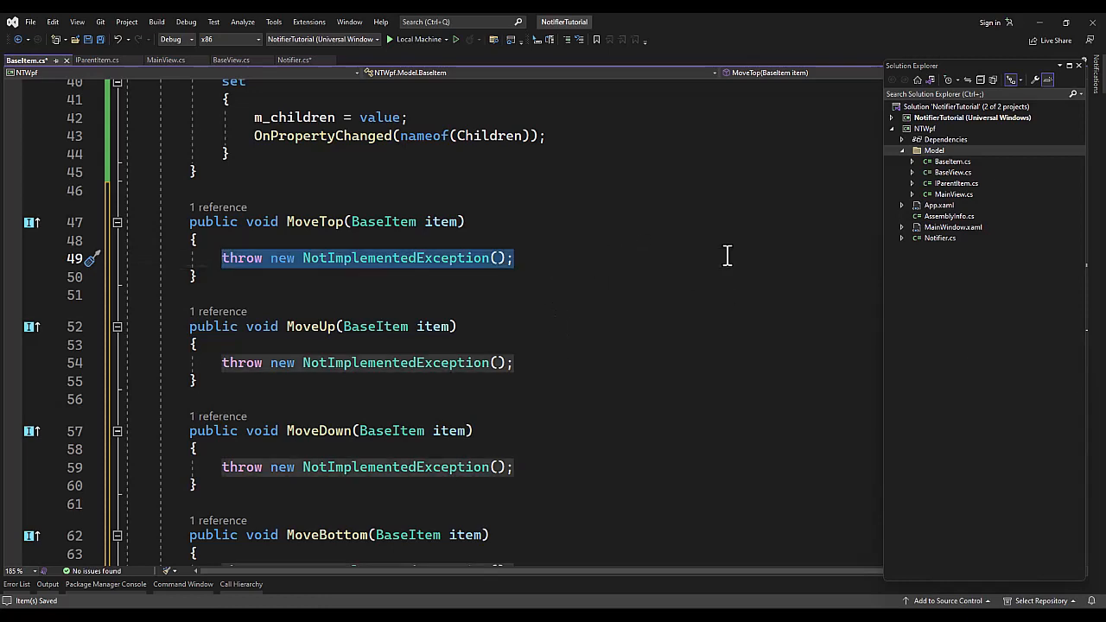
text(if (item != null))
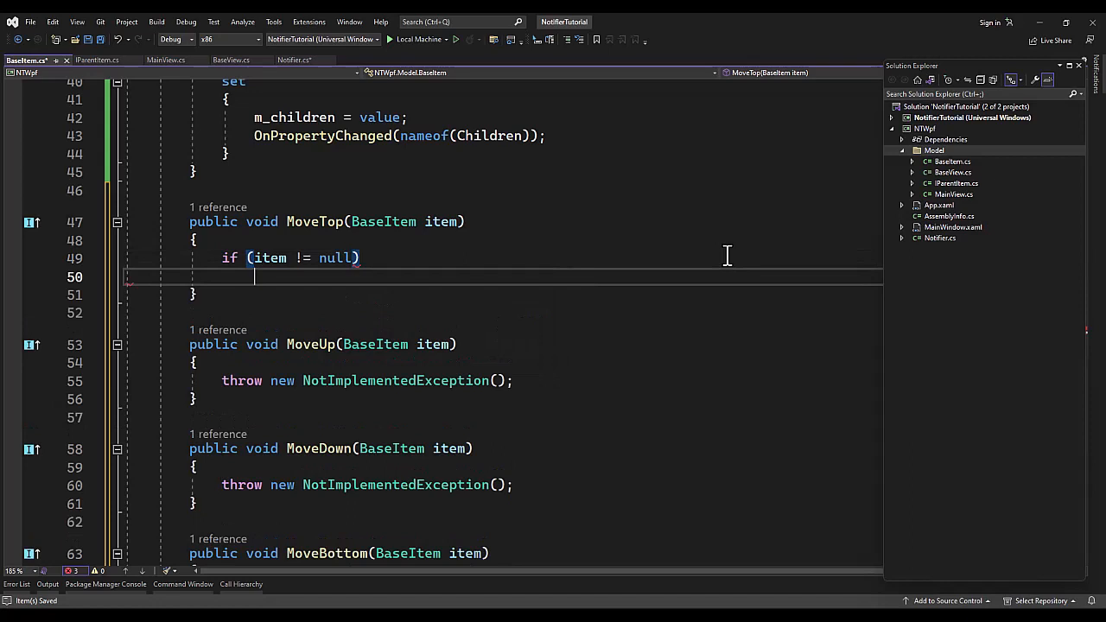
text(int indexOf = Children.)
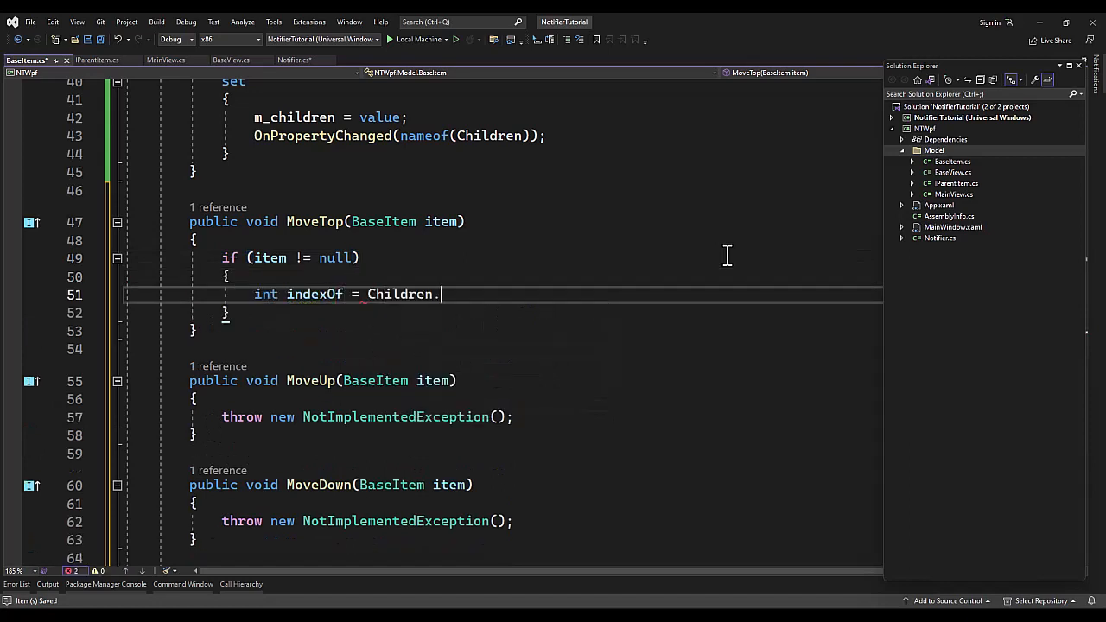
text(IndexOf(item);)
text(if (indexOf >)
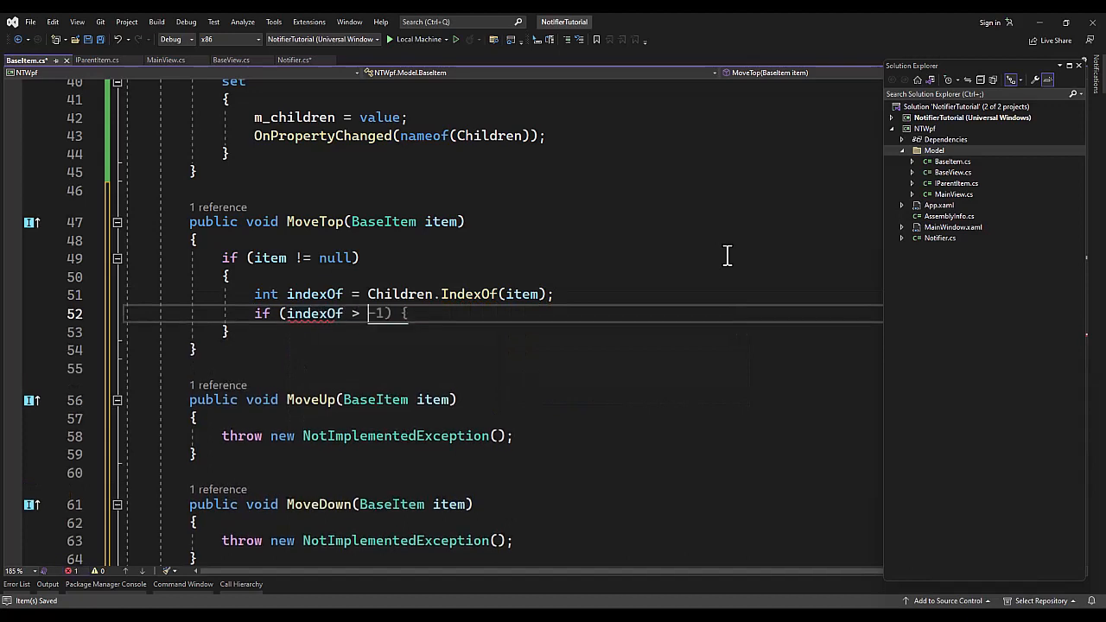
text(Children.removeAt(indexOf);)
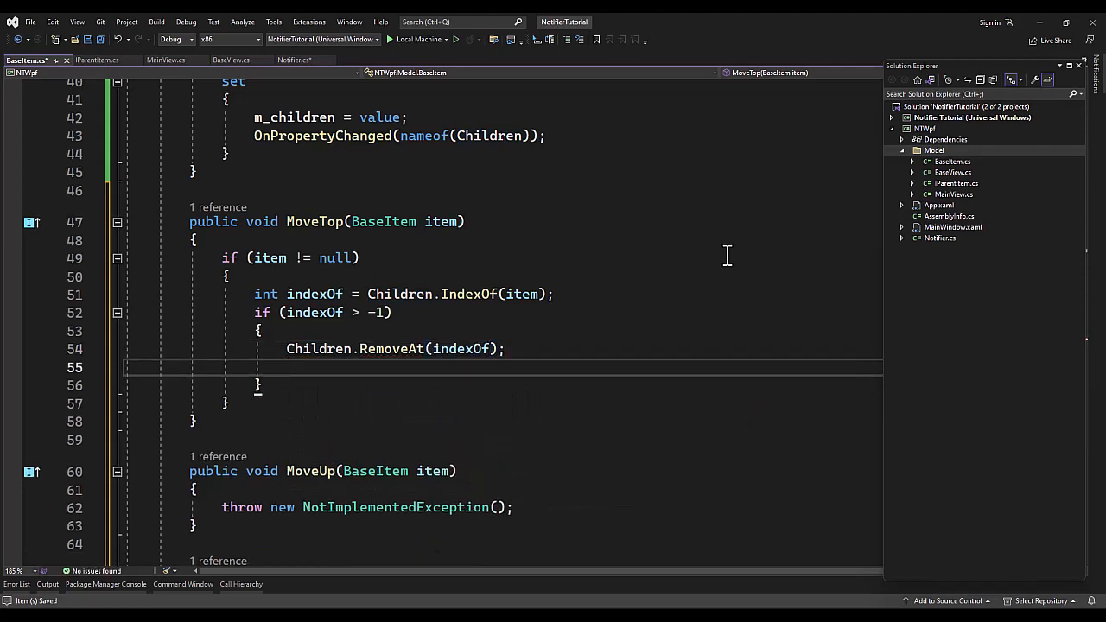
text(Children.Insert(0, item);)
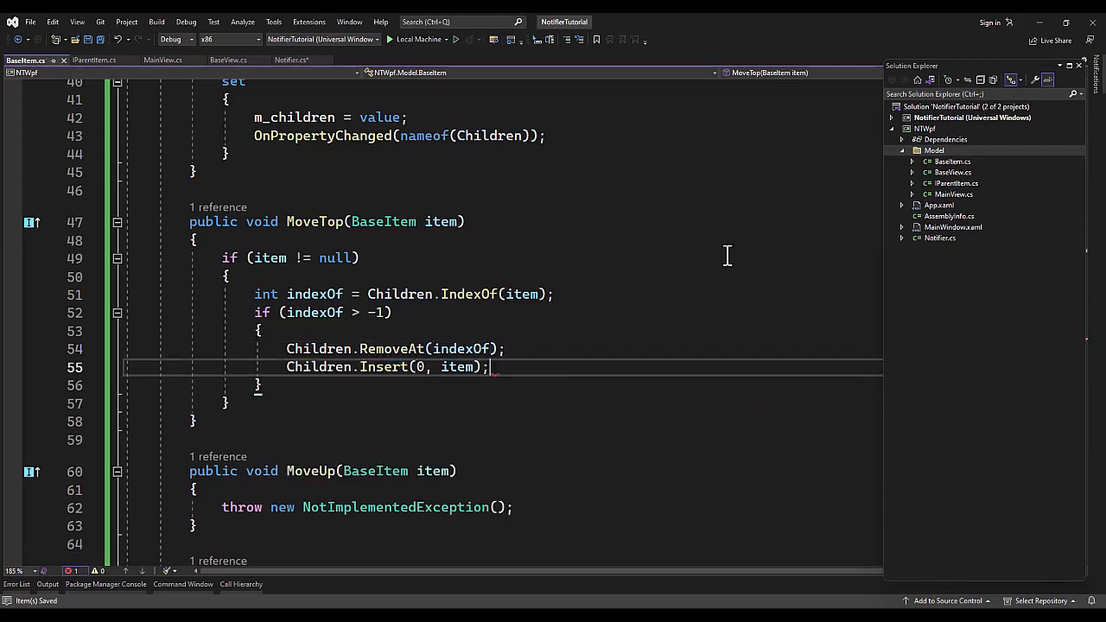
scroll(down, 3)
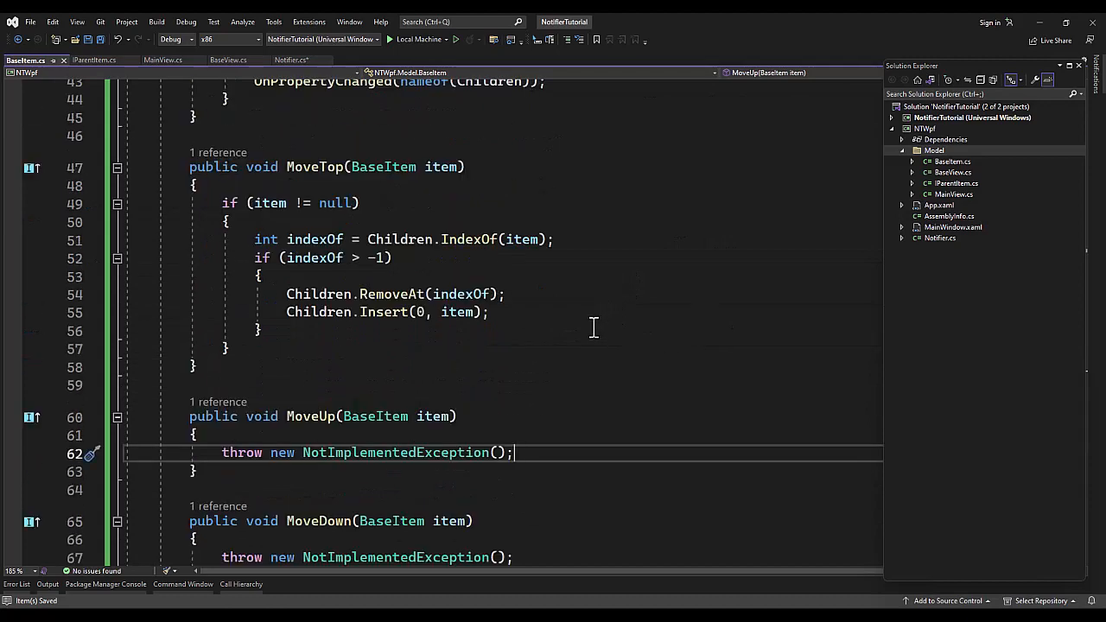
mouse_move(594, 328)
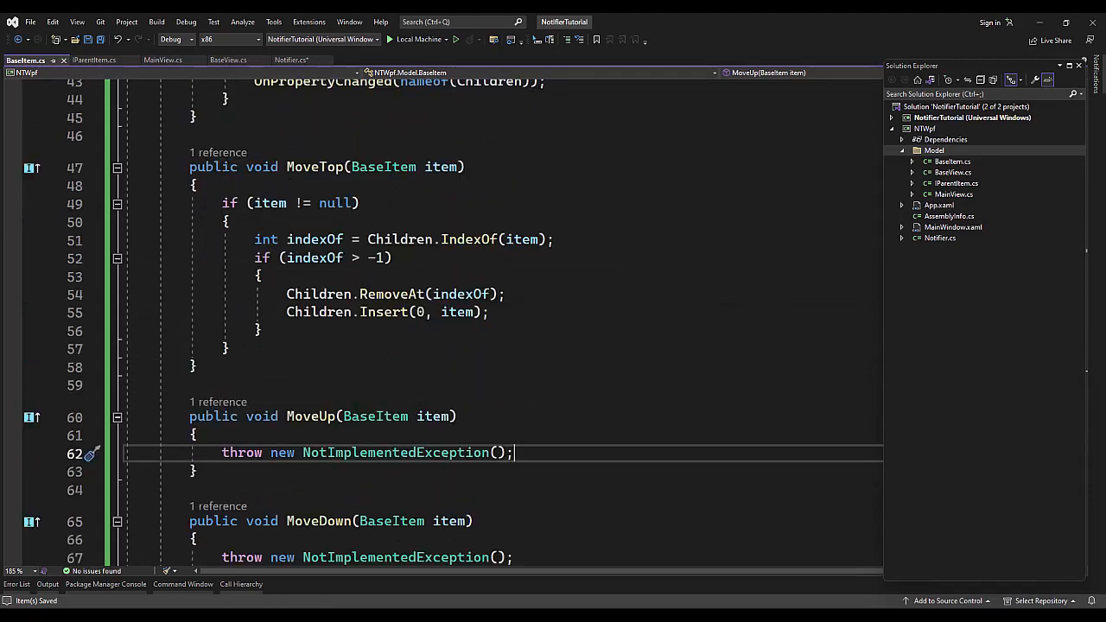
mouse_move(661, 449)
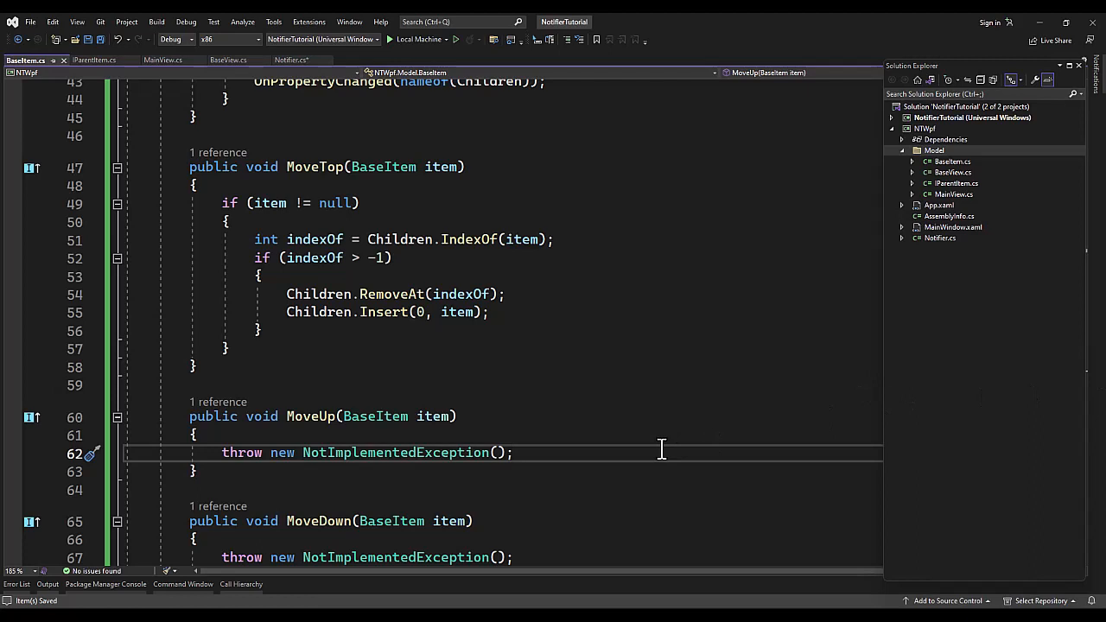
Step: In MoveUp, get indexOf, set indexOf2 = indexOf - 1, and swap the two Children entries
text(if It)
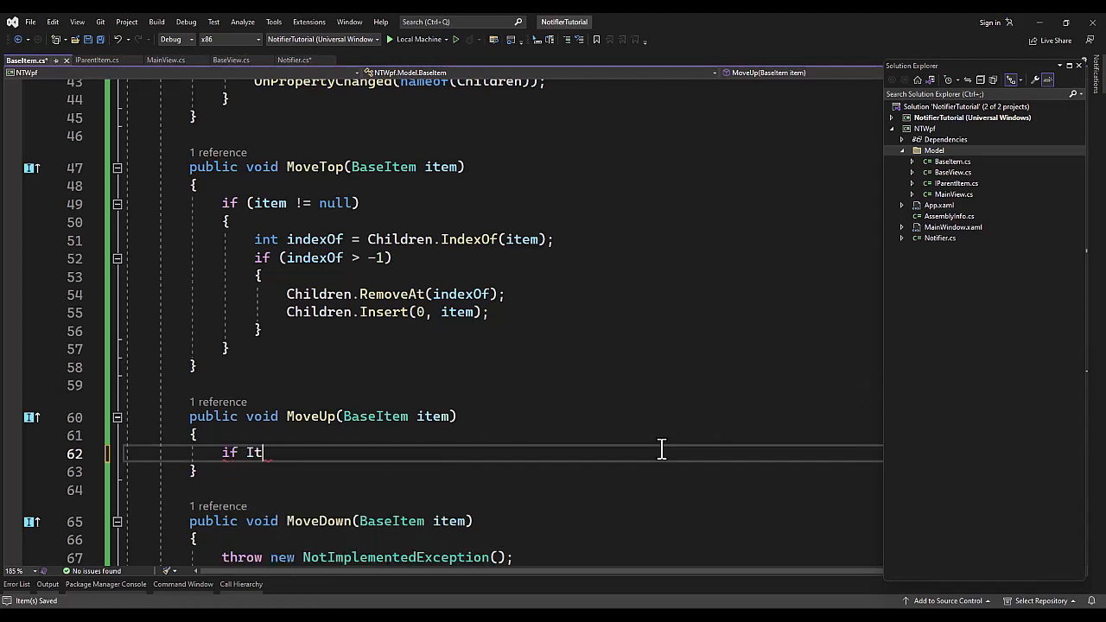
text((item != null))
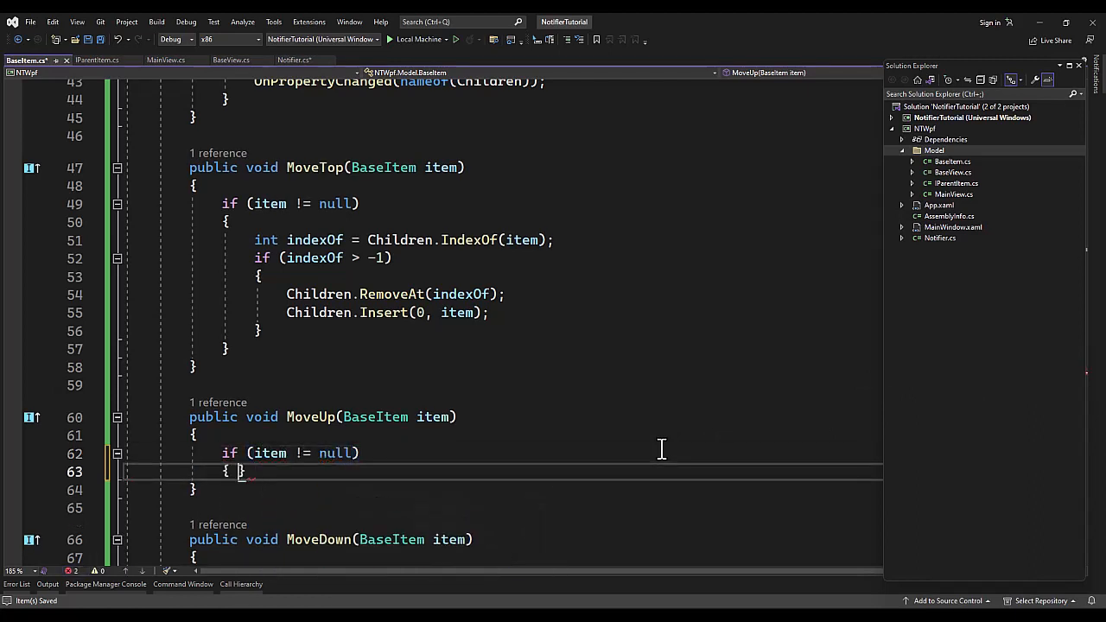
text(int indexOf = Children.IndexOf(item);)
text(if (indexOf > 0)
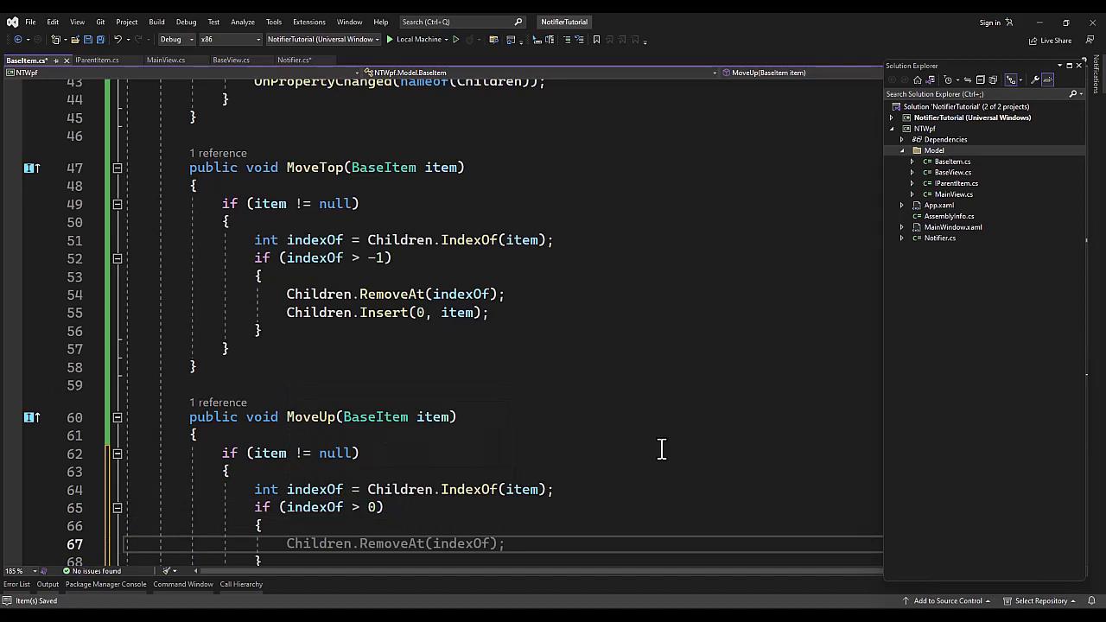
text(int indexOf)
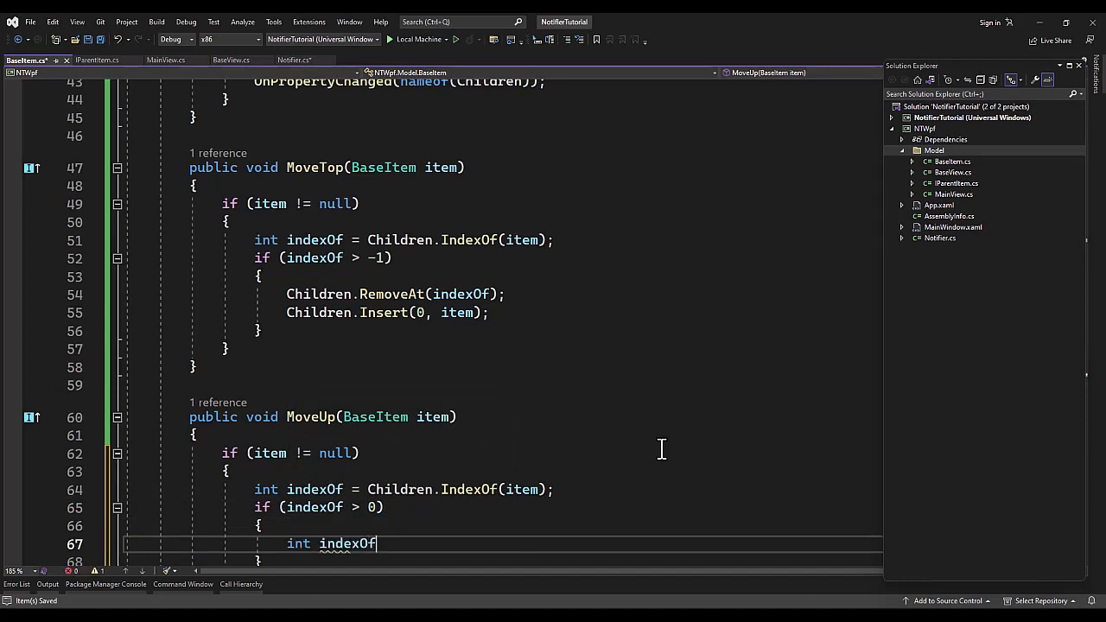
text(2 = indexOf - 1;)
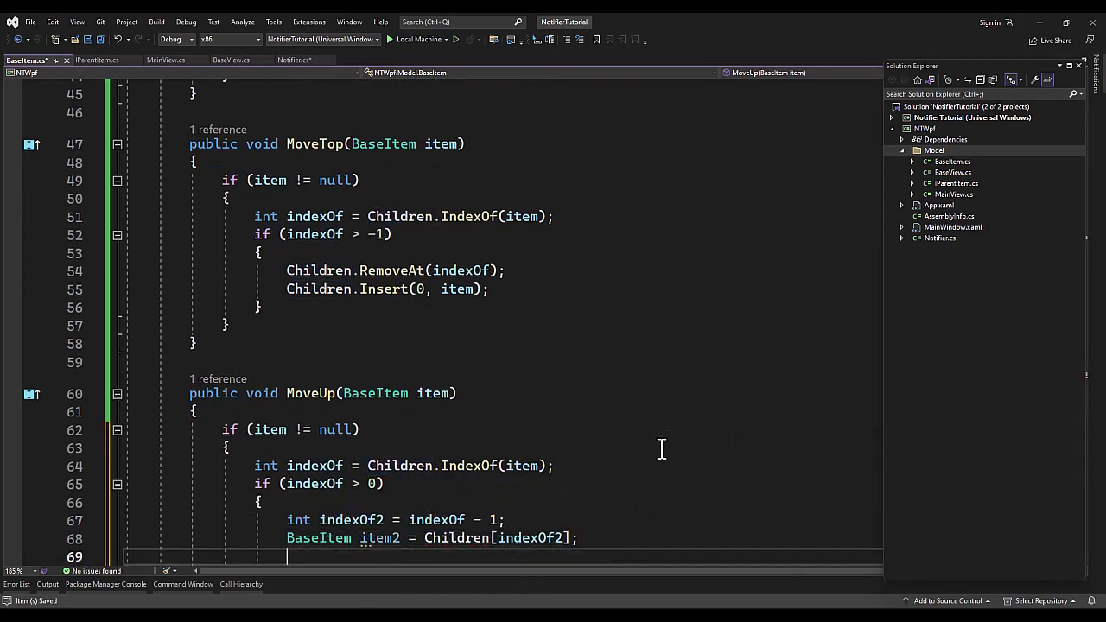
text(Children[indexOf] = item2;)
text(Children[indexOf2] = item;)
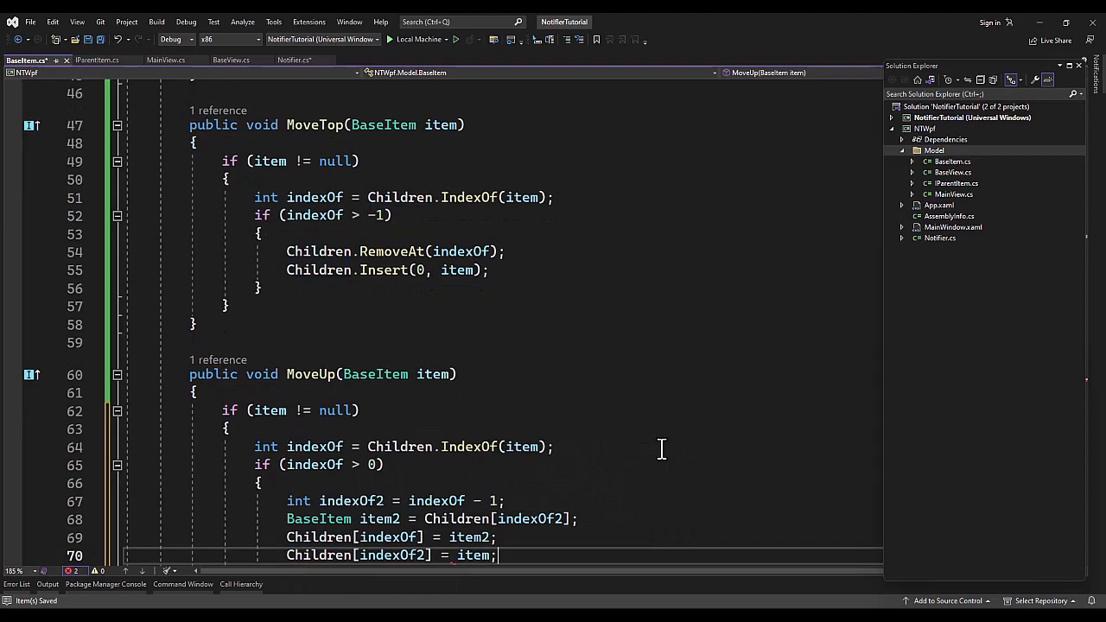
scroll(down, 3)
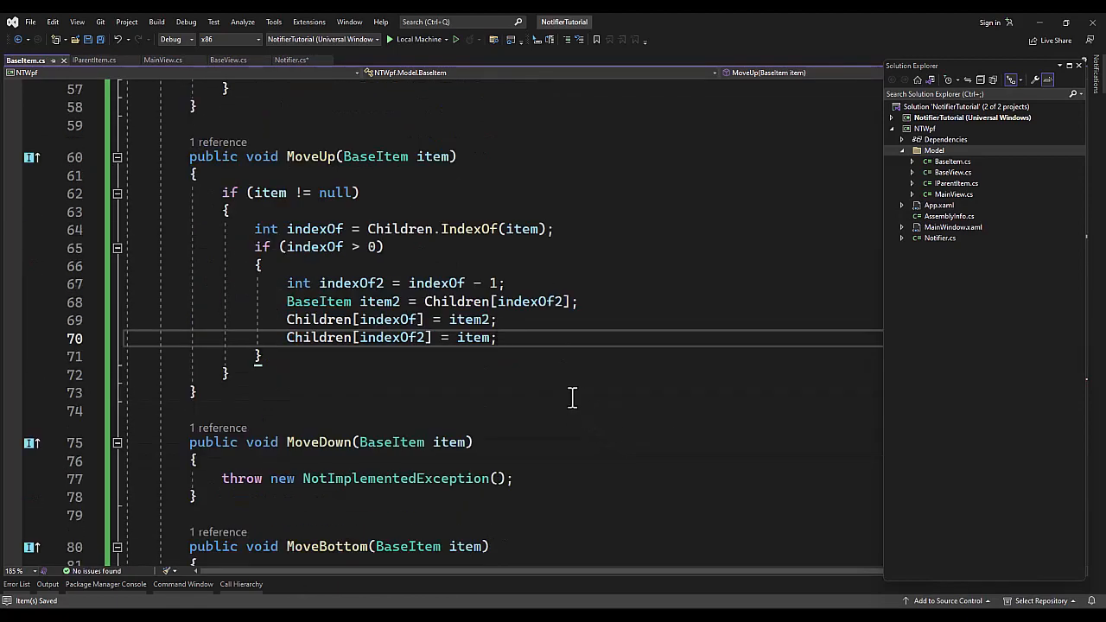
Step: Change MoveDown's condition to indexOf < Children.Count - 1 && indexOf > -1
click(389, 477)
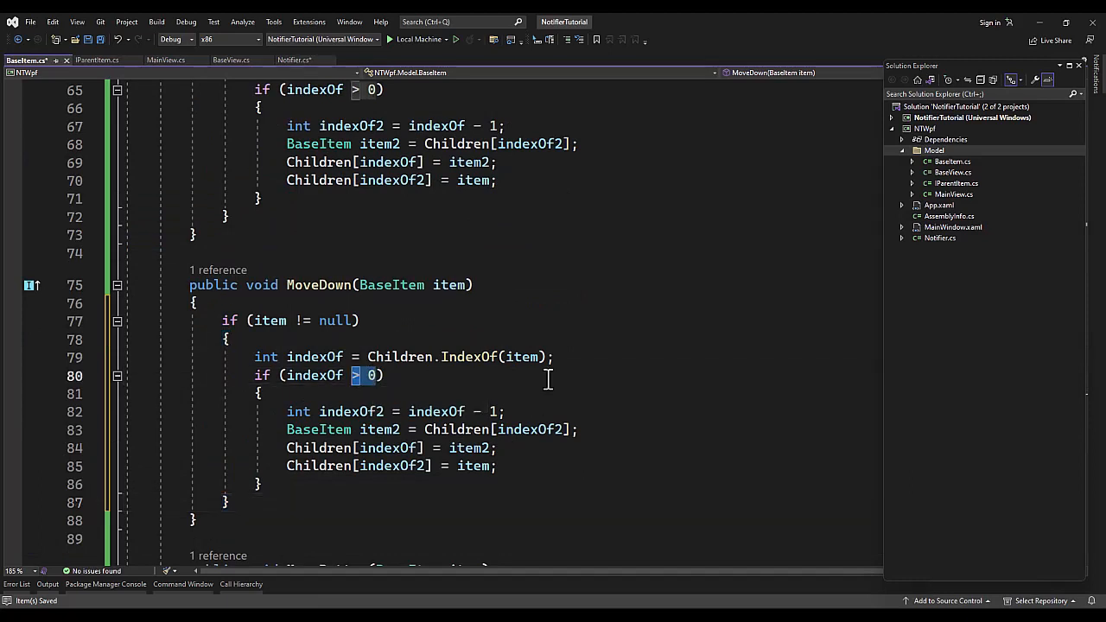
text(< C)
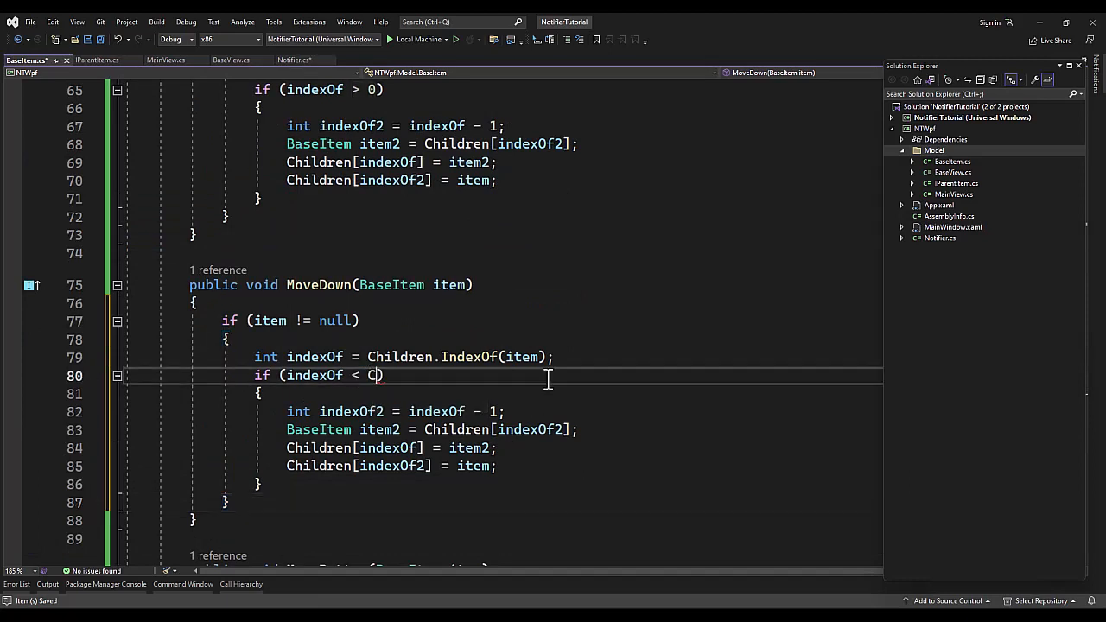
text(hildren.Count)
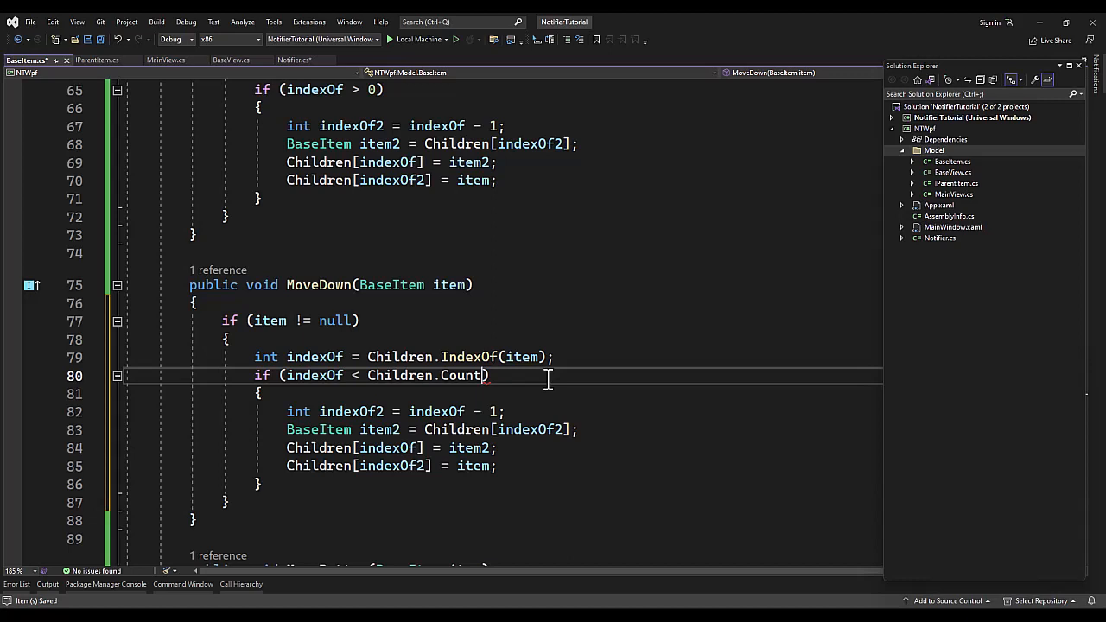
text(- 1 &&)
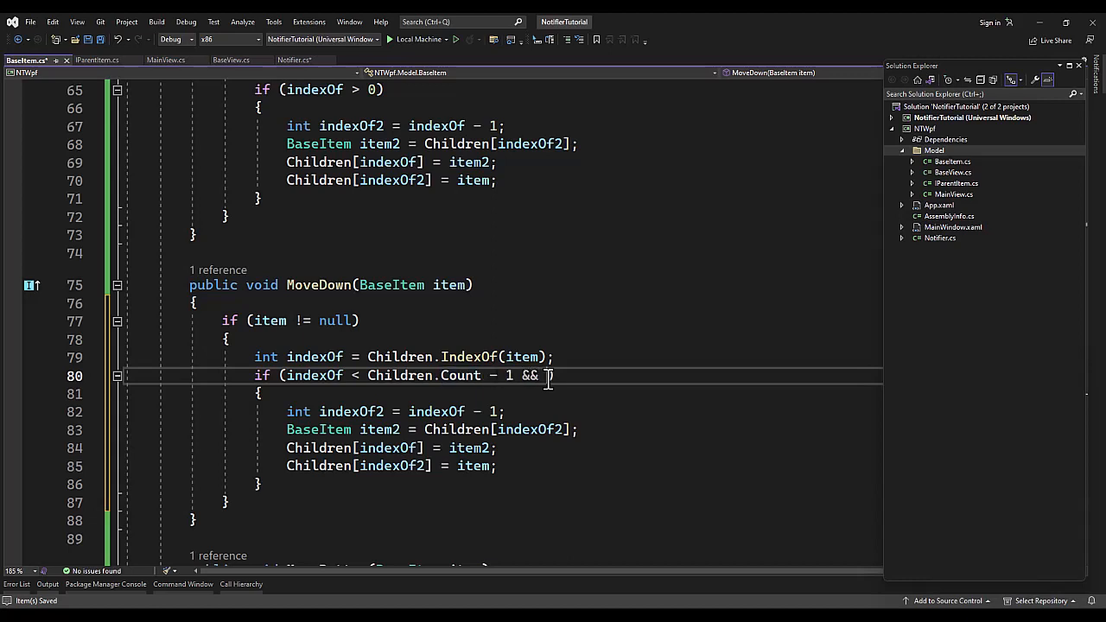
text(indexof)
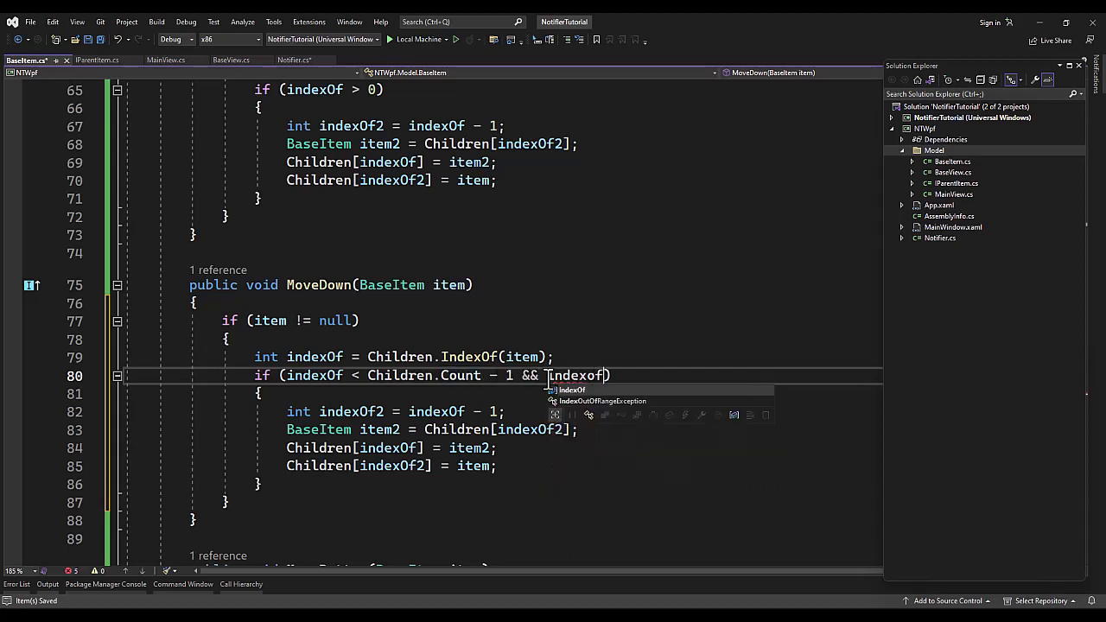
text(> -1)
click(395, 412)
text(+)
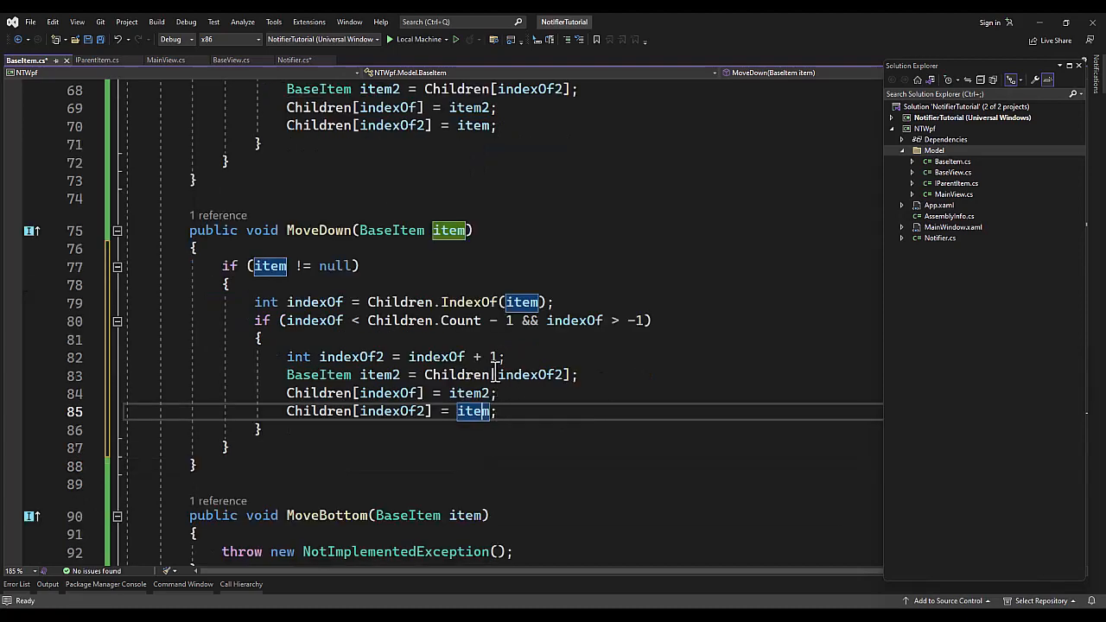
scroll(down, 3)
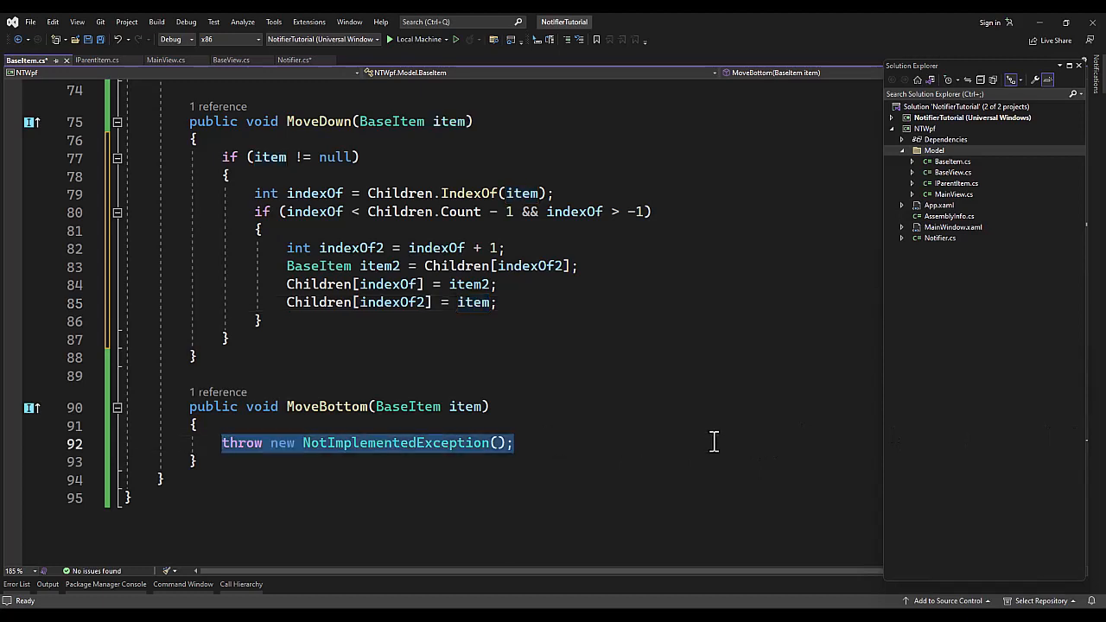
Step: Give MoveBottom a null check, IndexOf, Children.RemoveAt(indexOf) and Children.Add(item)
text(if (item != null))
text({ [)
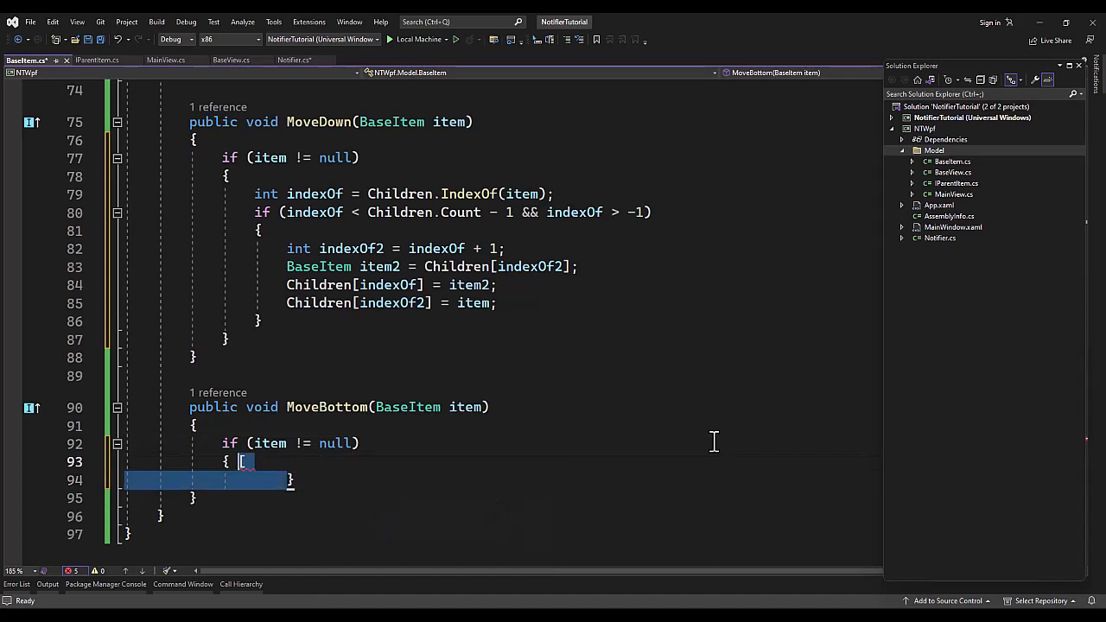
text(int indexOf = Children.IndexOf(item);)
text(if (indexOf > -1)
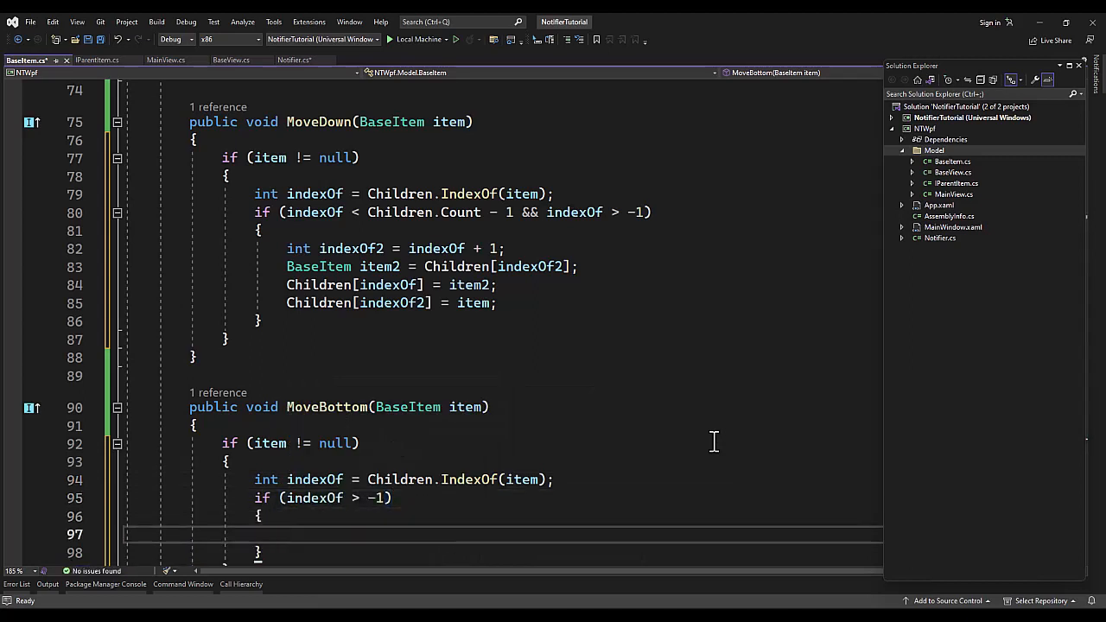
text(Children.RemoveAt()
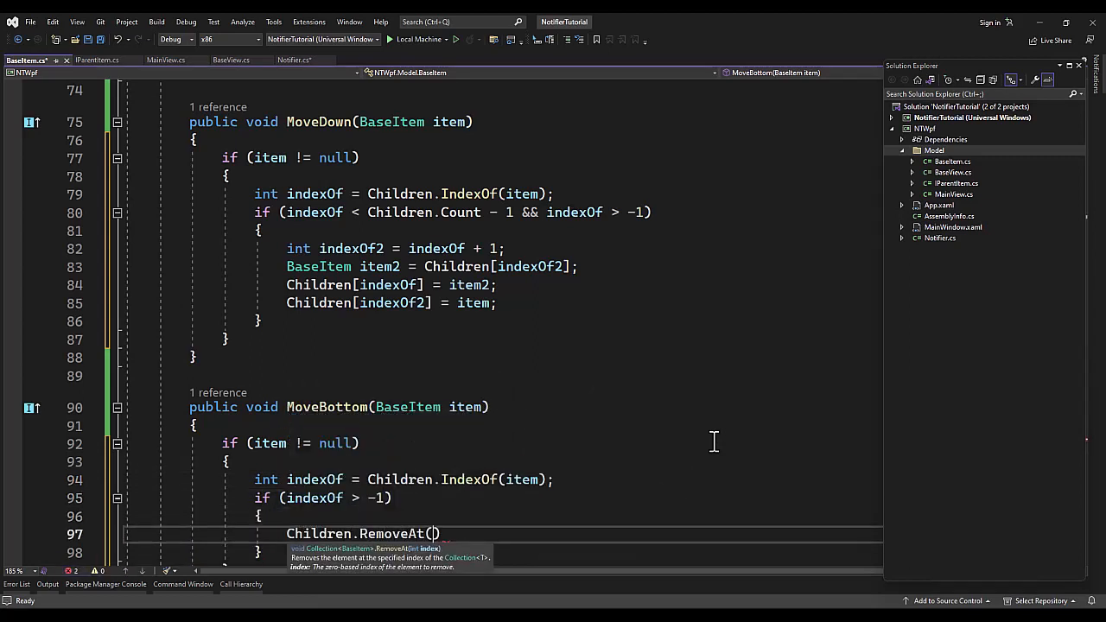
text(chi)
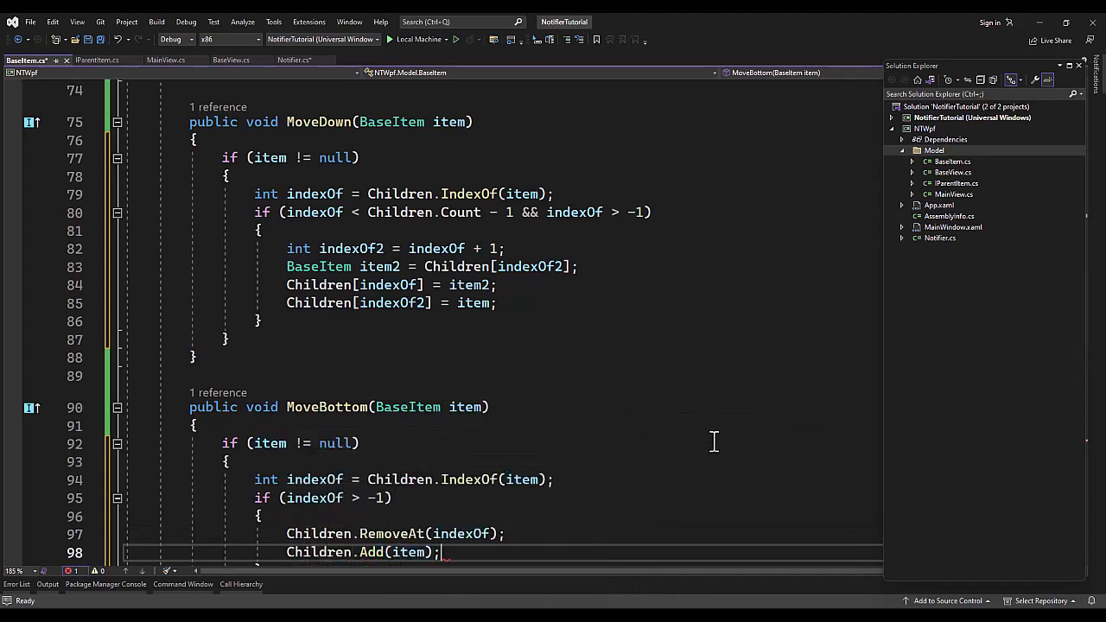
scroll(up, 3)
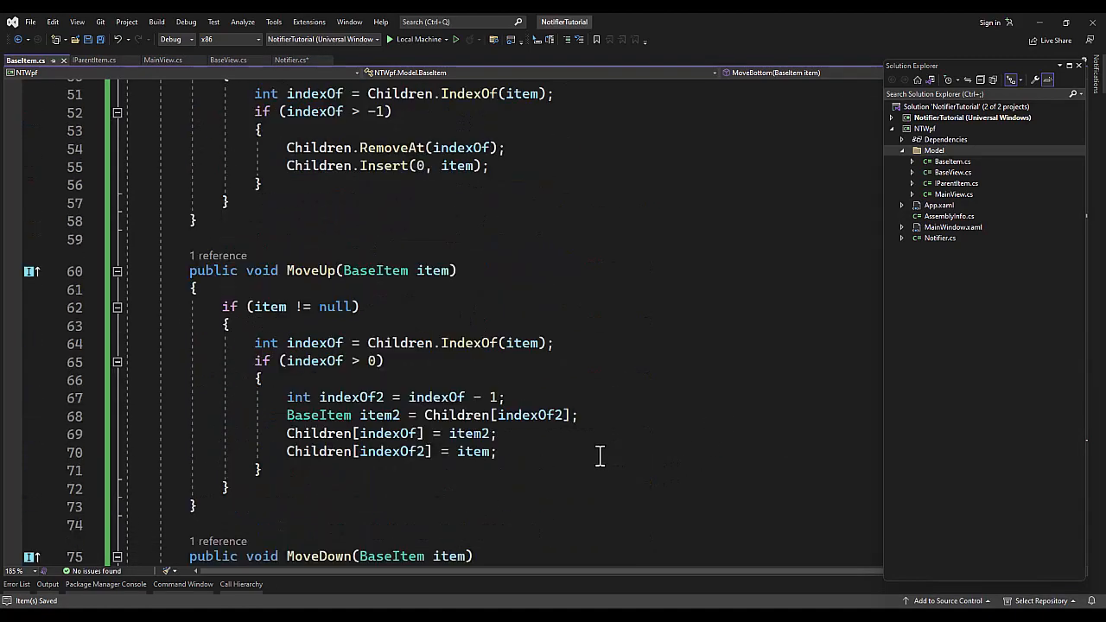
Step: Scroll through BaseItem's move methods, then open MainView.cs from Solution Explorer
scroll(up, 3)
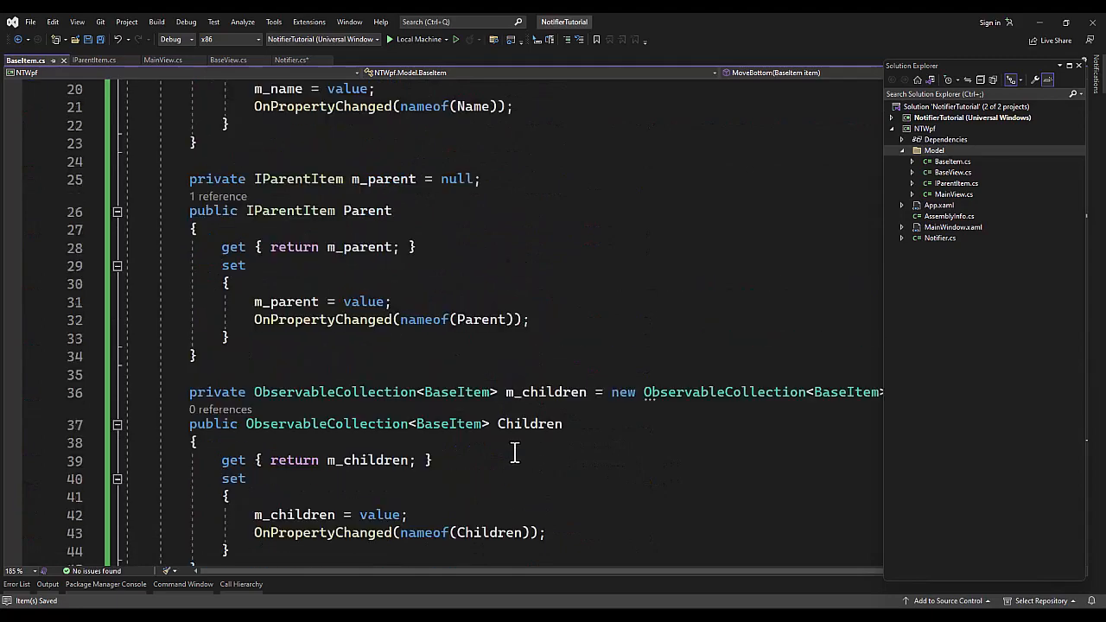
scroll(down, 3)
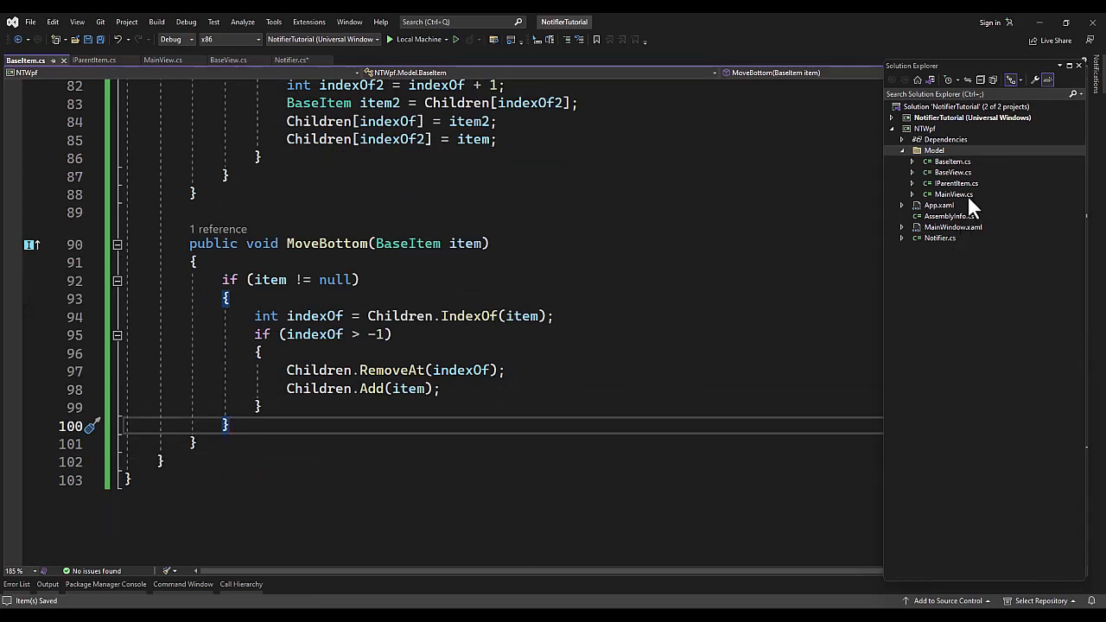
click(951, 195)
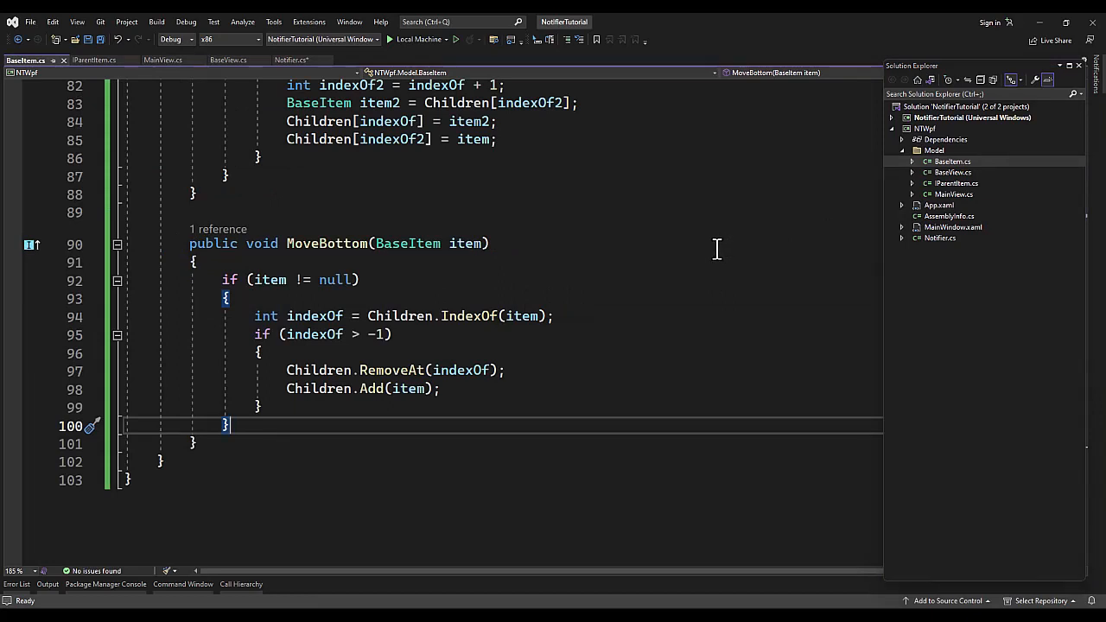
mouse_move(752, 259)
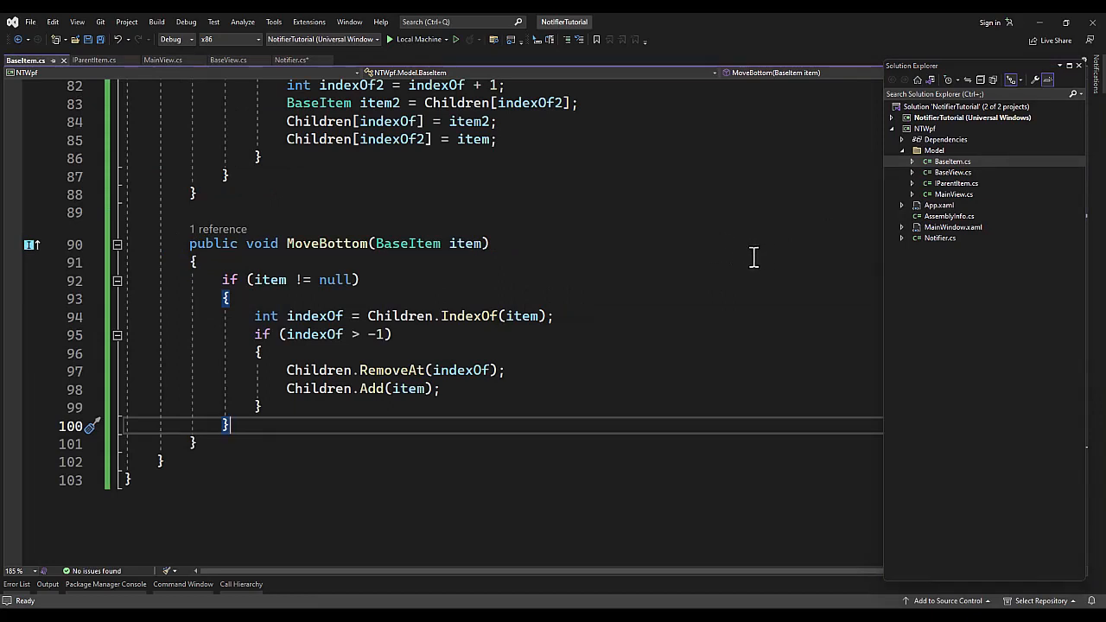
mouse_move(968, 173)
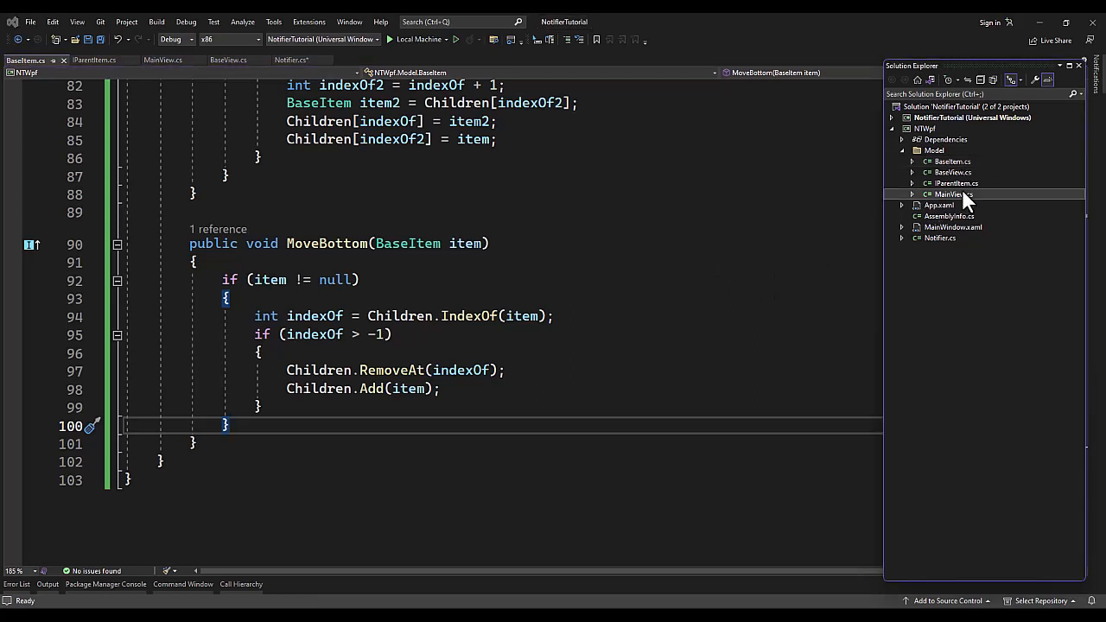
click(954, 194)
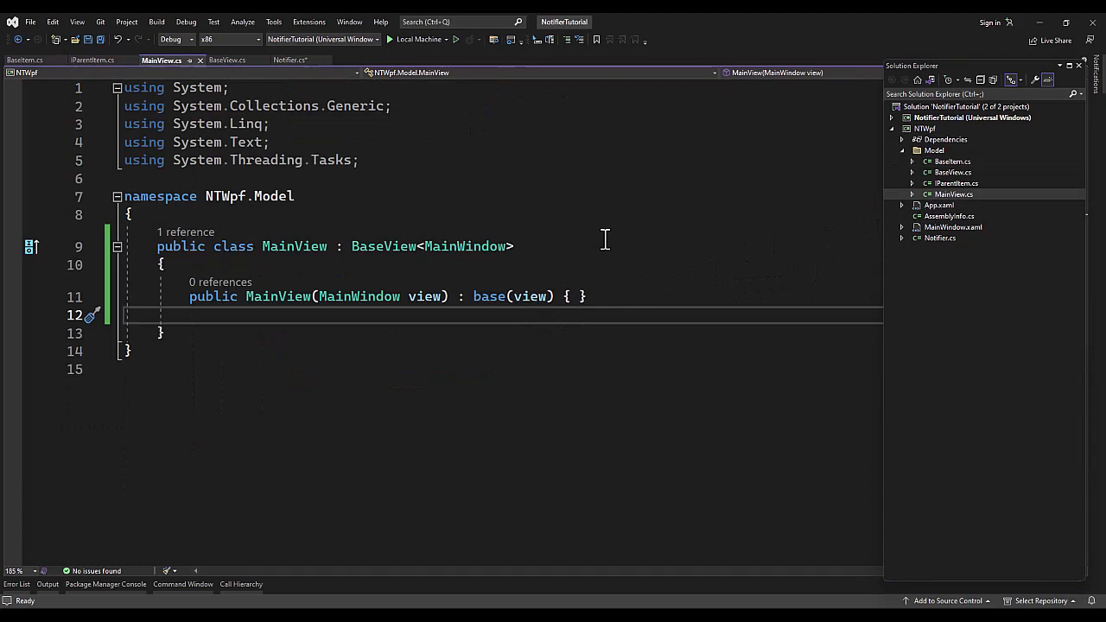
Step: Collapse BaseItem's Children property and move methods in BaseItem.cs, then switch to MainView.cs
click(289, 60)
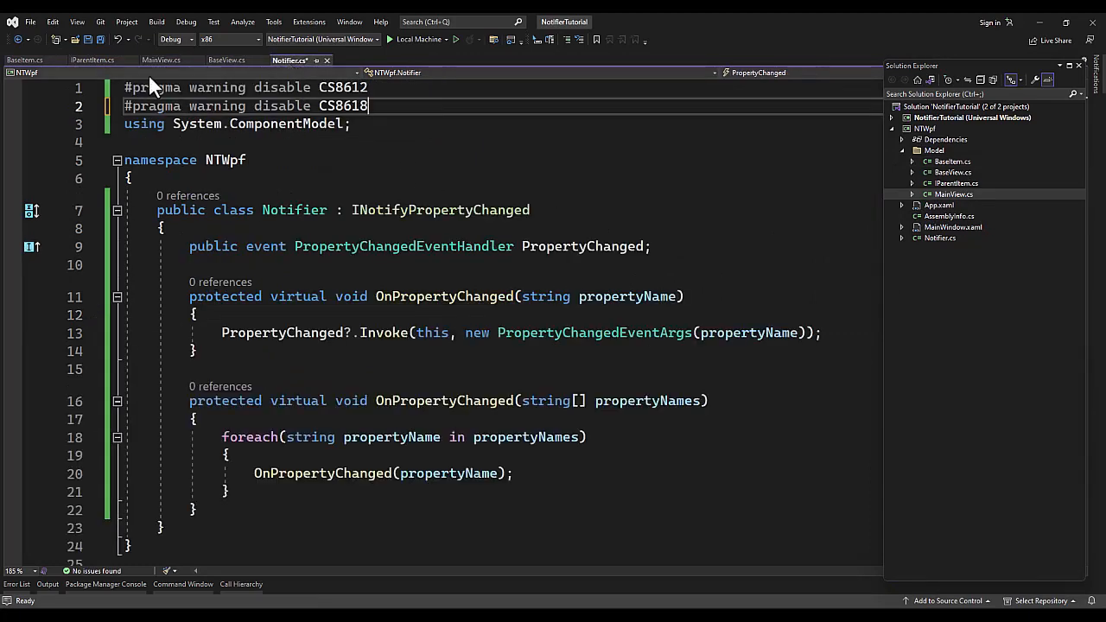
click(24, 59)
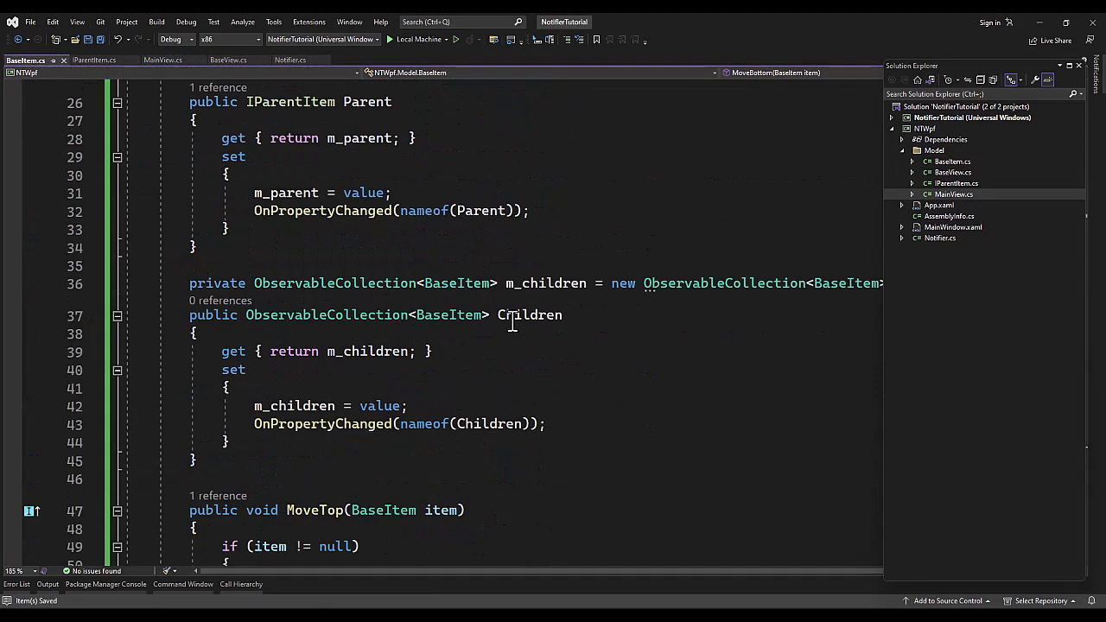
click(117, 316)
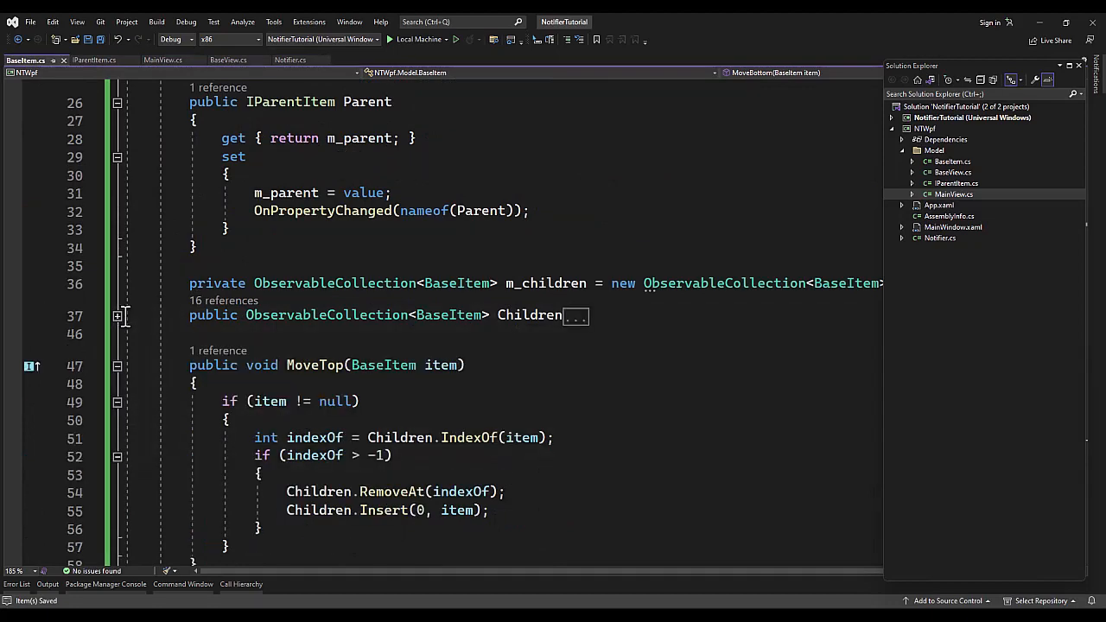
scroll(down, 3)
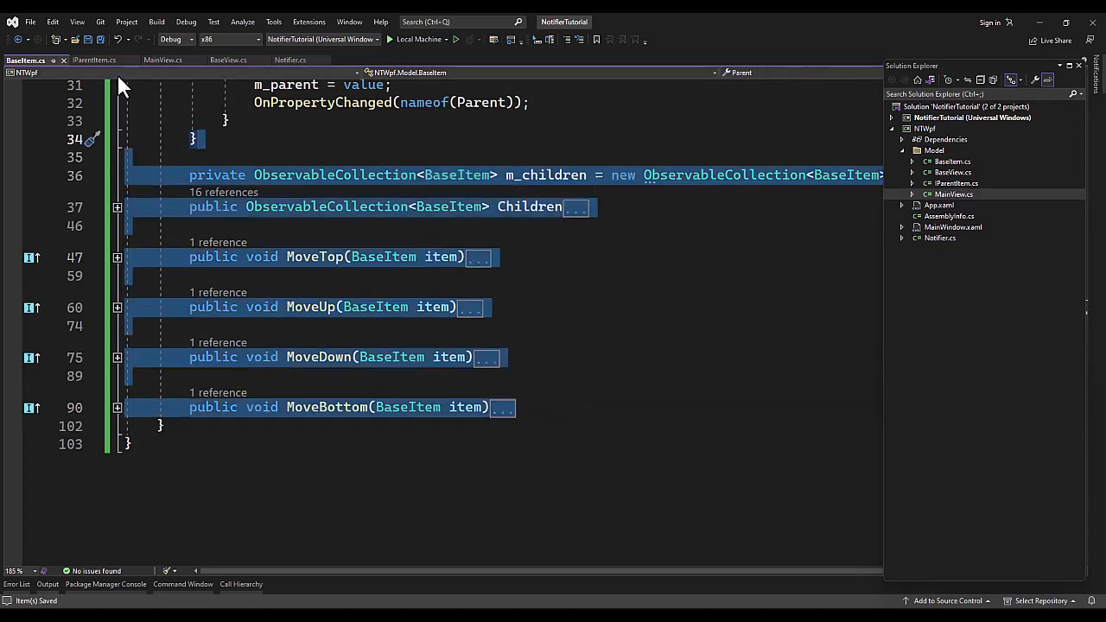
click(162, 59)
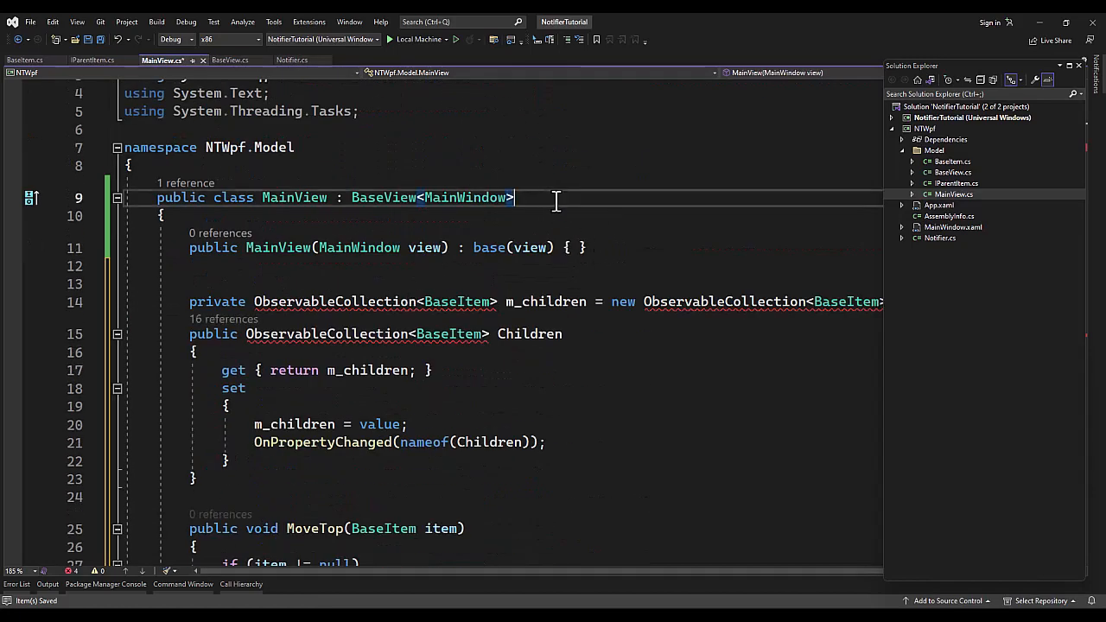
Step: Append ', IParentItem' to MainView's class declaration and list fixes for unresolved ObservableCollection
text(, IParentItem)
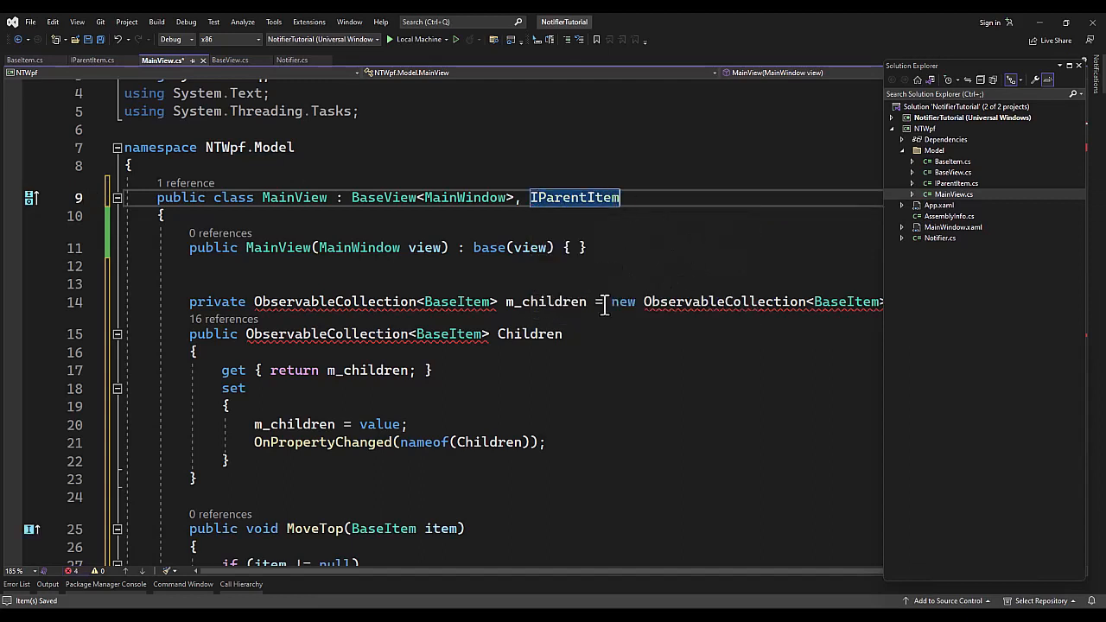
mouse_move(335, 300)
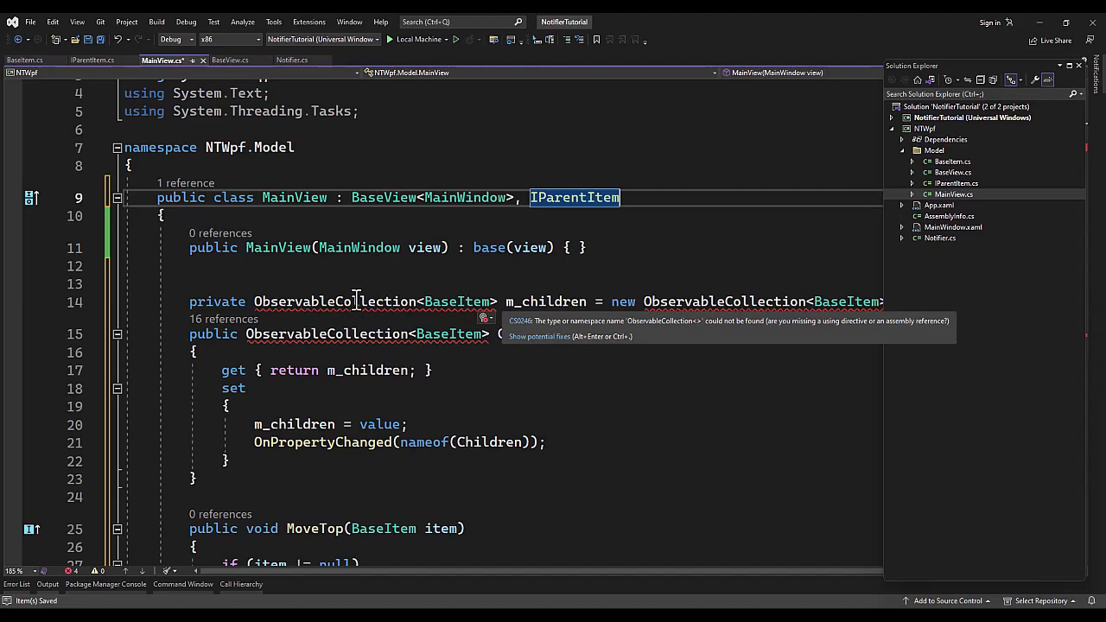
click(486, 317)
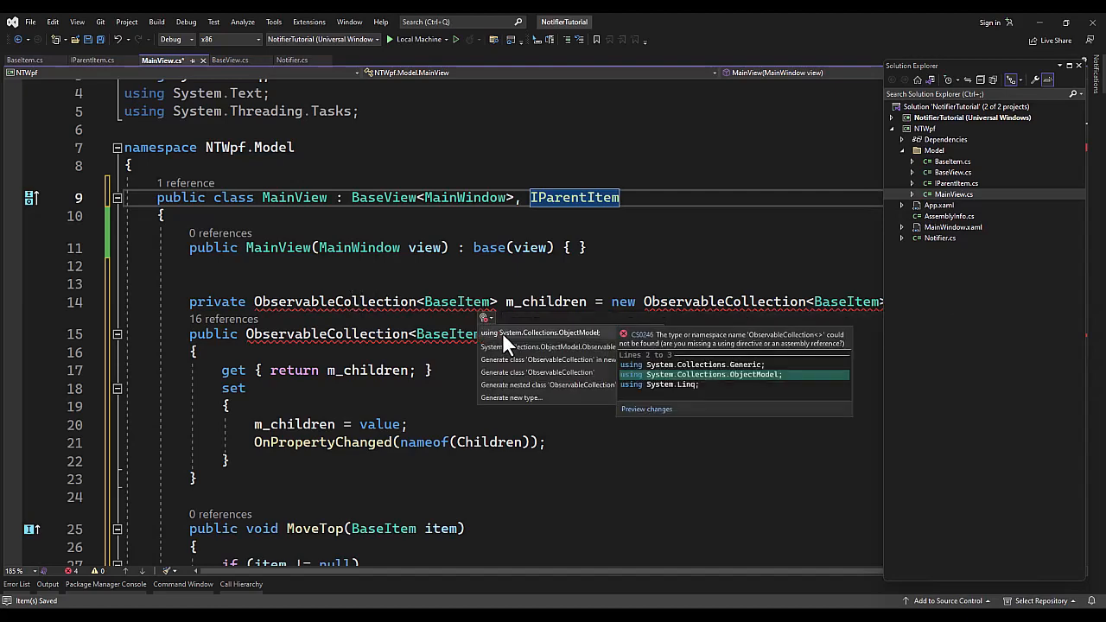